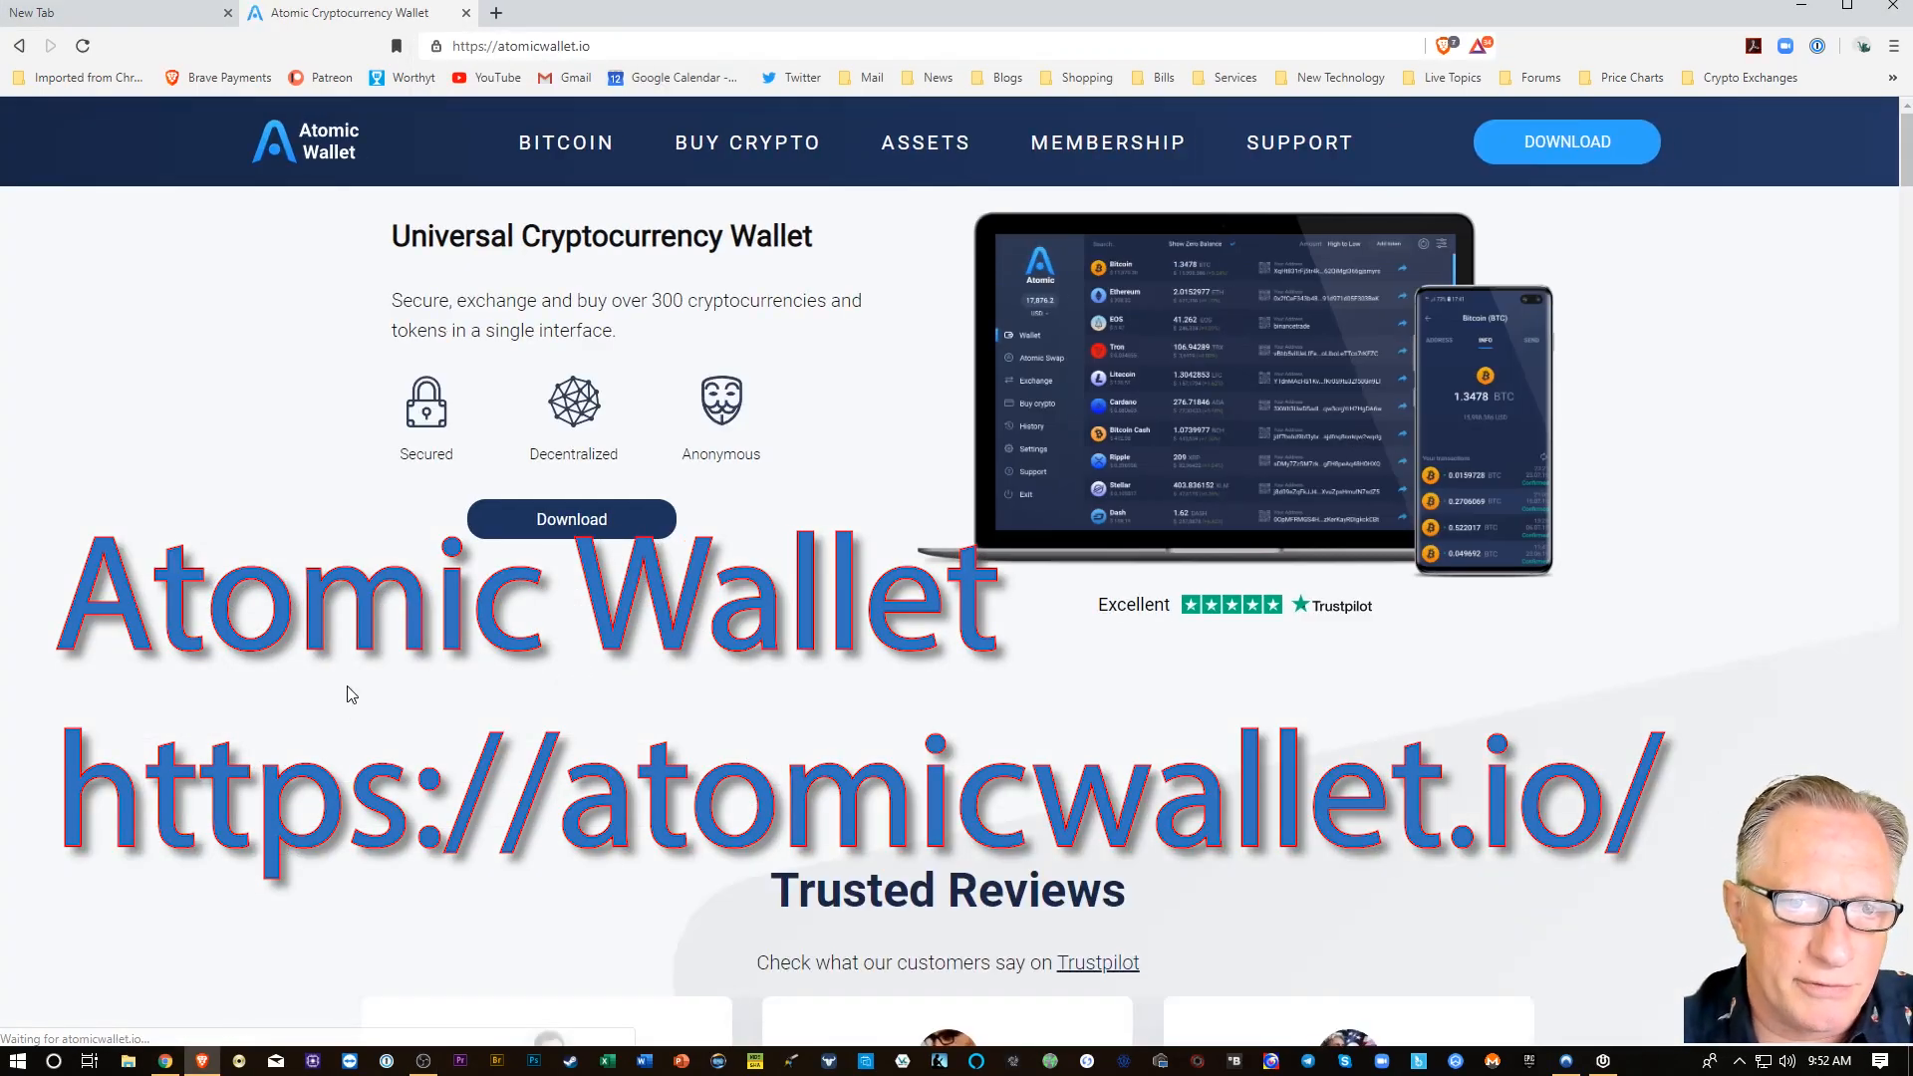
Download the Windows Atomic Wallet installer from atomicwallet.io and show it in Downloads.
{"action": "scroll", "scroll_direction": "down", "scroll_amount": 3}
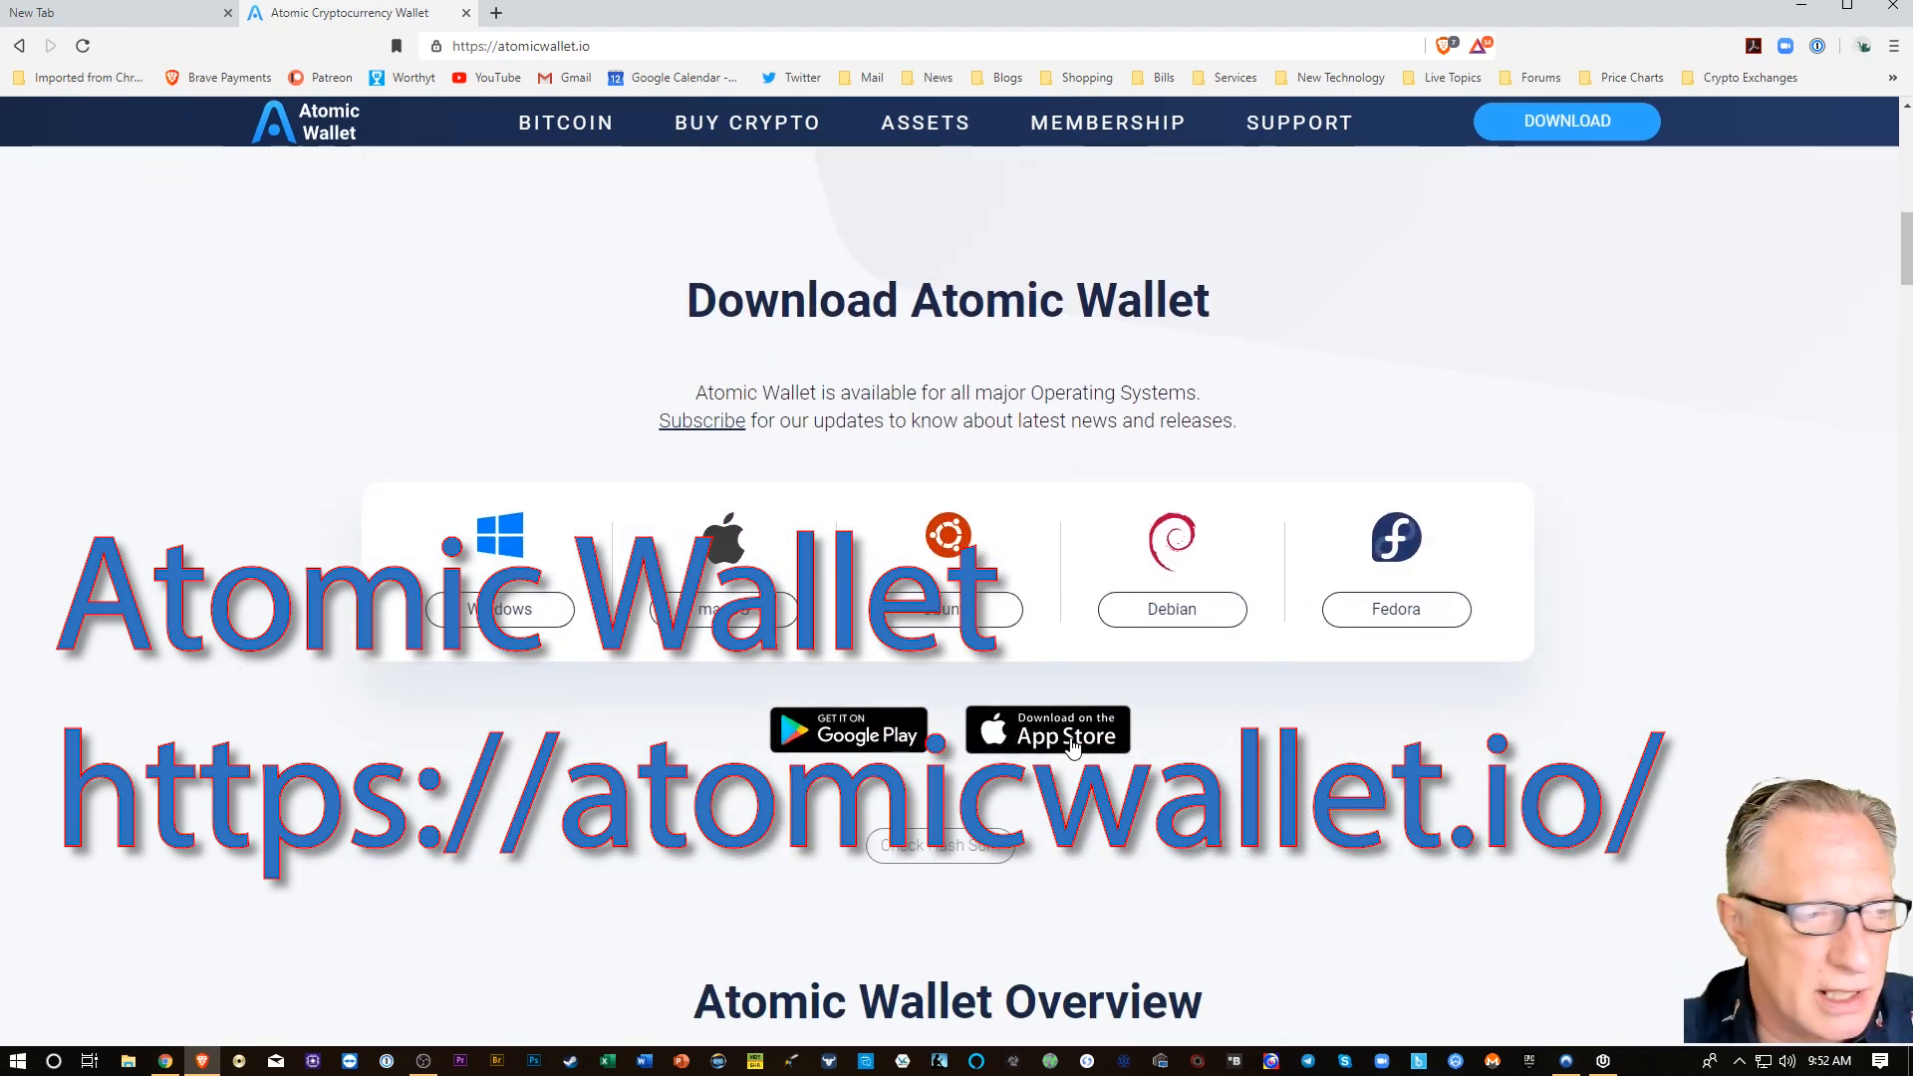
{"action": "mouse_move", "coordinate": [379, 675]}
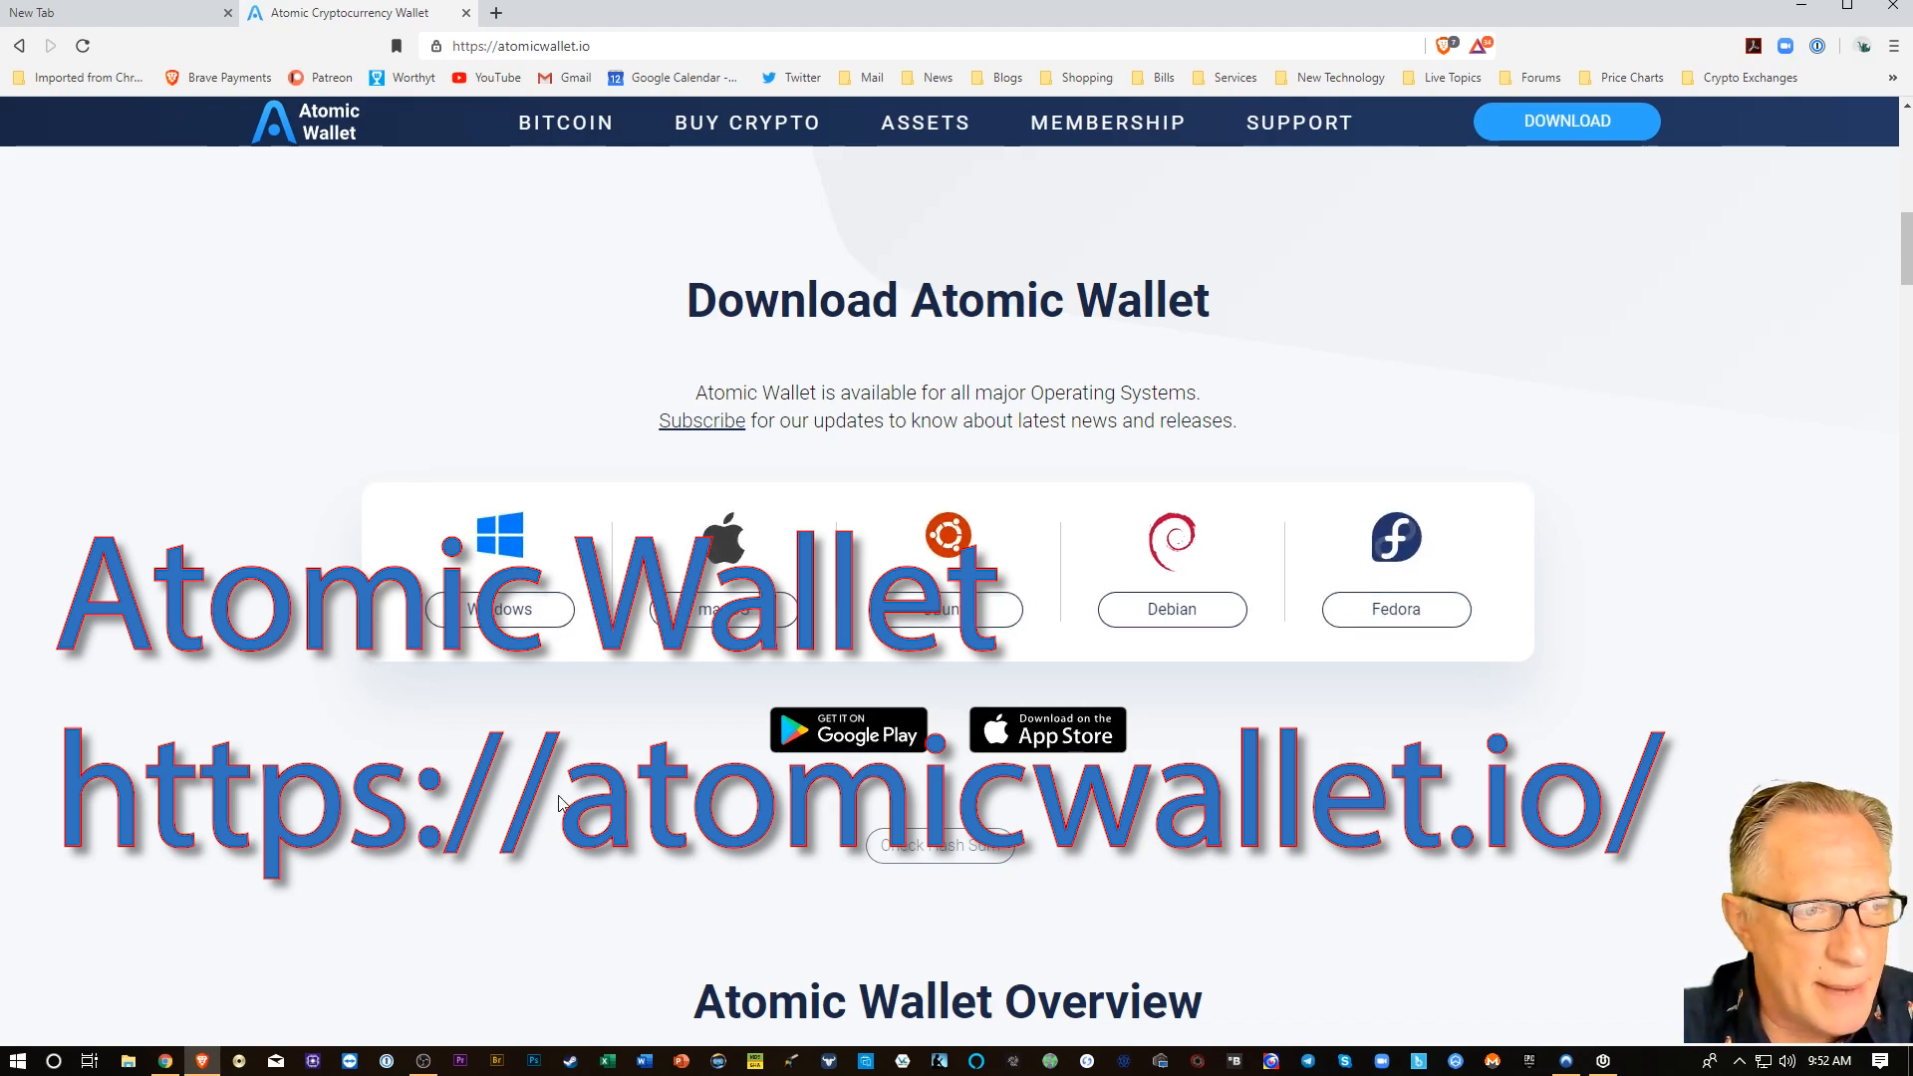
{"action": "mouse_move", "coordinate": [545, 808]}
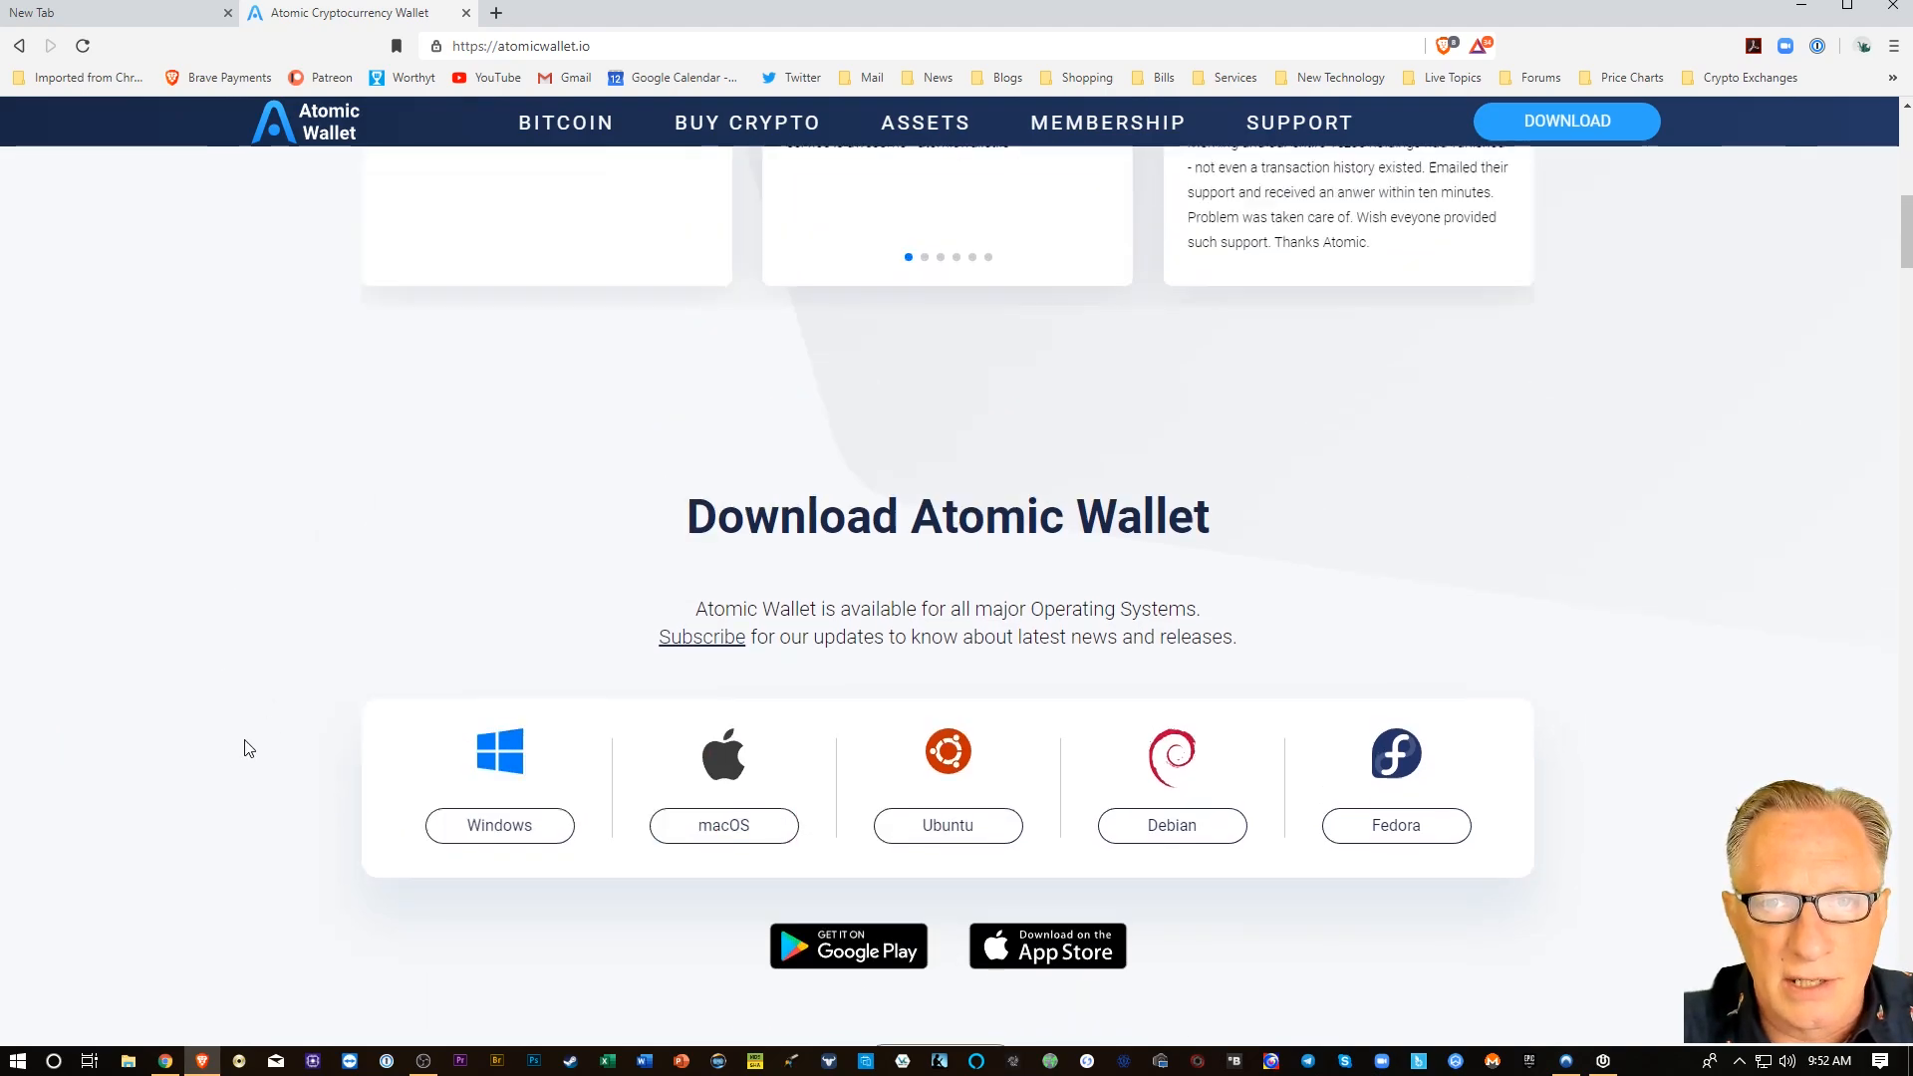
{"action": "scroll", "scroll_direction": "up", "scroll_amount": 3}
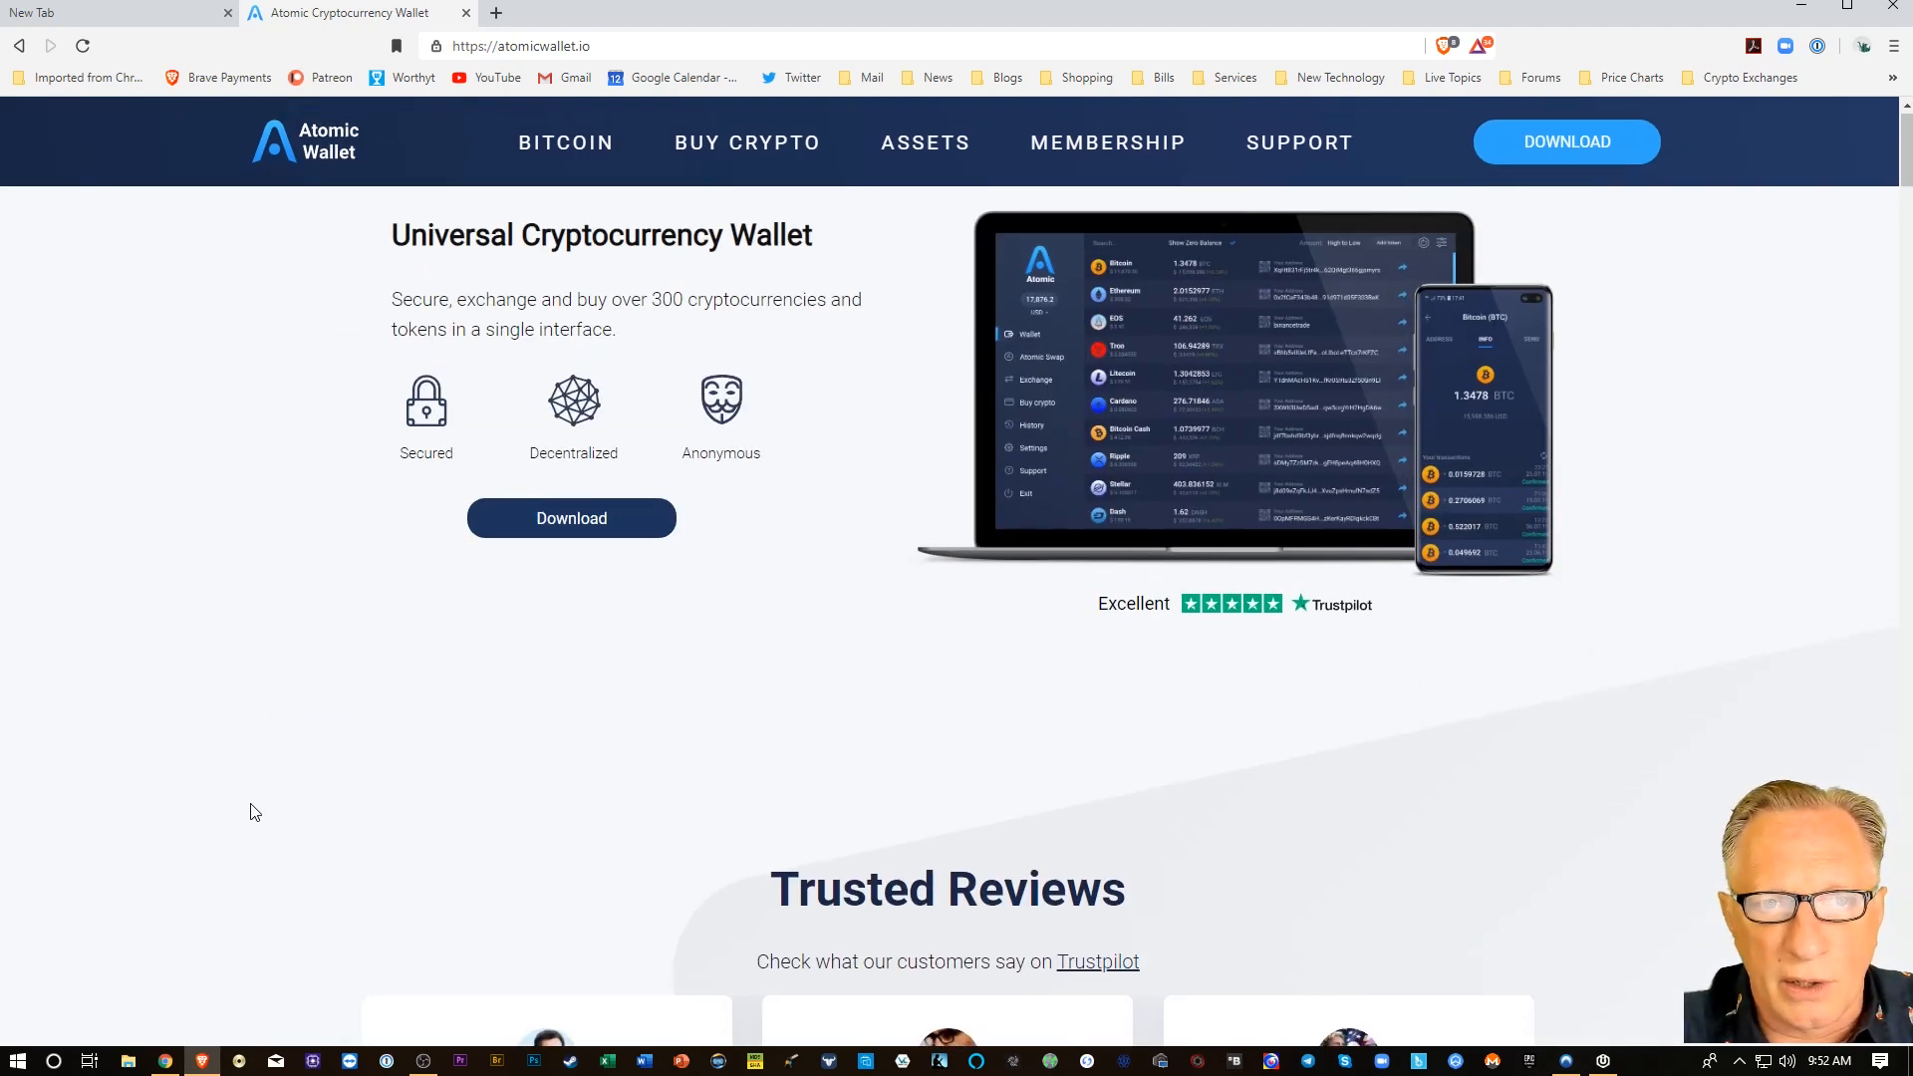
{"action": "left_click", "coordinate": [570, 518]}
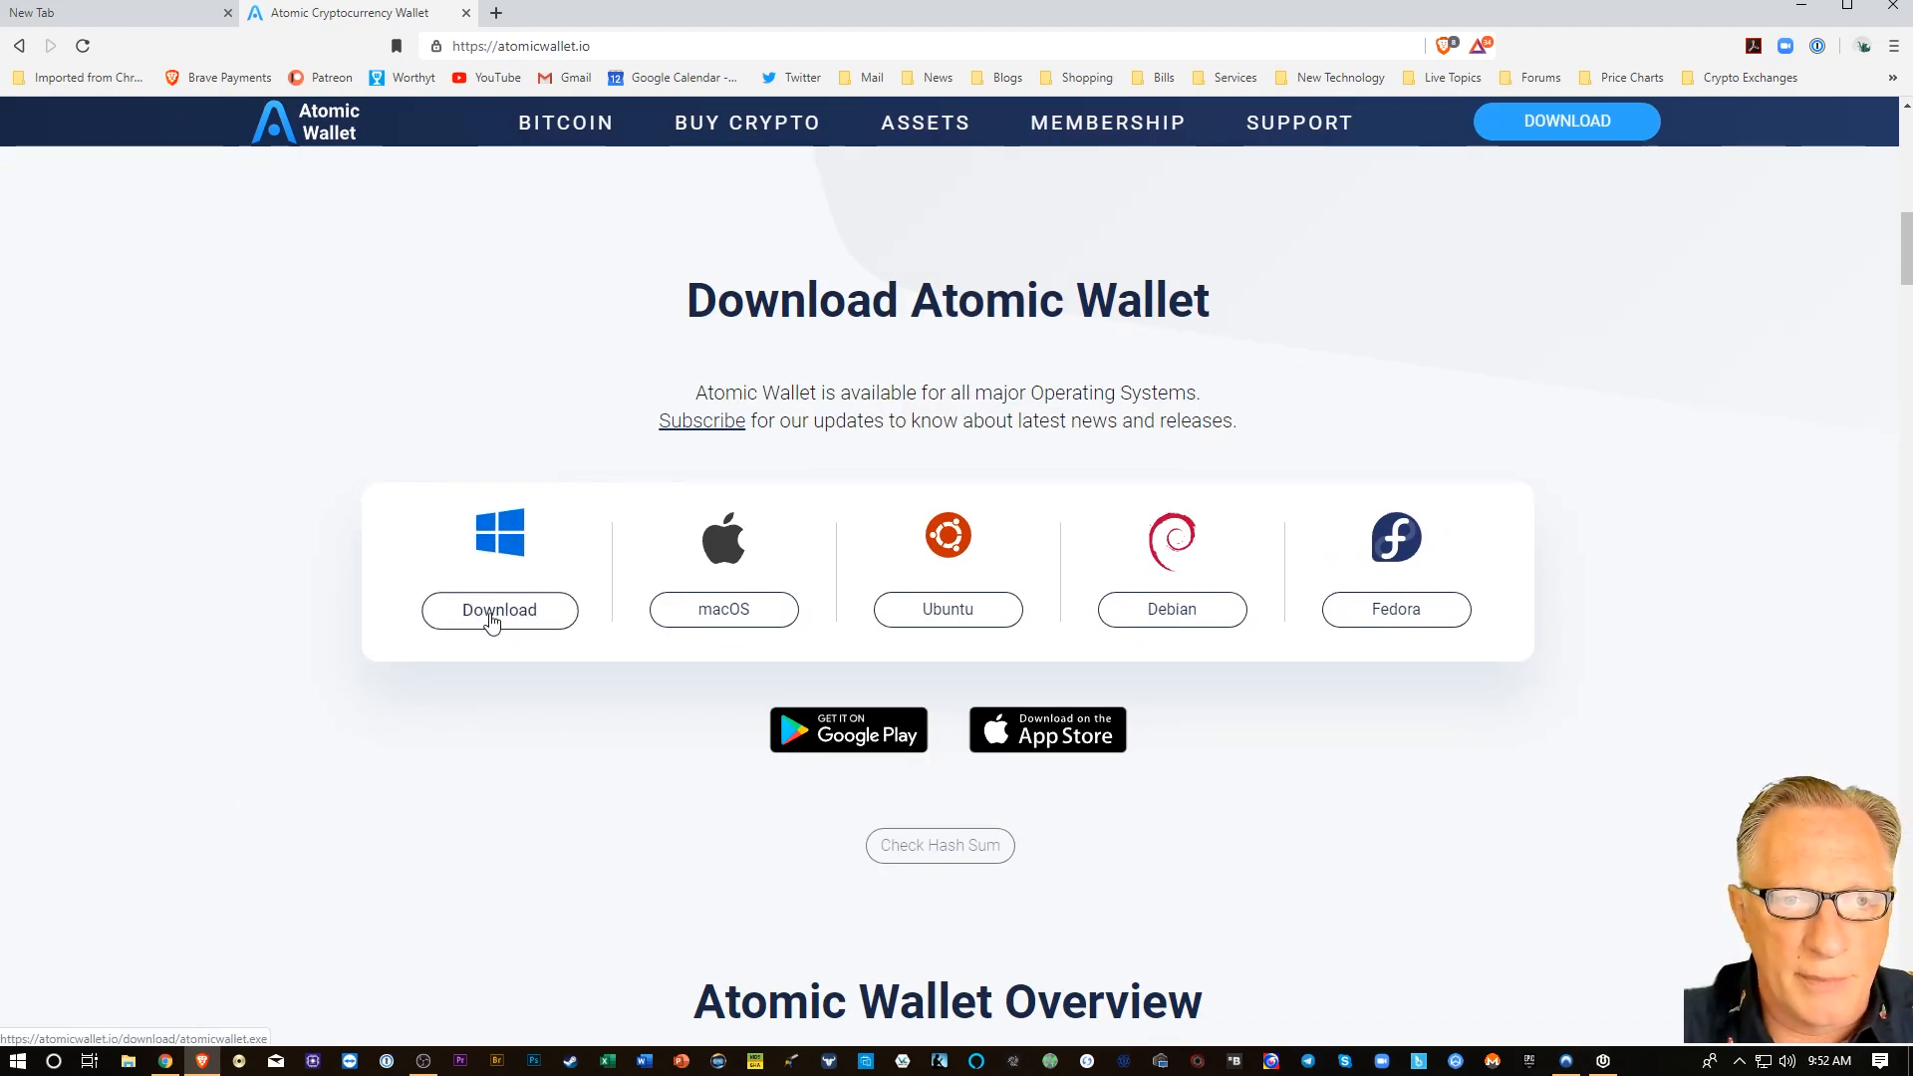
{"action": "left_click", "coordinate": [499, 610]}
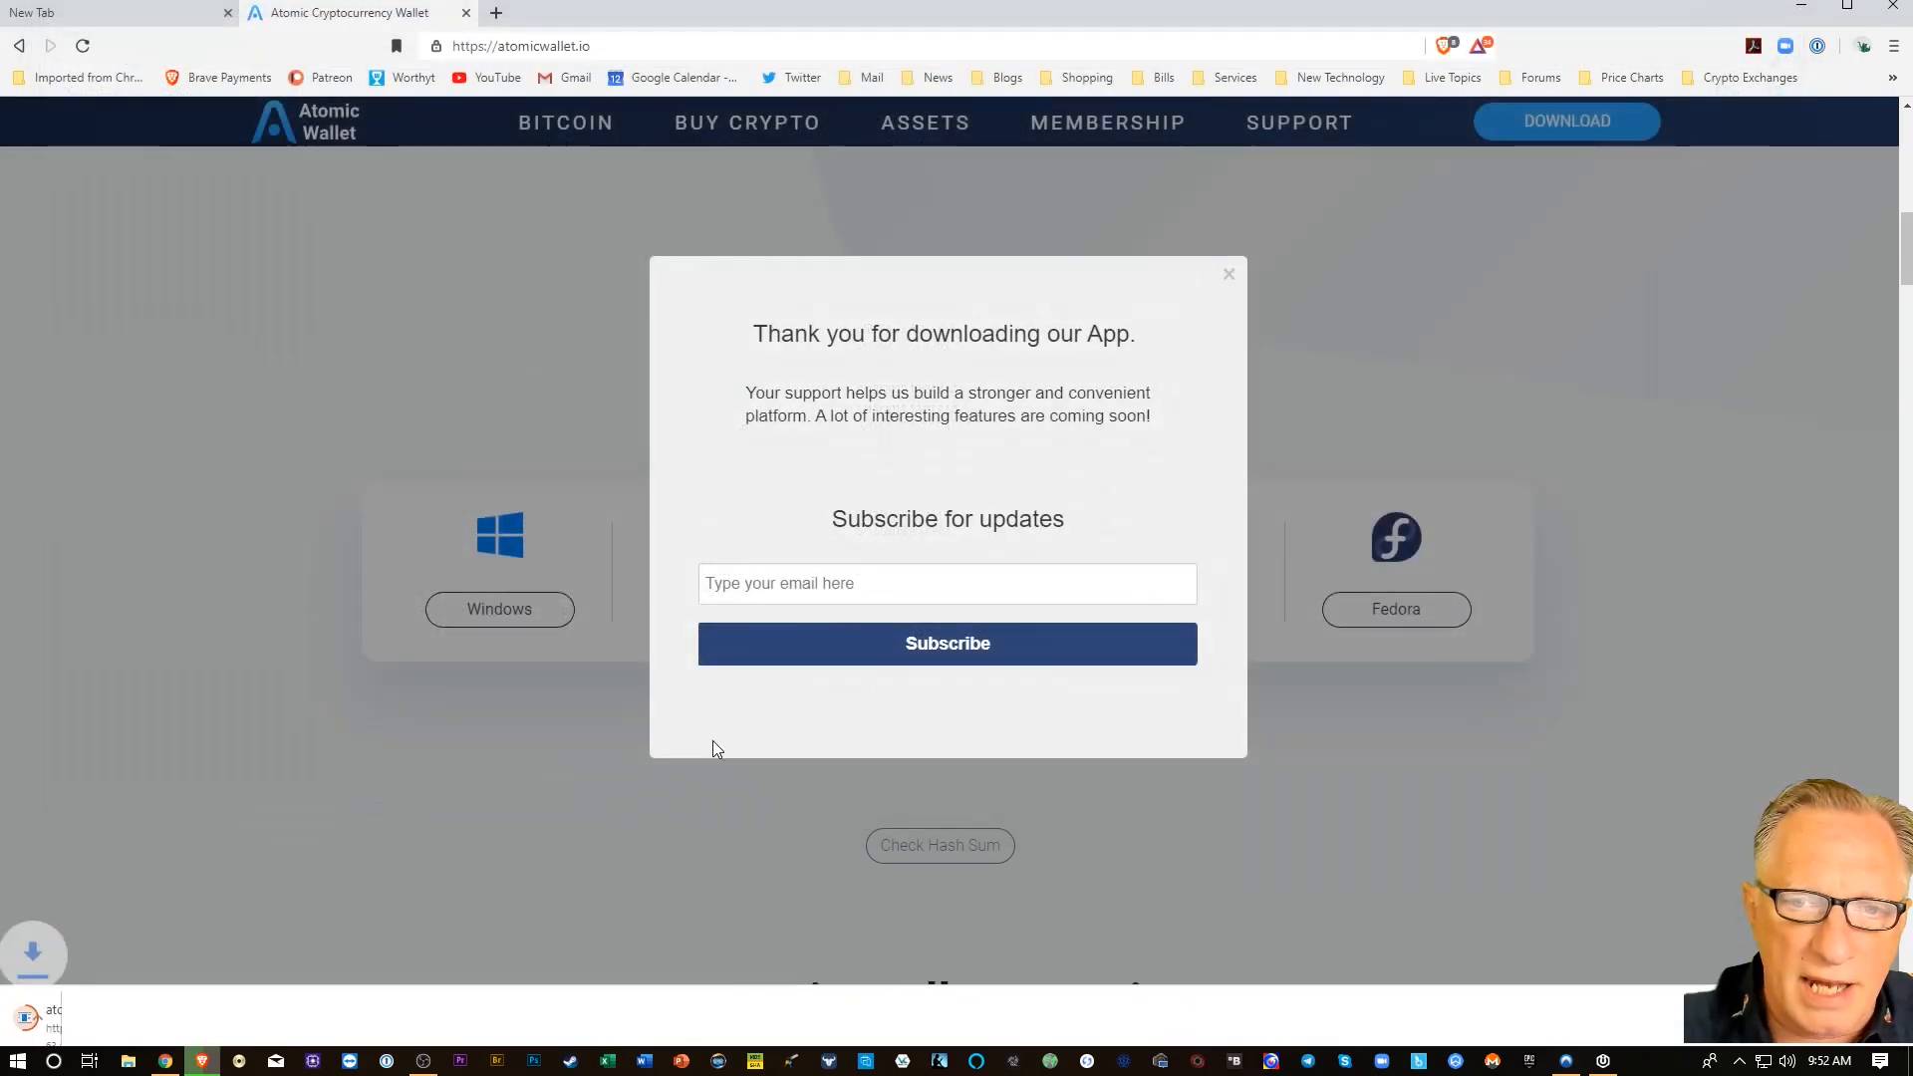
{"action": "left_click", "coordinate": [1228, 273]}
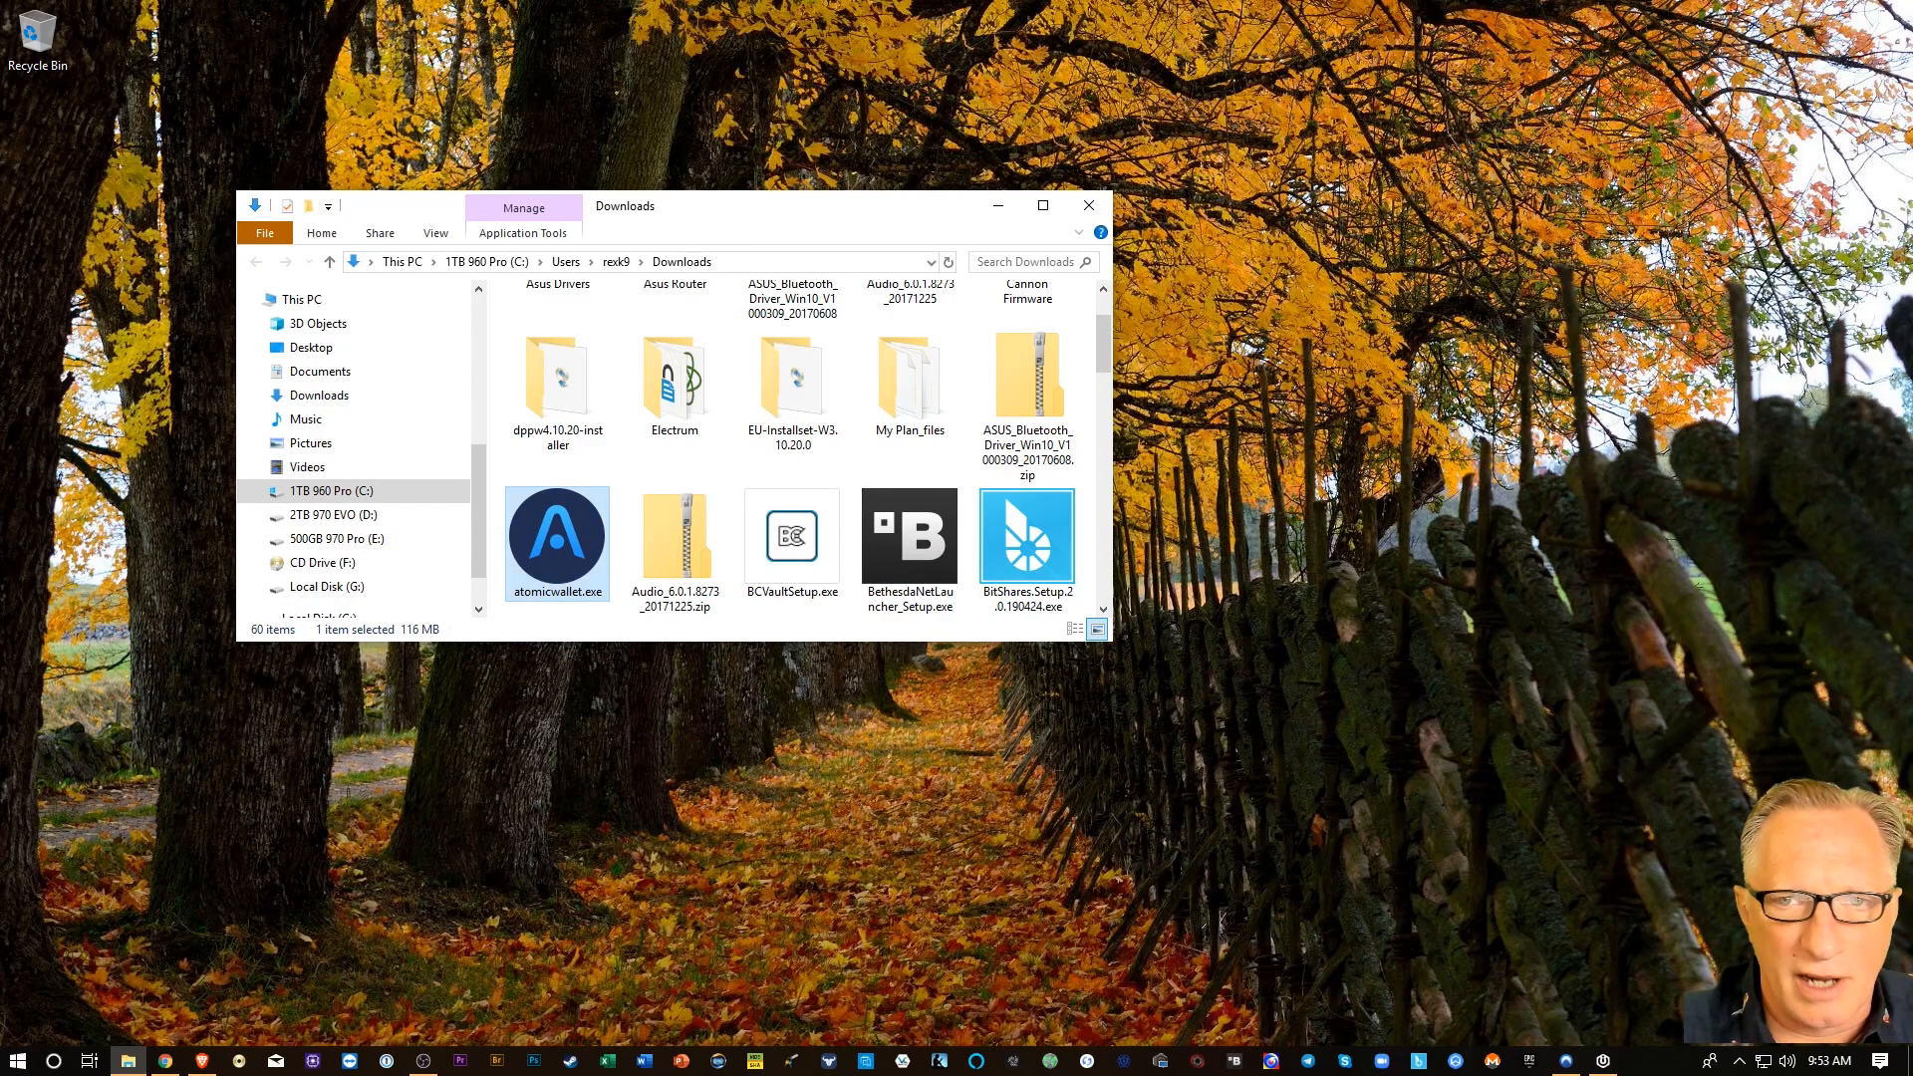
Run atomicwallet.exe from the Downloads folder.
{"action": "left_click", "coordinate": [1086, 203]}
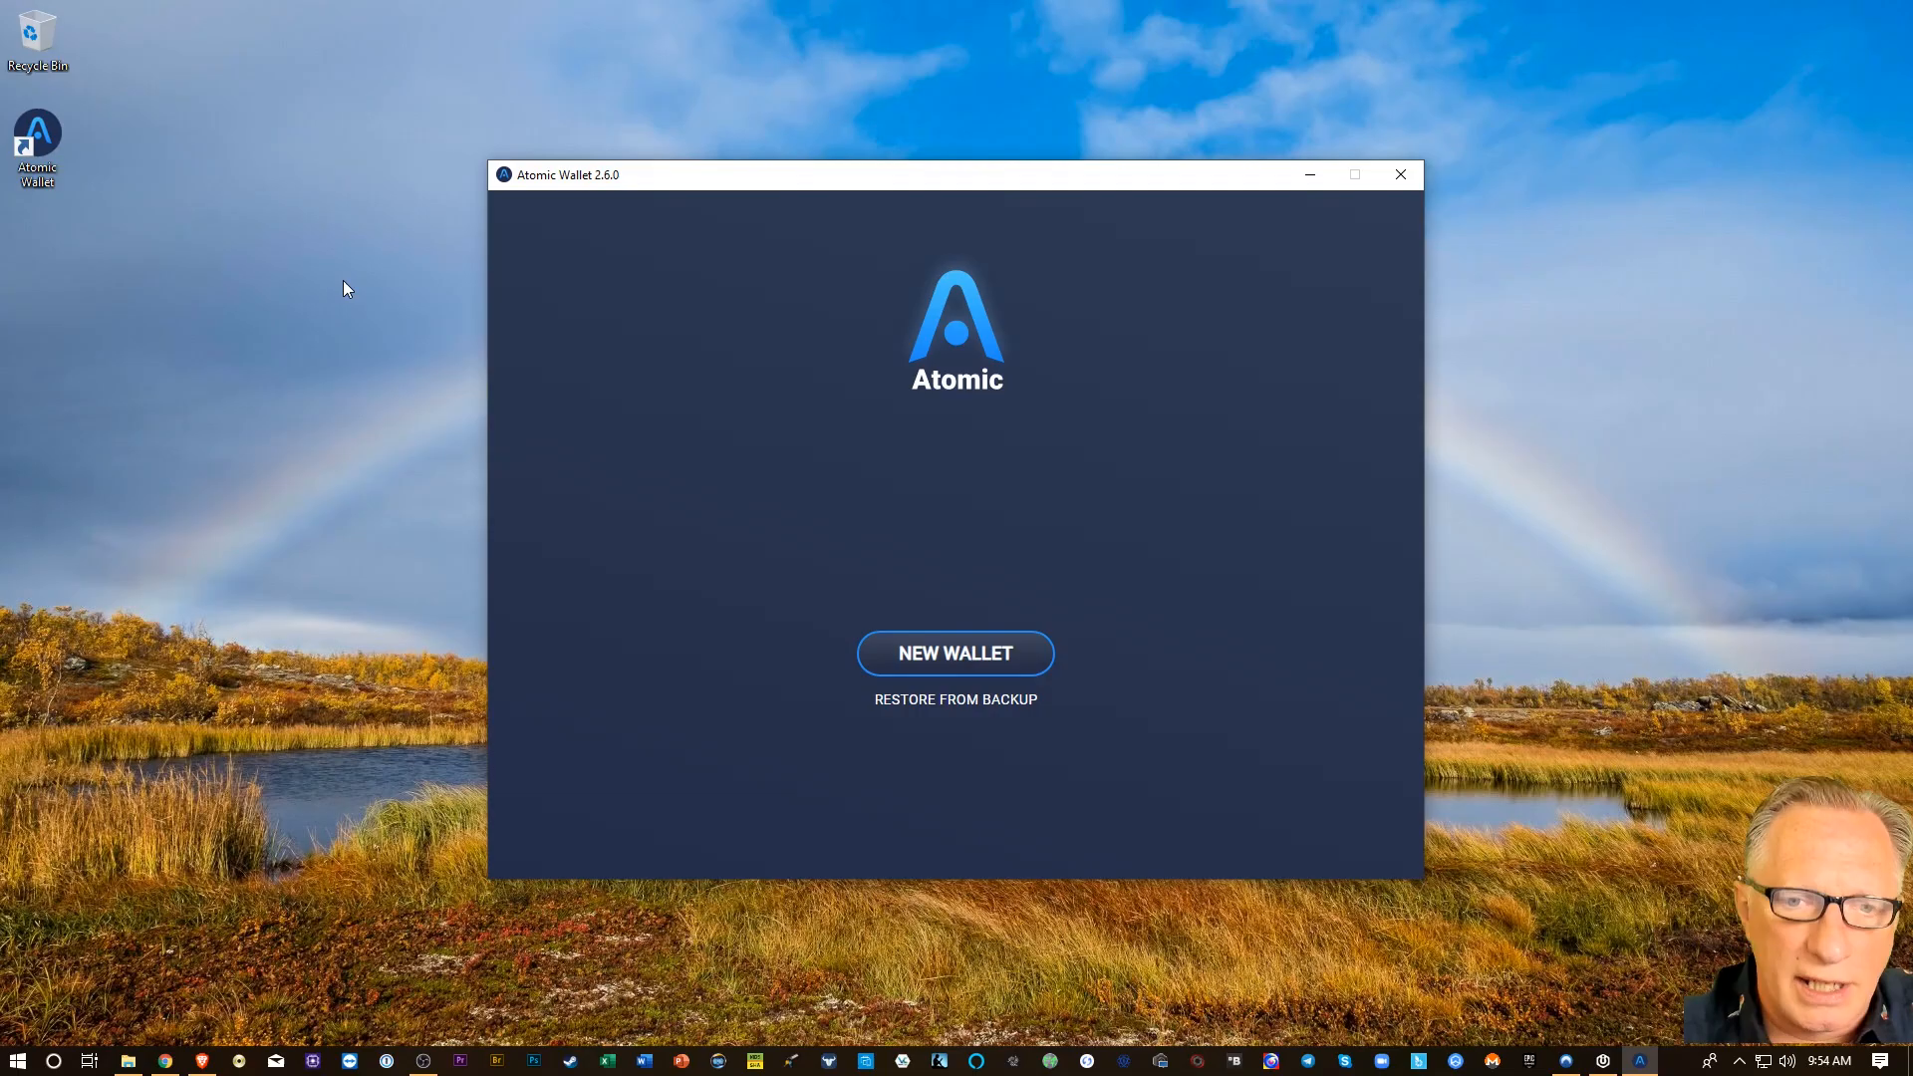
{"action": "mouse_move", "coordinate": [977, 385]}
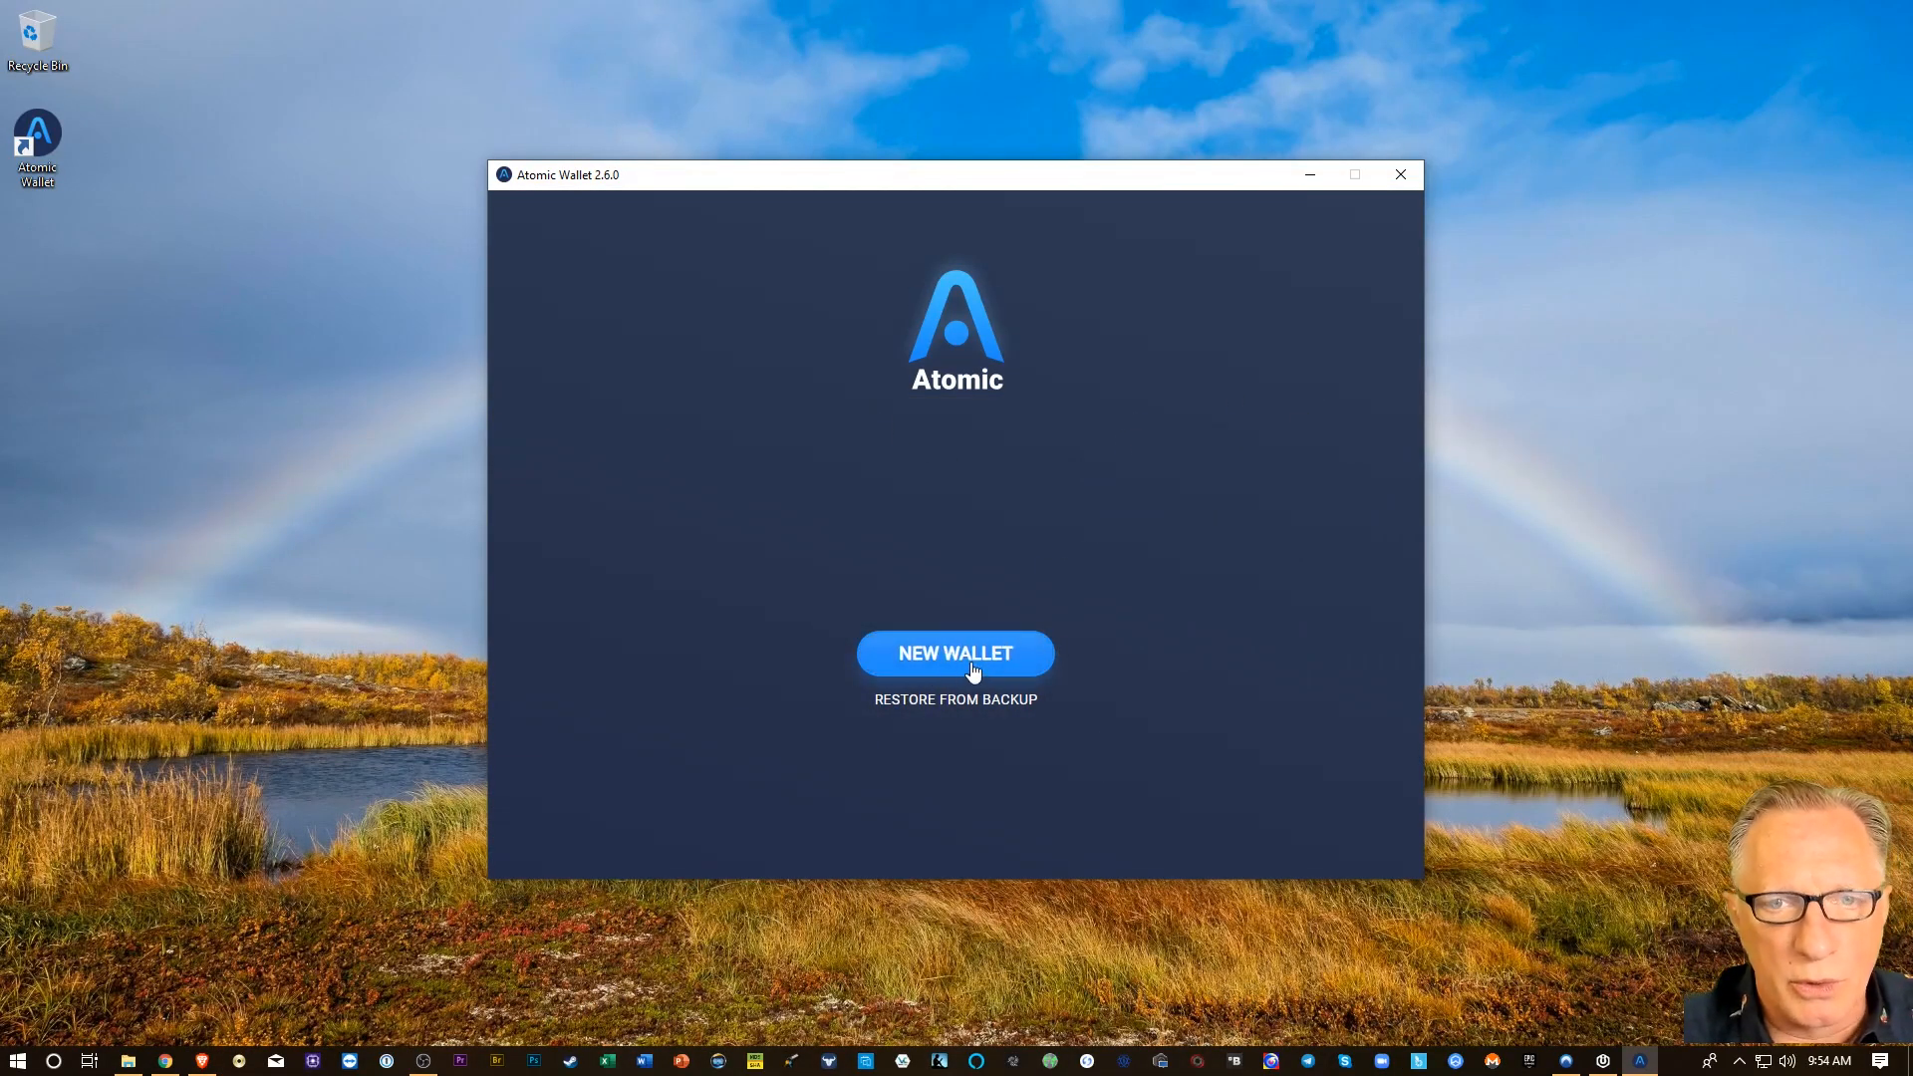
Start a NEW WALLET and set its password.
{"action": "left_click", "coordinate": [956, 653]}
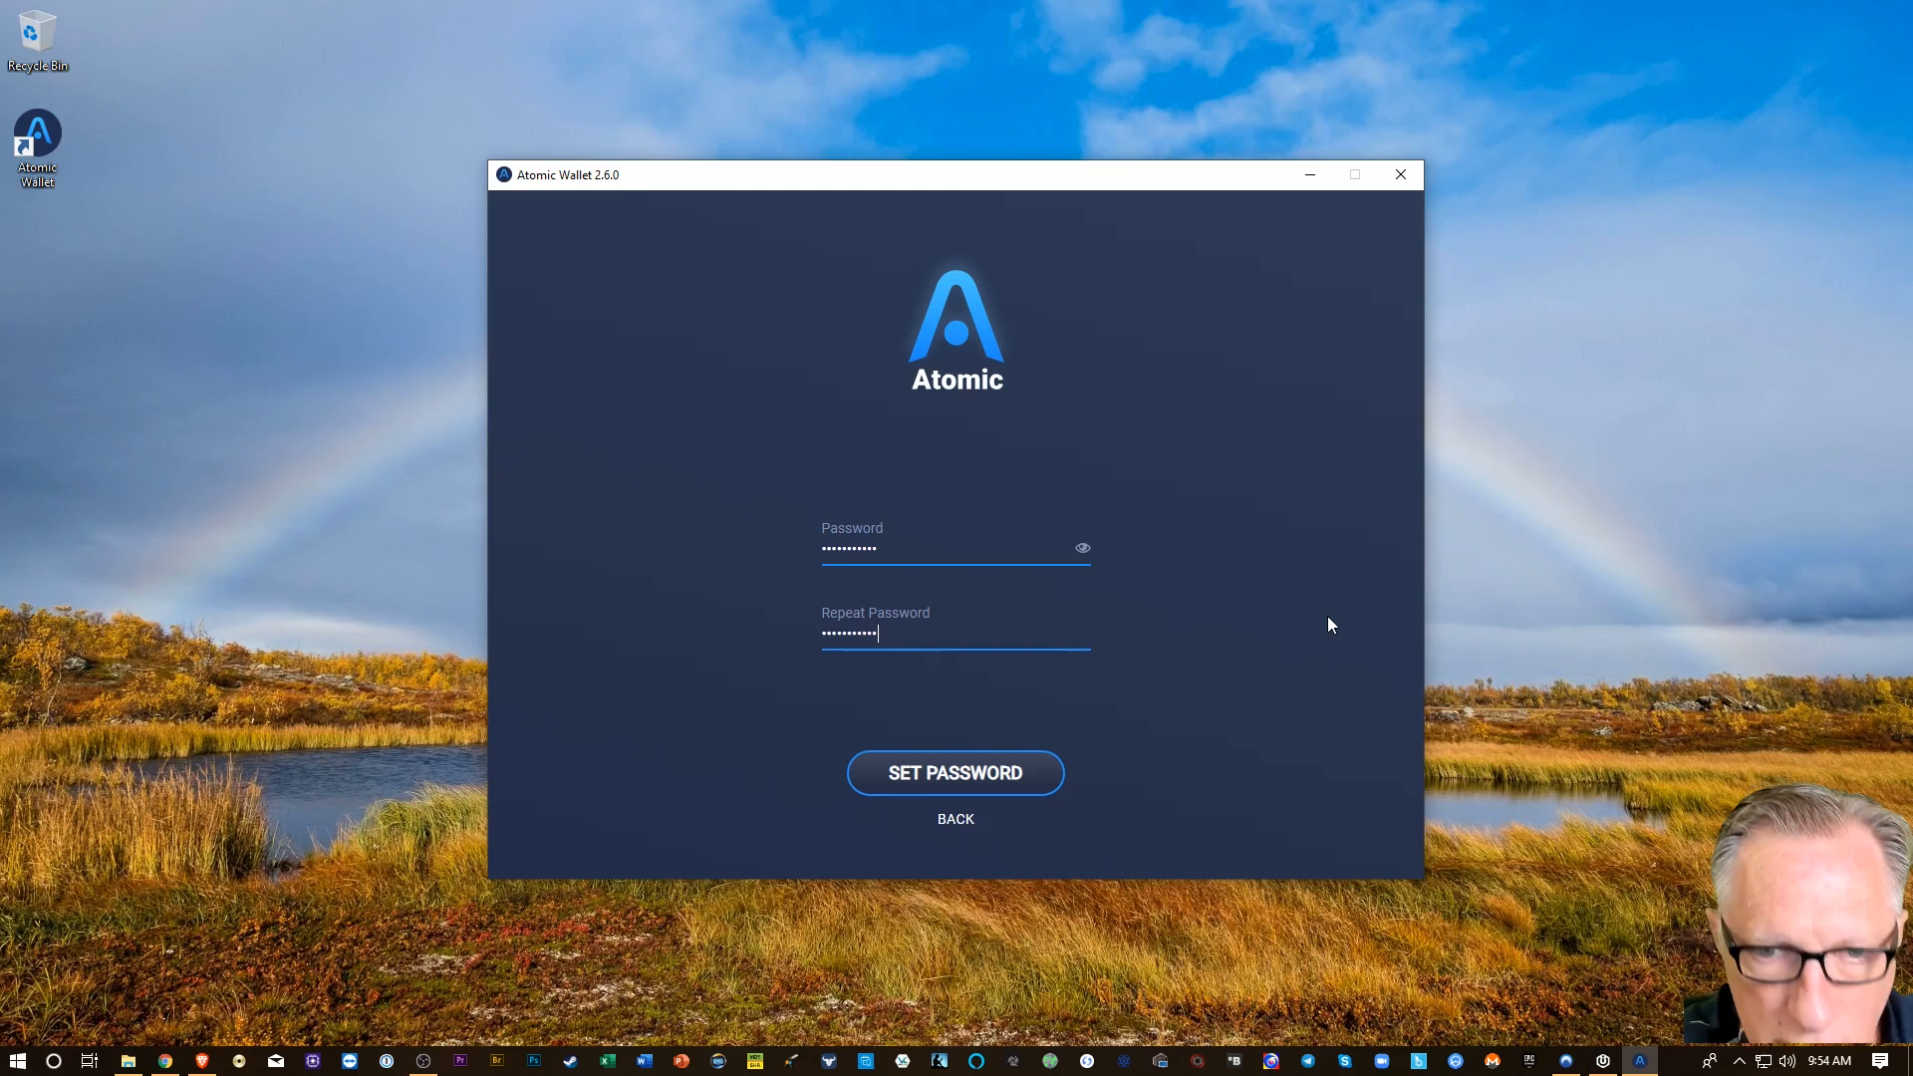
{"action": "left_click", "coordinate": [956, 772]}
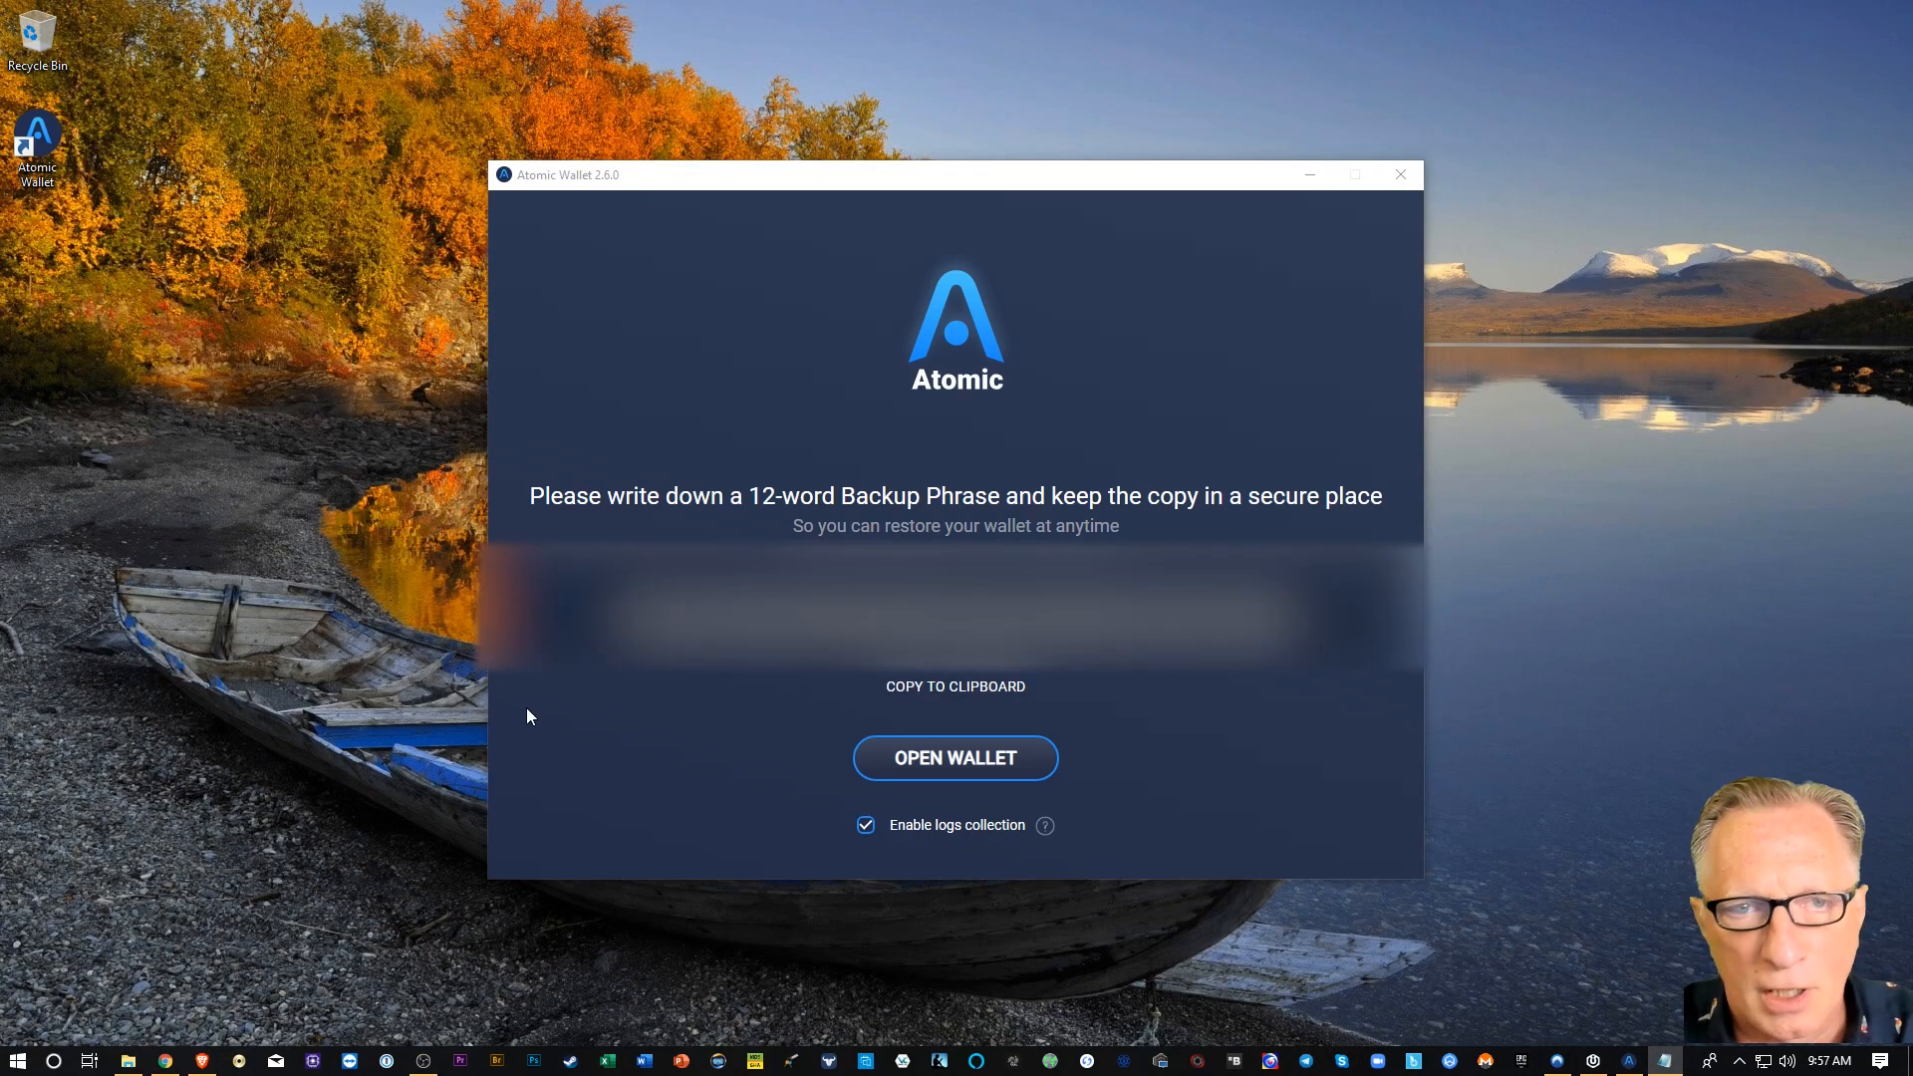
{"action": "mouse_move", "coordinate": [873, 455]}
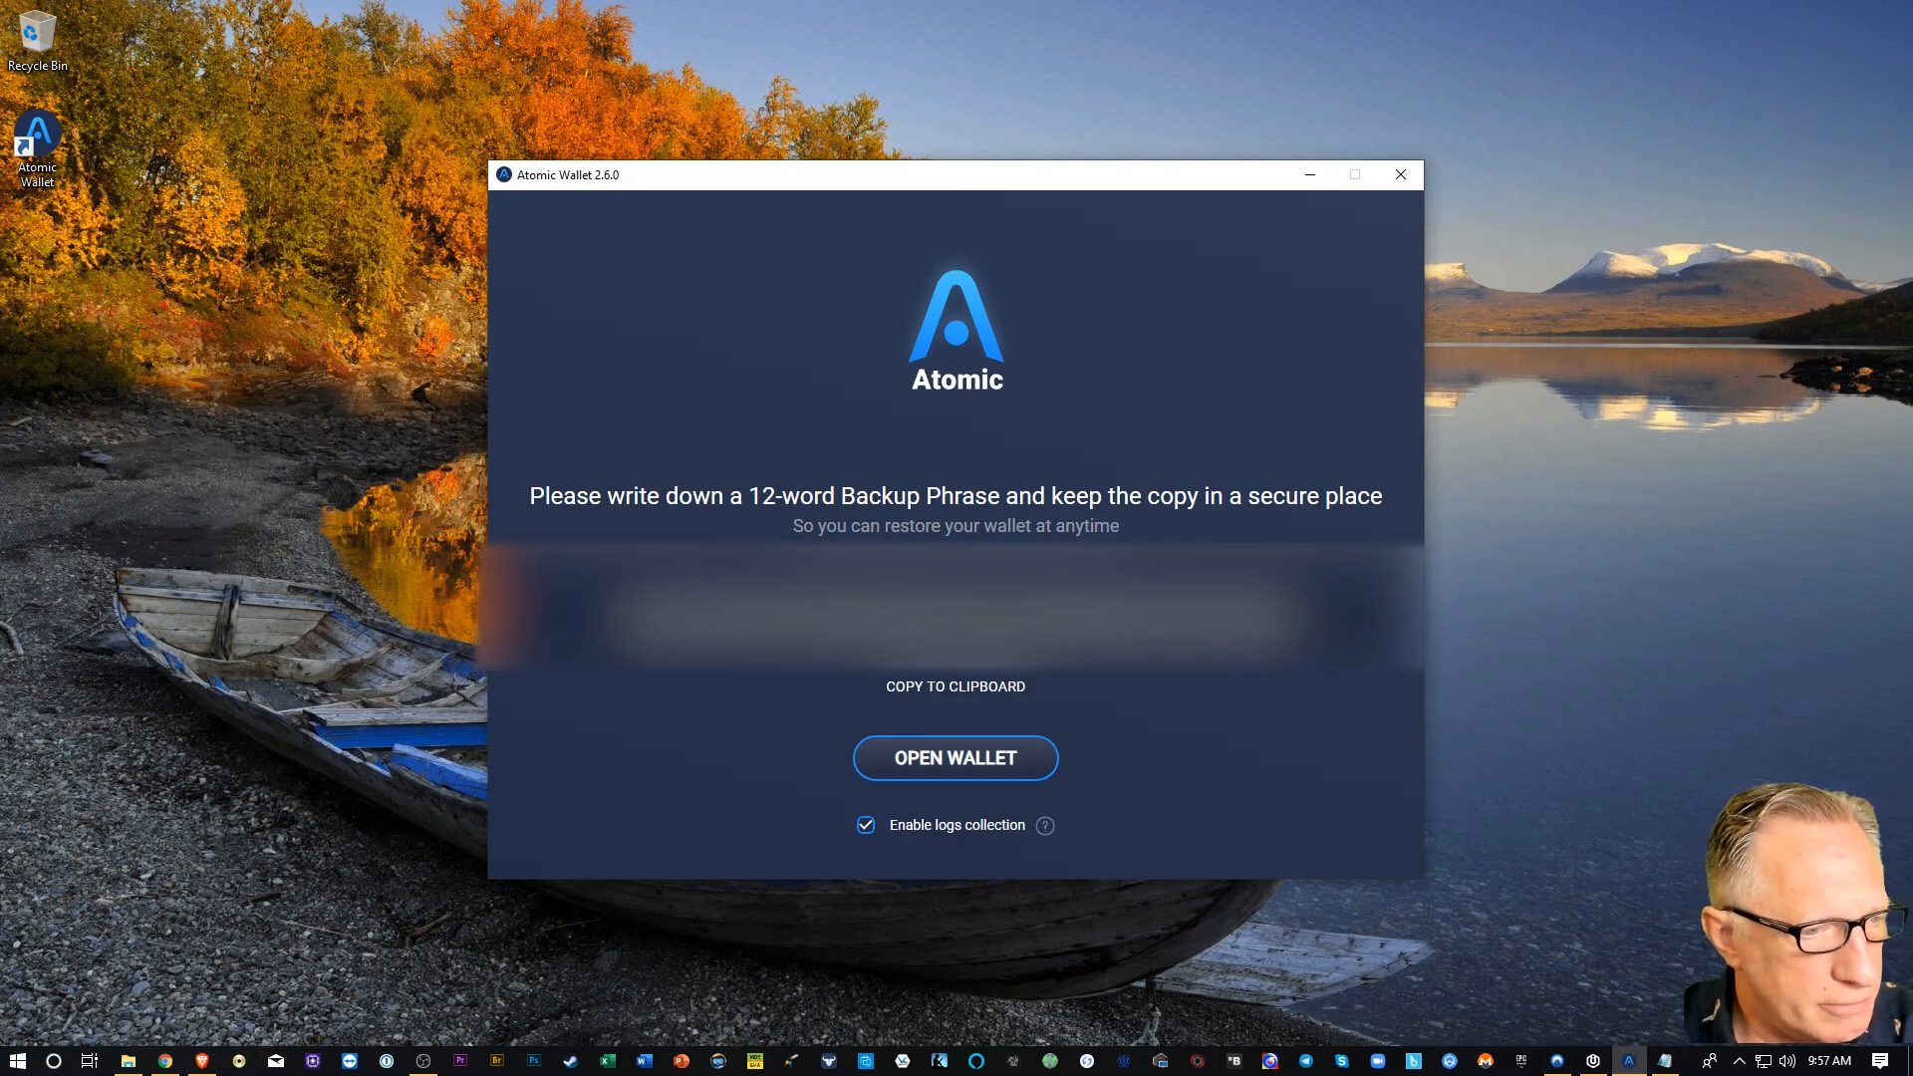
Open the new wallet after the 12-word backup phrase screen.
{"action": "left_click", "coordinate": [956, 758]}
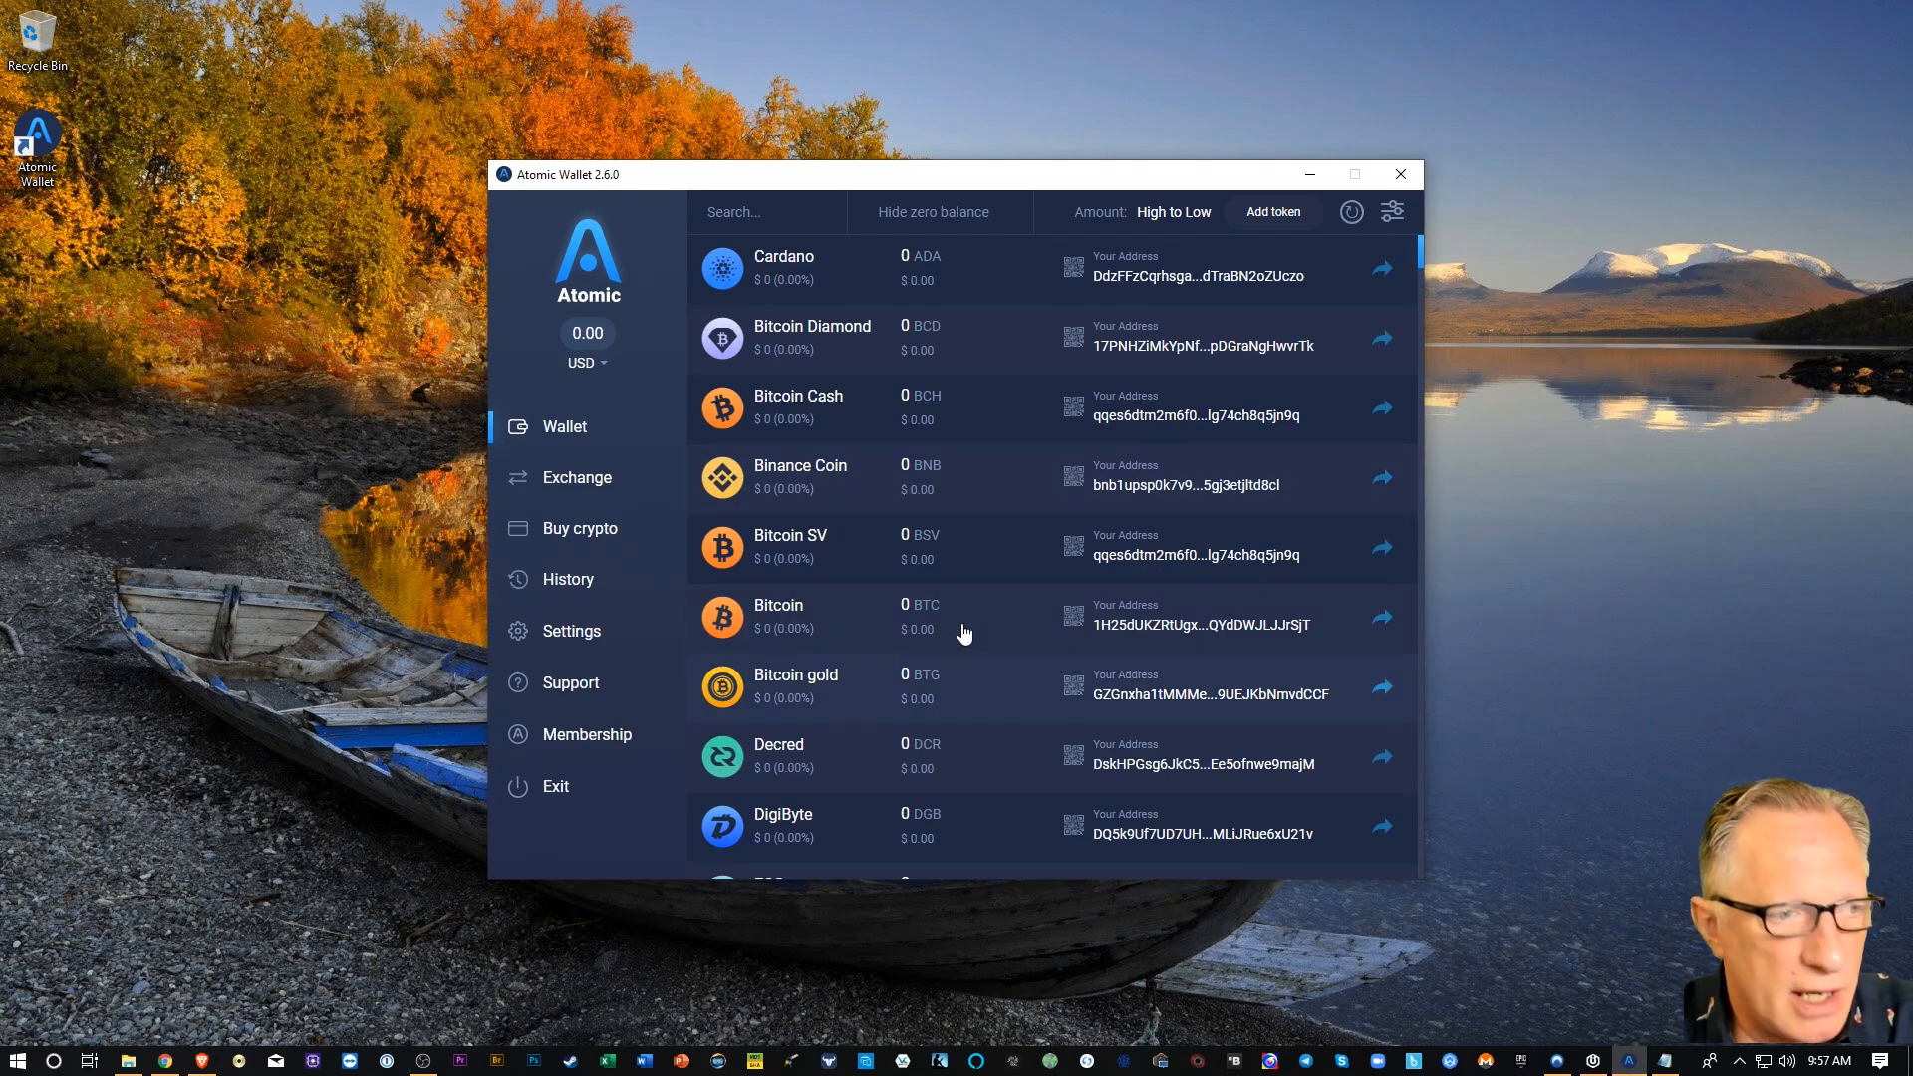
Scroll to Binance Coin and copy its receiving address.
{"action": "scroll", "scroll_direction": "down", "scroll_amount": 3}
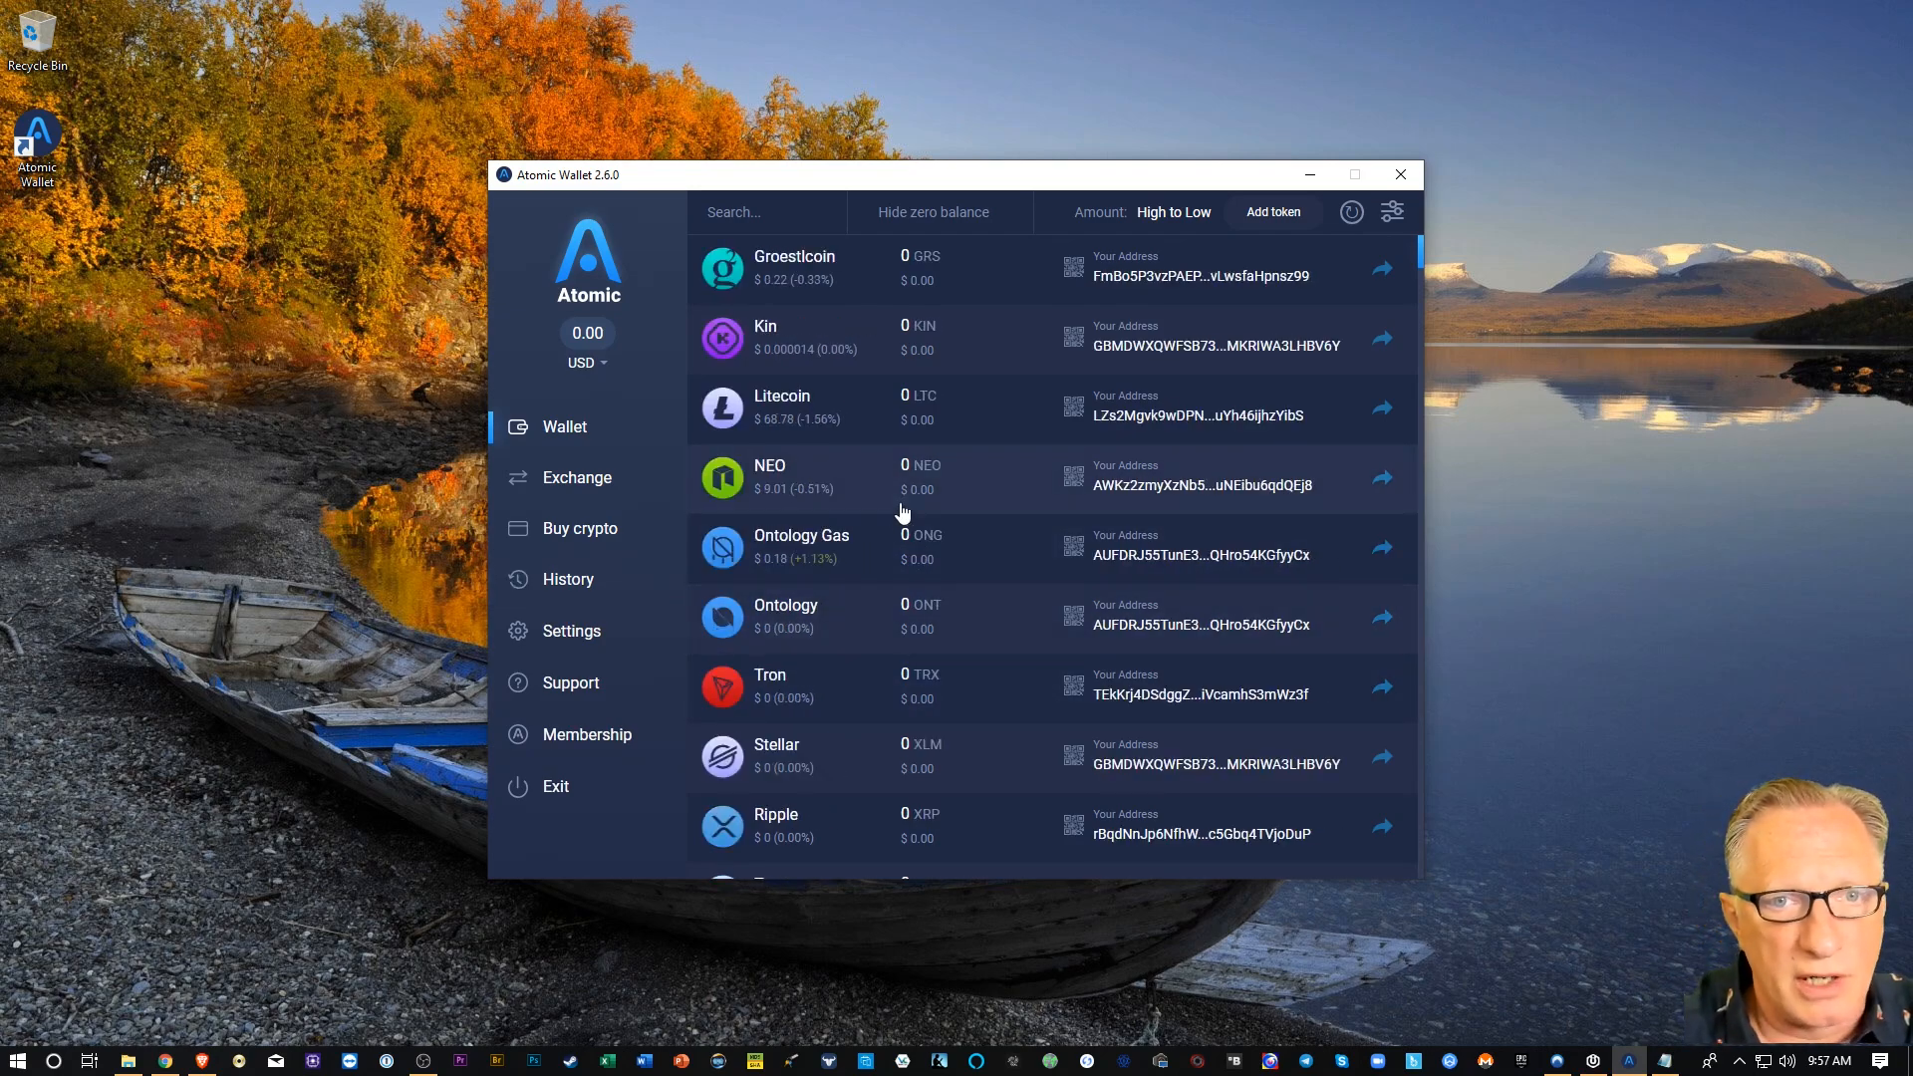
{"action": "scroll", "scroll_direction": "down", "scroll_amount": 3}
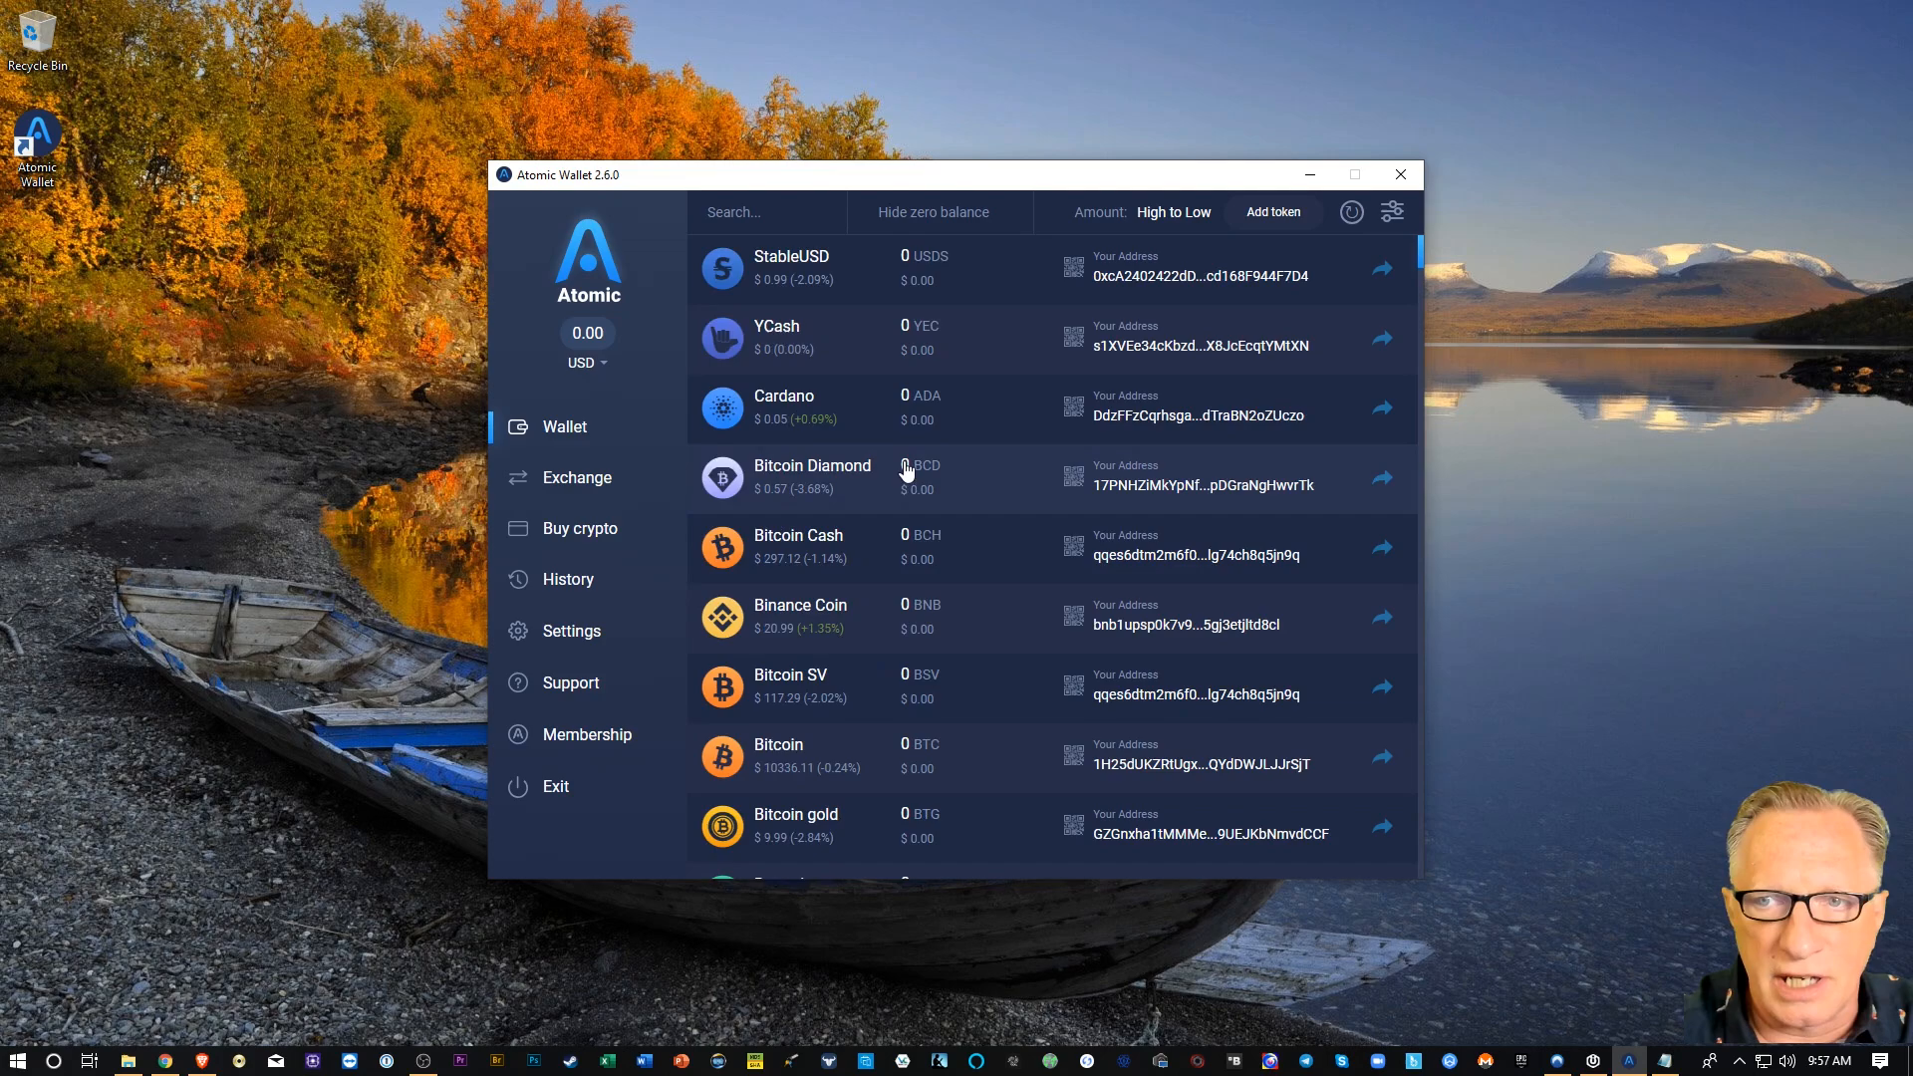
{"action": "scroll", "scroll_direction": "down", "scroll_amount": 3}
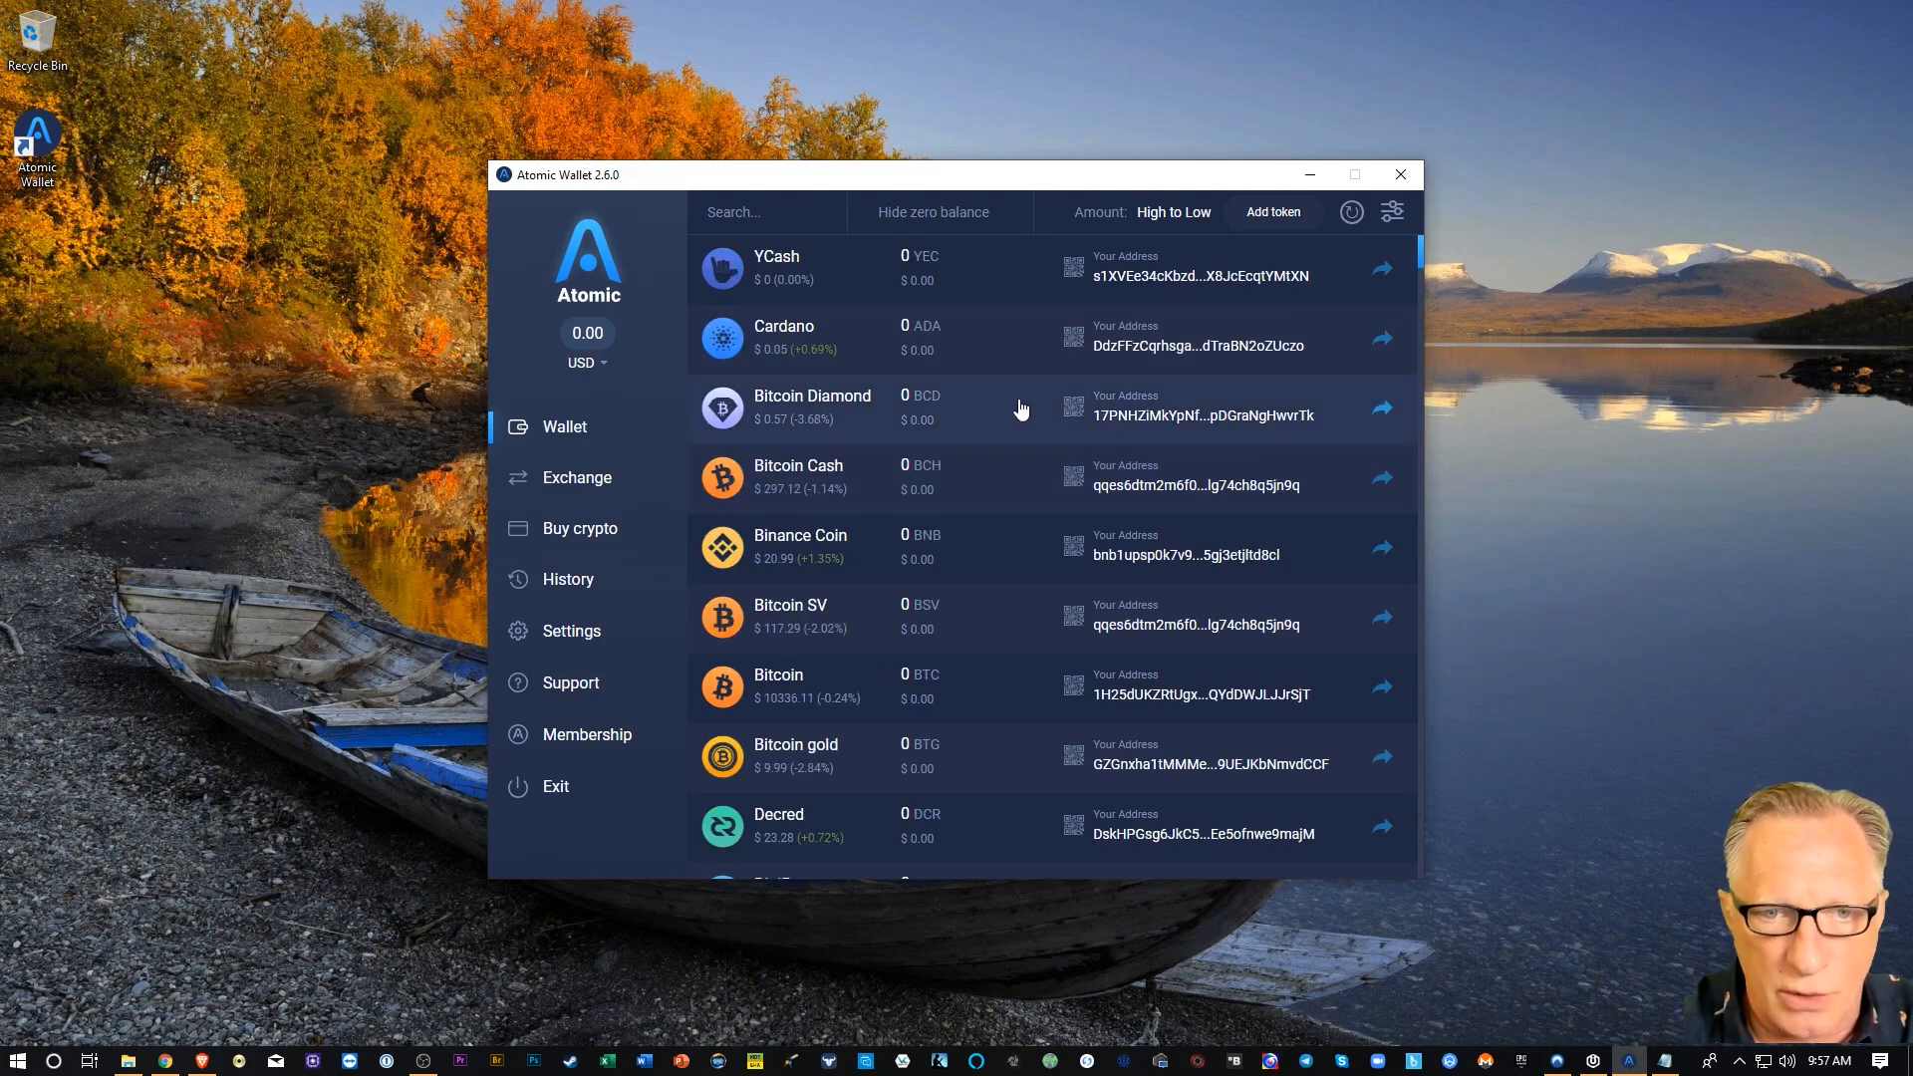
{"action": "mouse_move", "coordinate": [799, 547]}
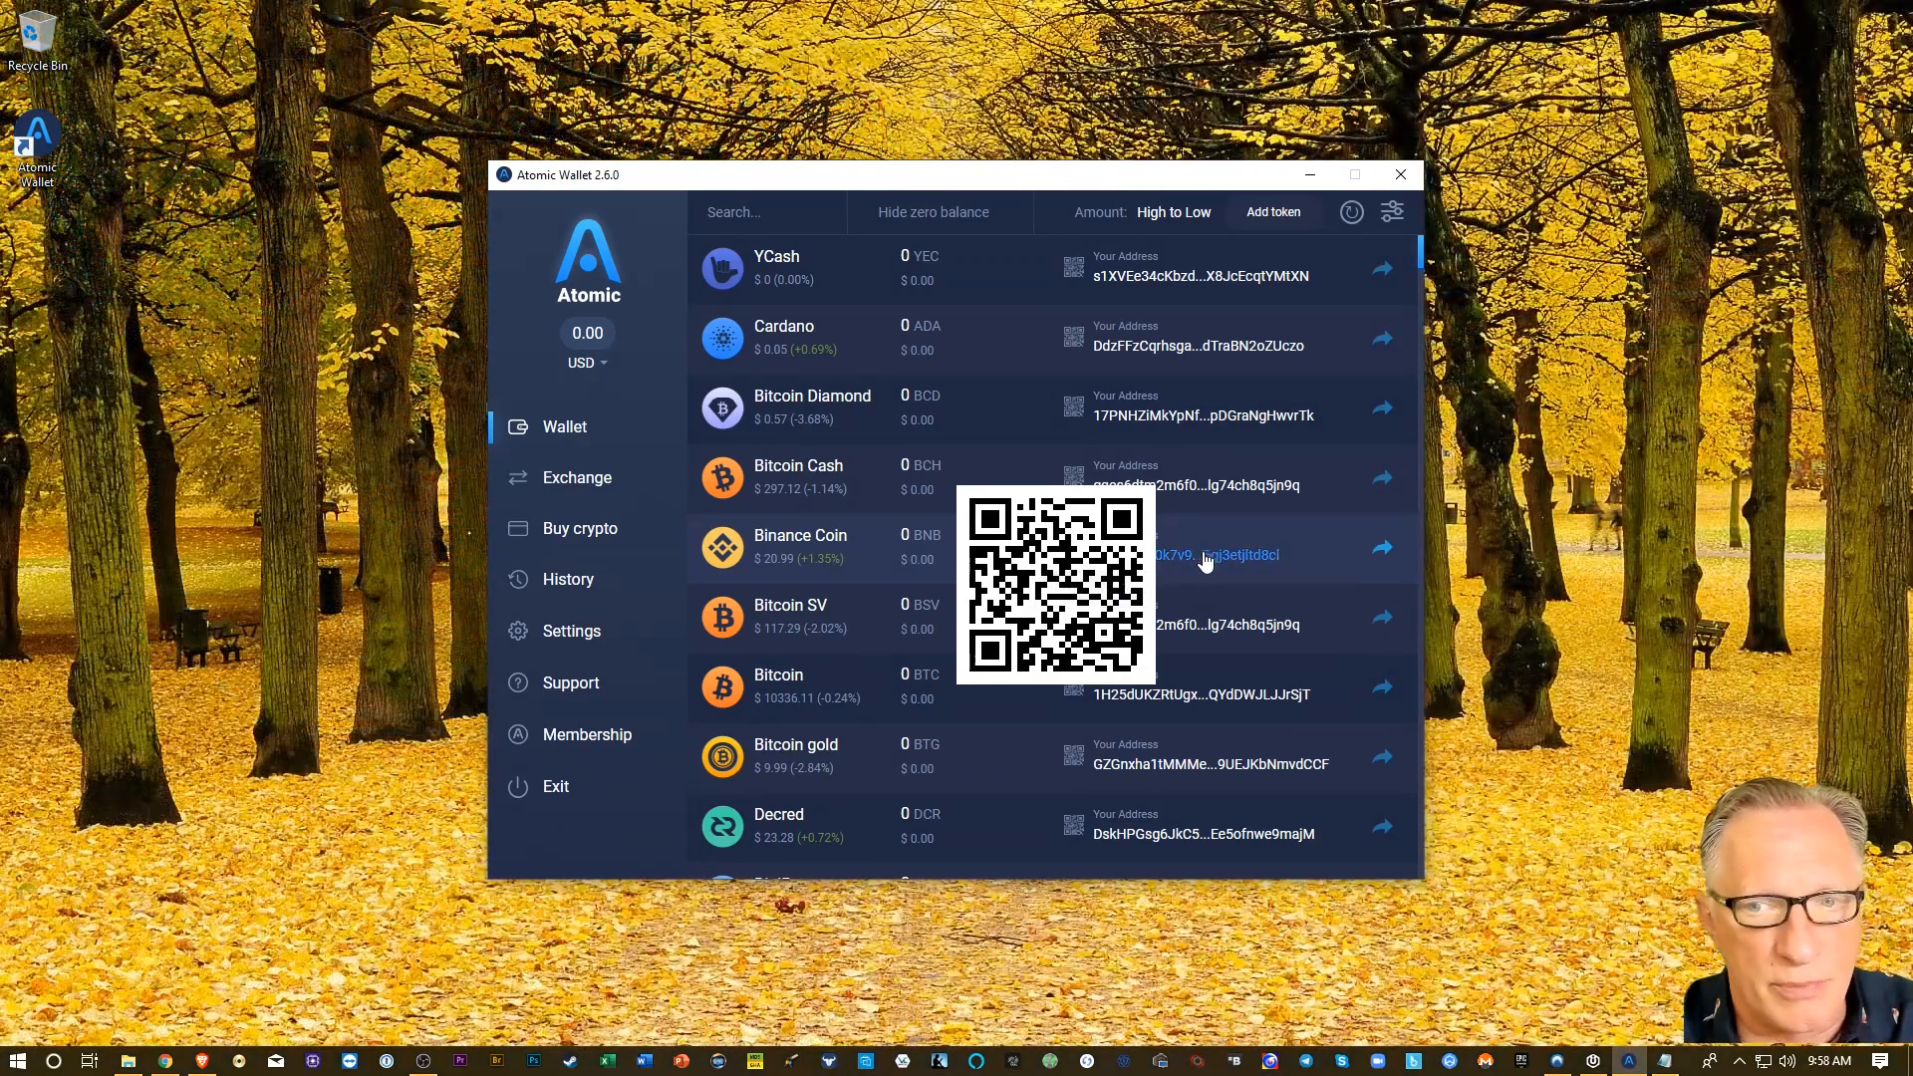
{"action": "left_click", "coordinate": [1207, 554]}
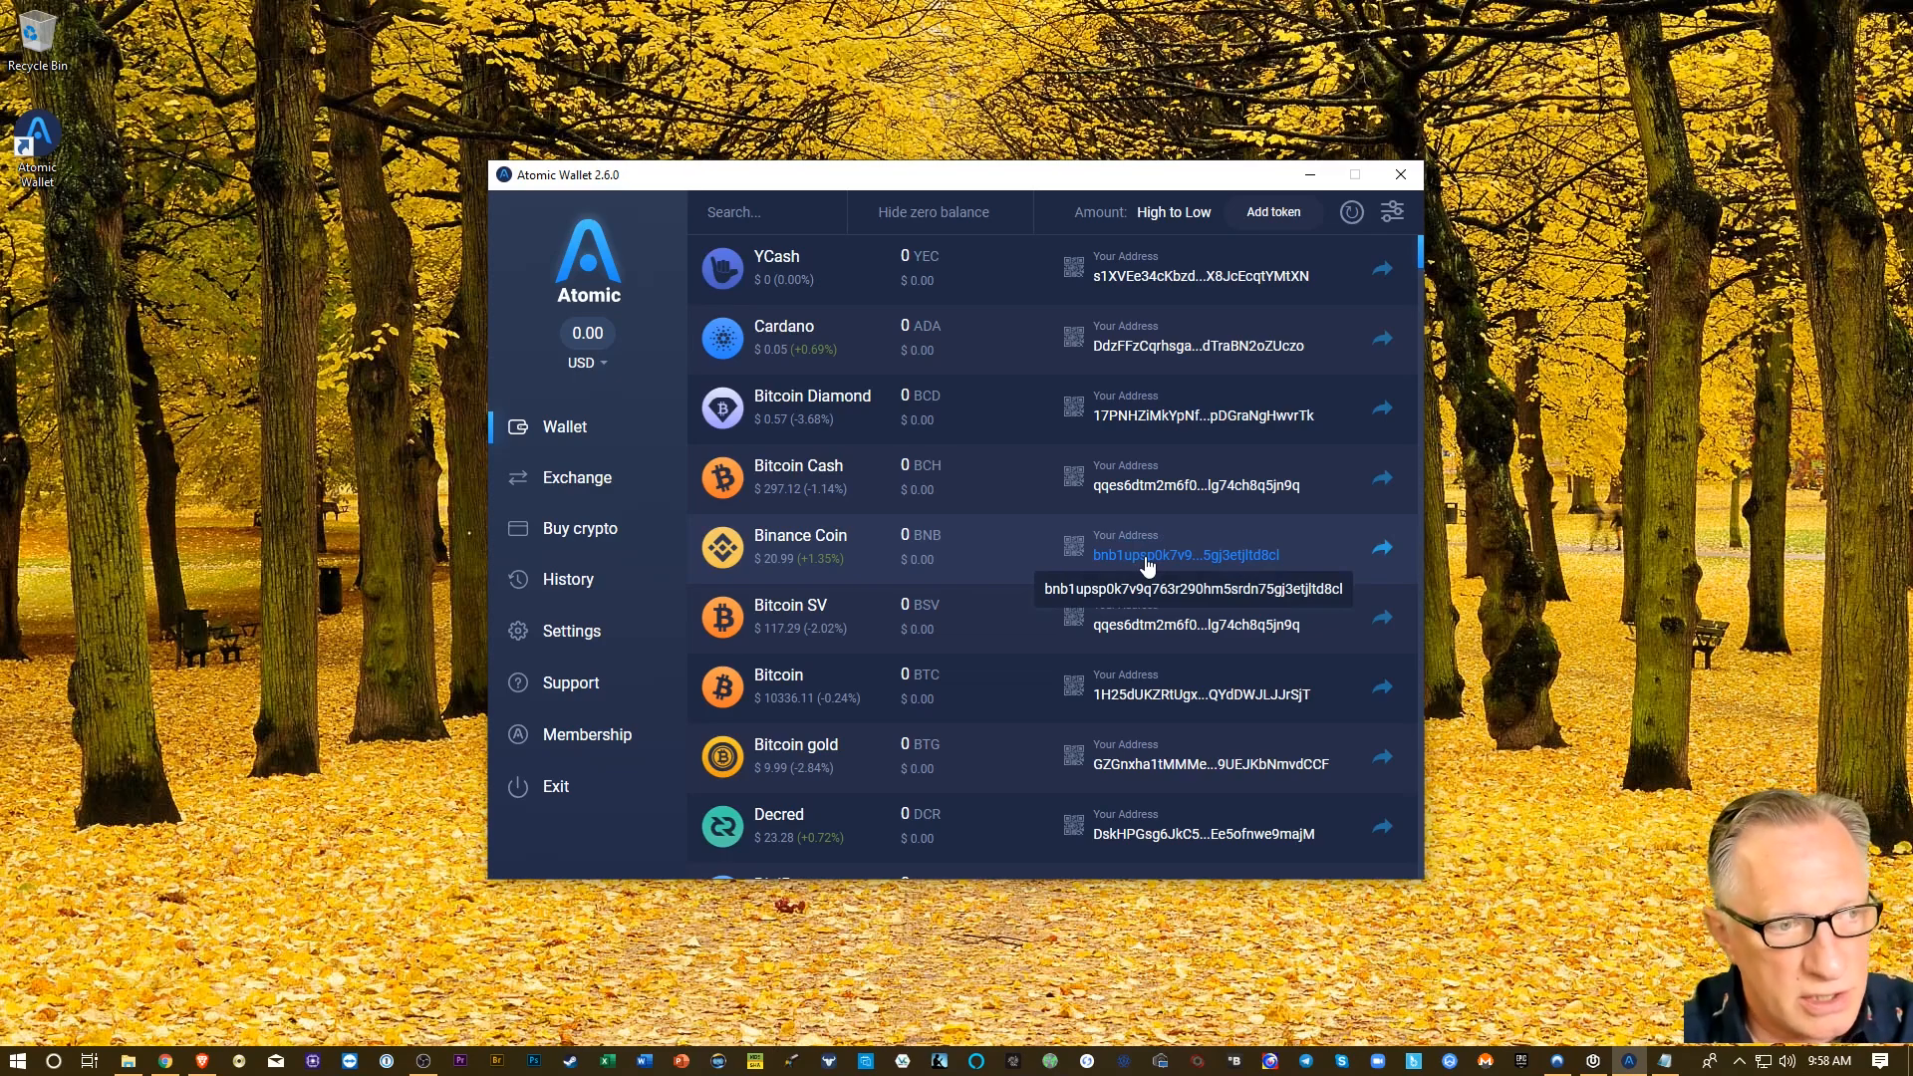
{"action": "mouse_move", "coordinate": [223, 720]}
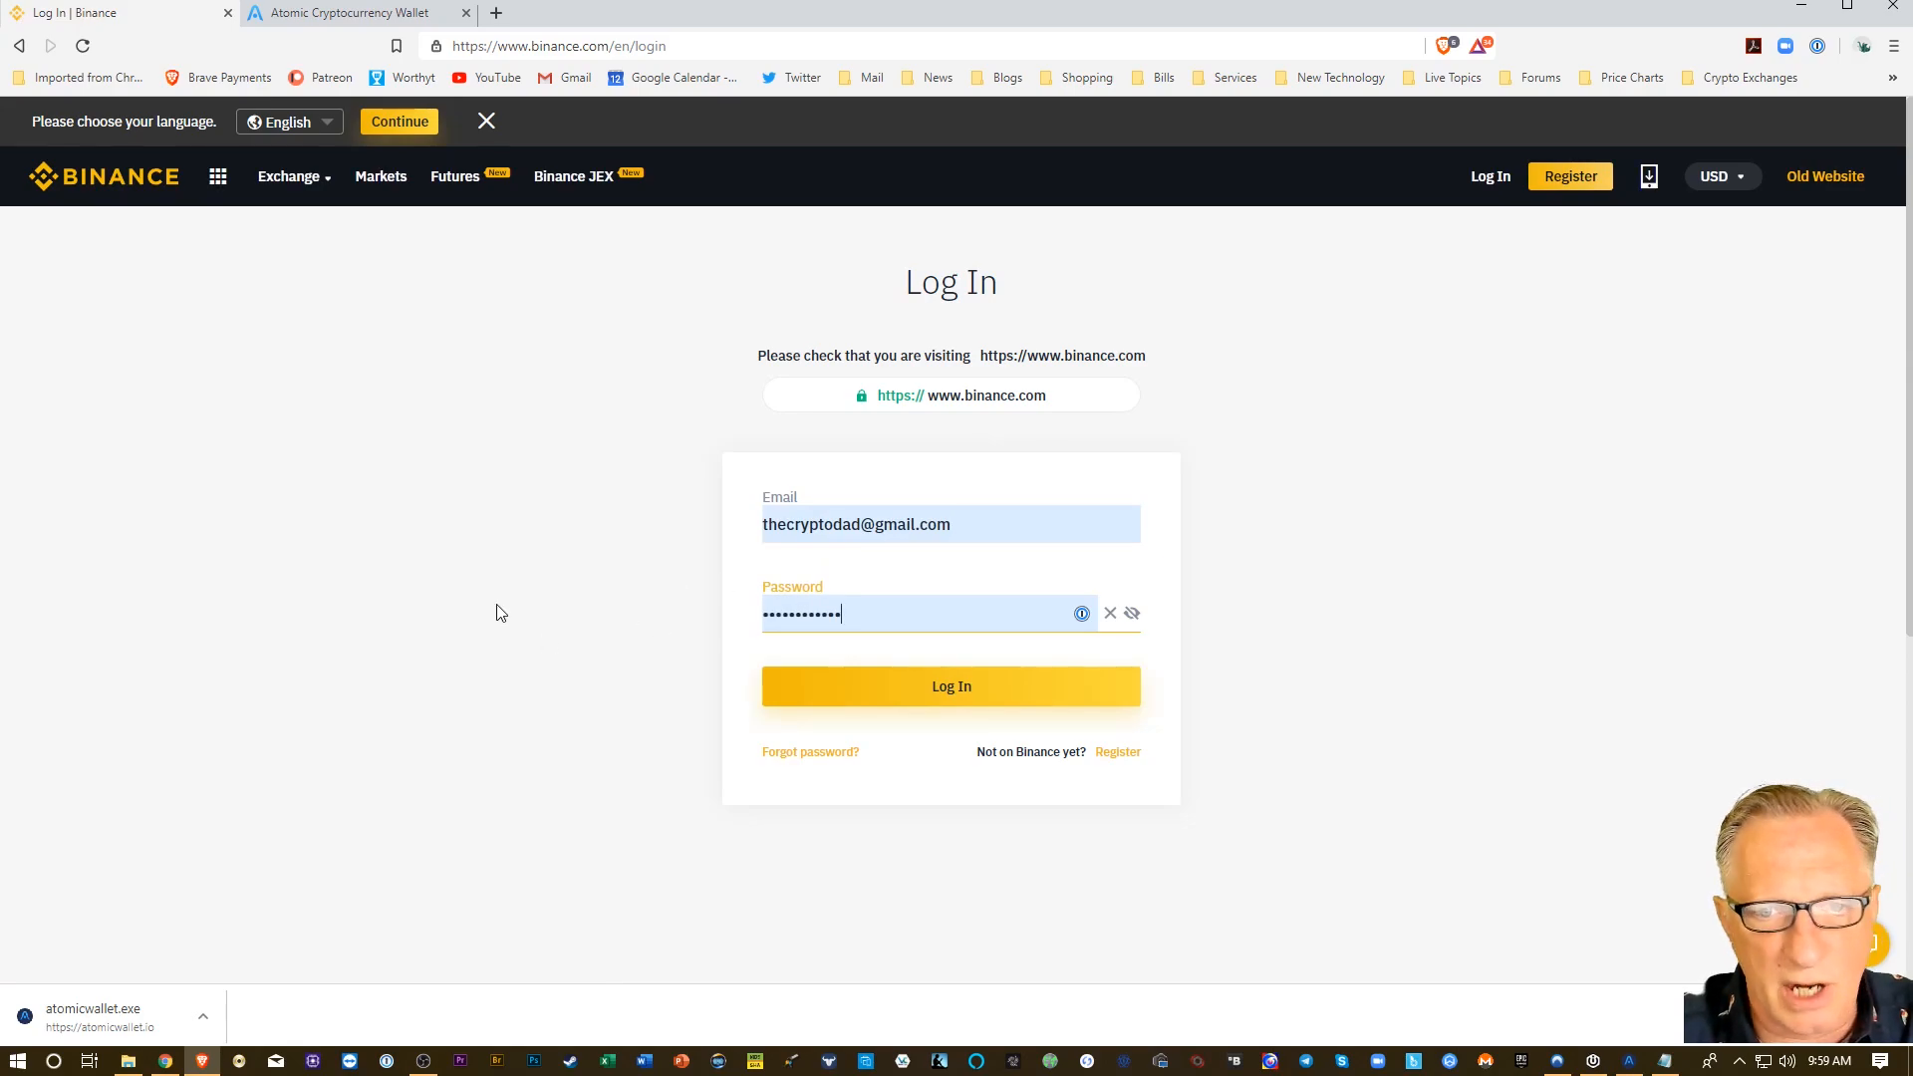
Log in to Binance and pass the security check.
{"action": "left_click", "coordinate": [951, 685]}
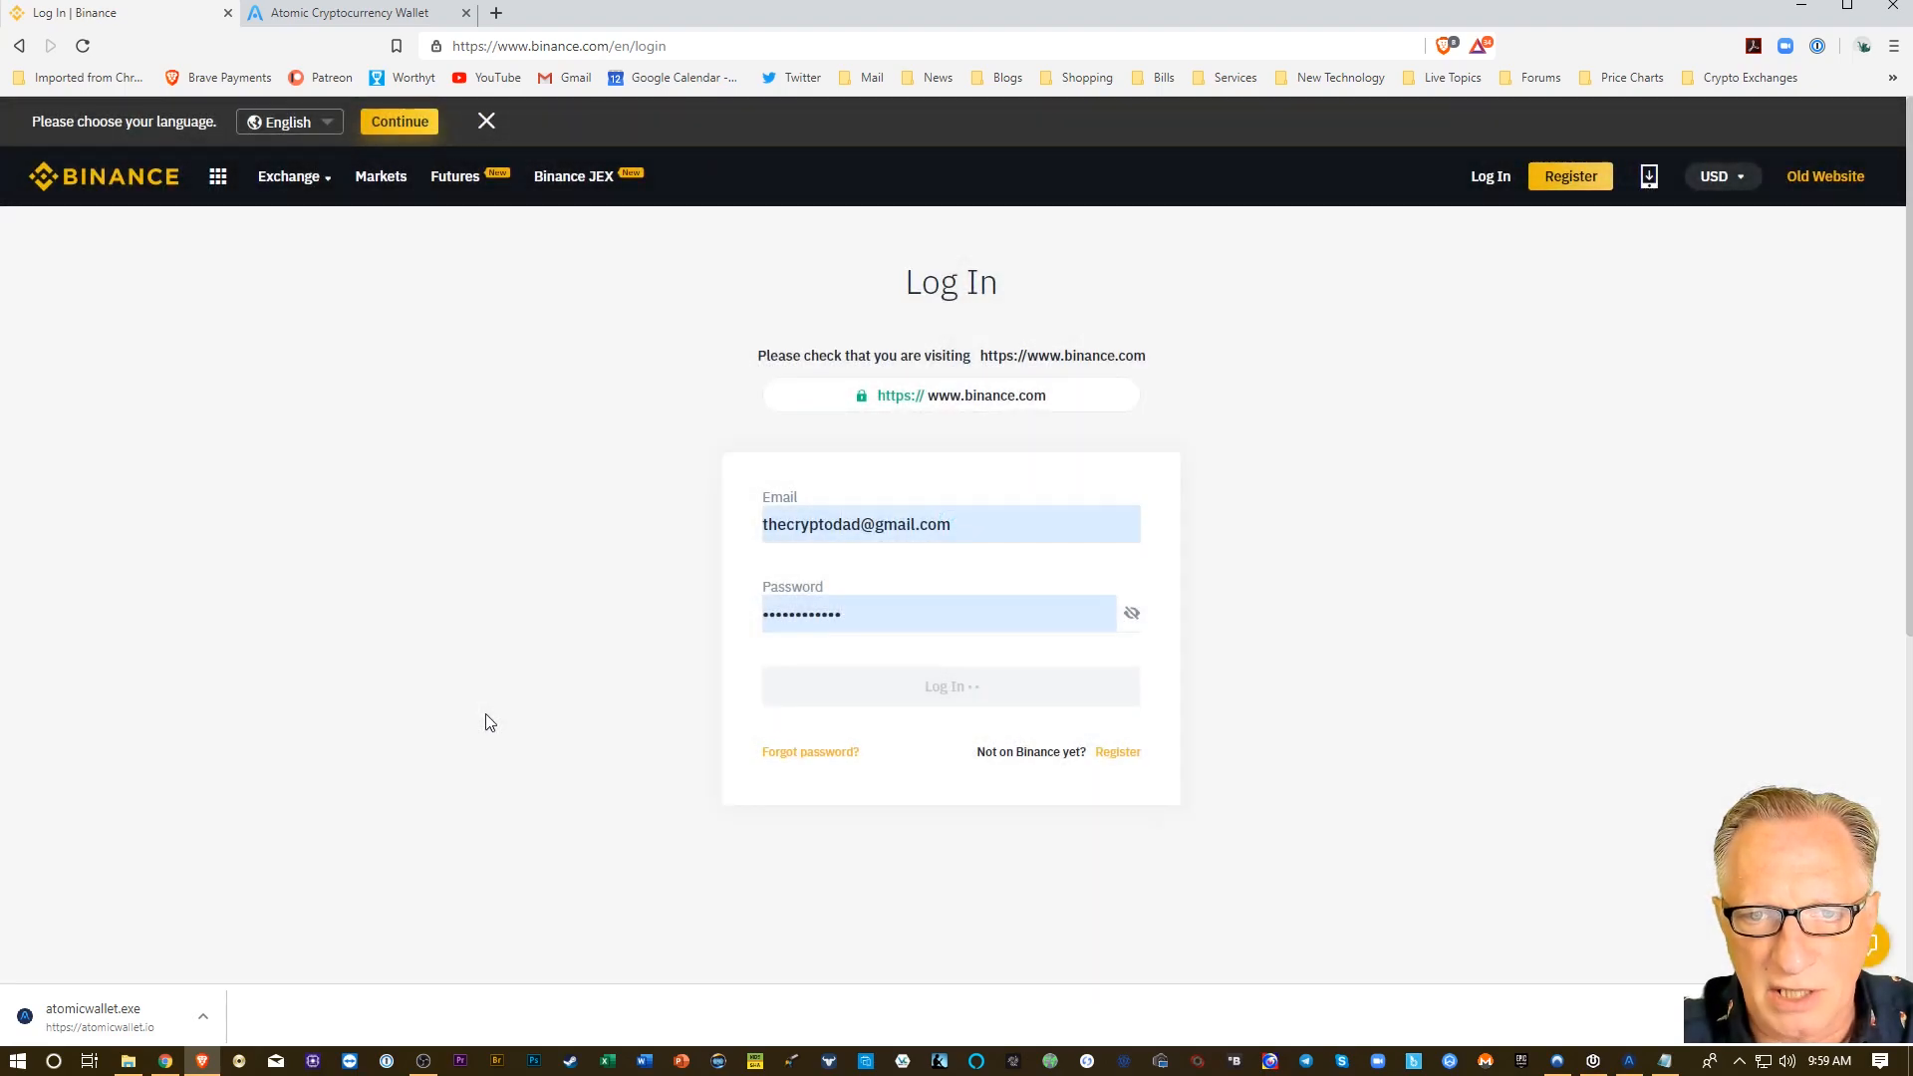
{"action": "left_click", "coordinate": [951, 686]}
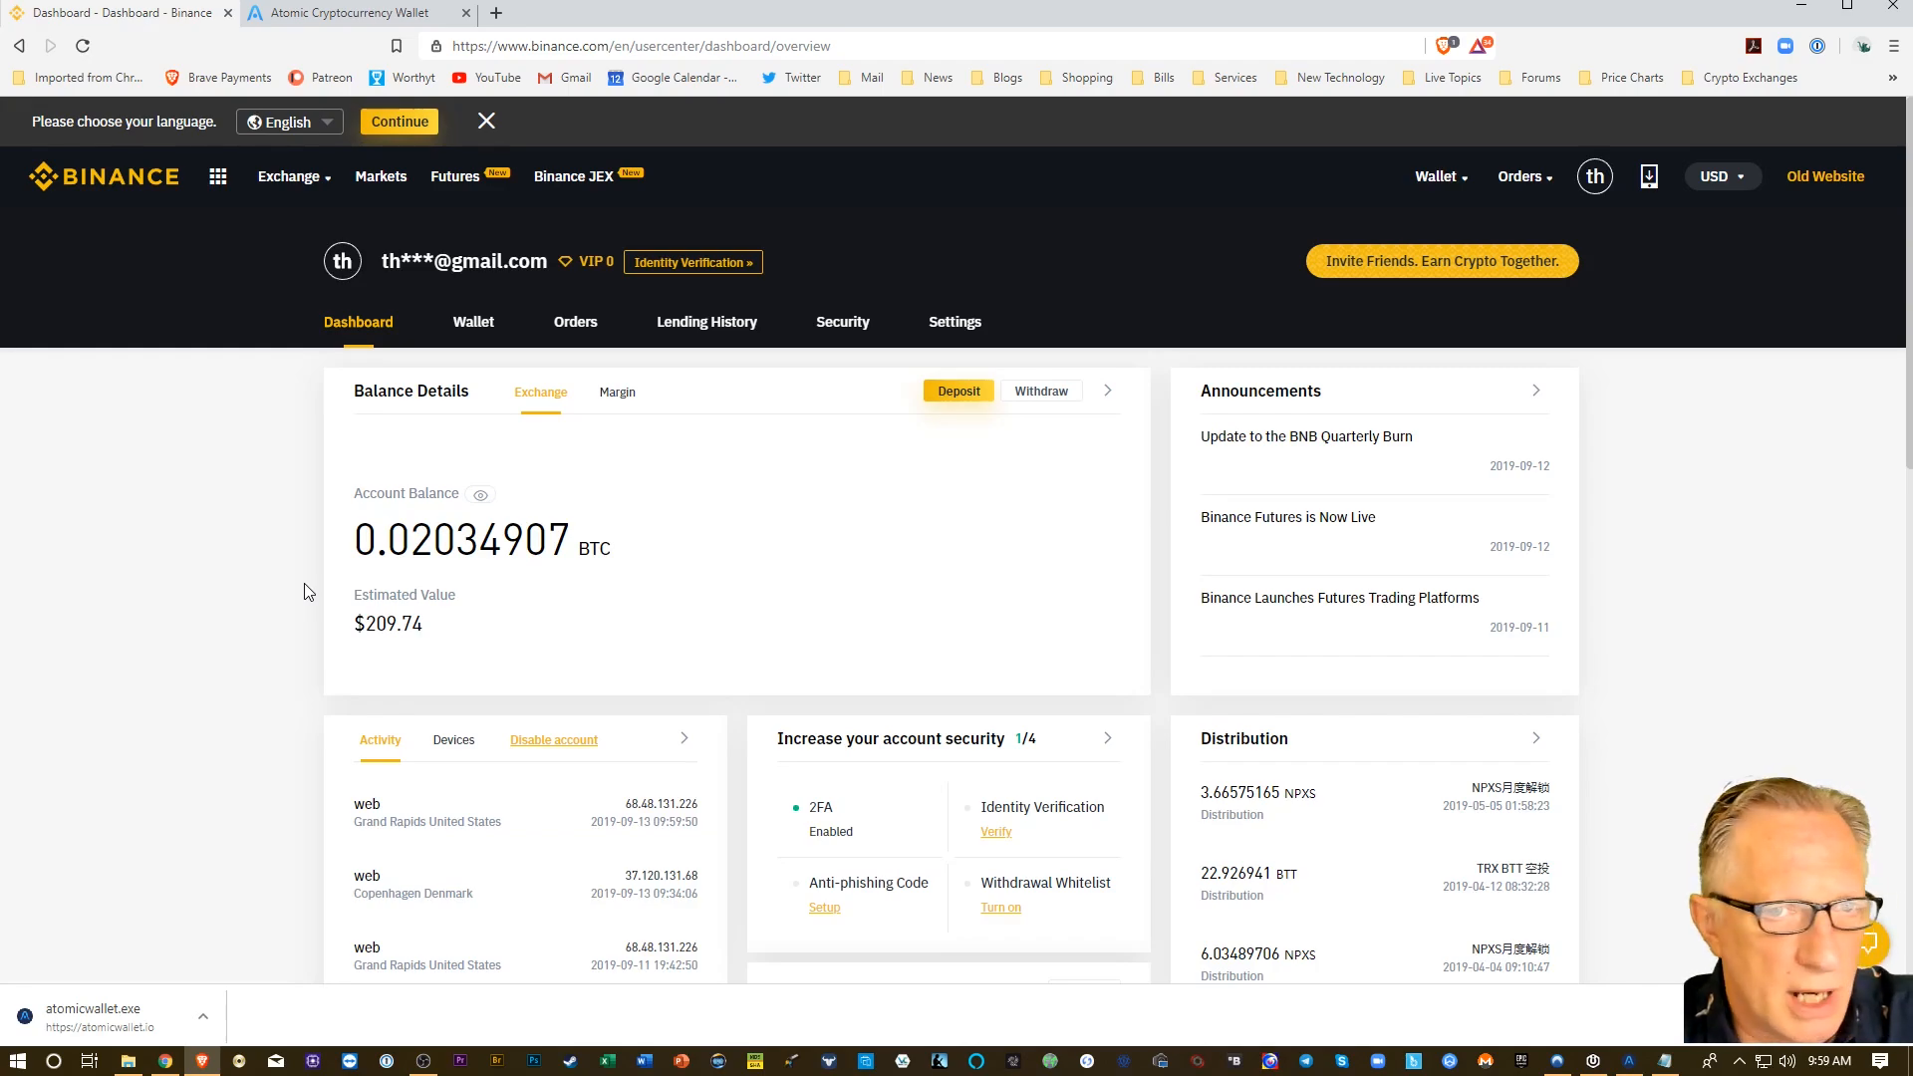
Open Wallet > Balance to view the 10.019 BNB available.
{"action": "left_click", "coordinate": [473, 321]}
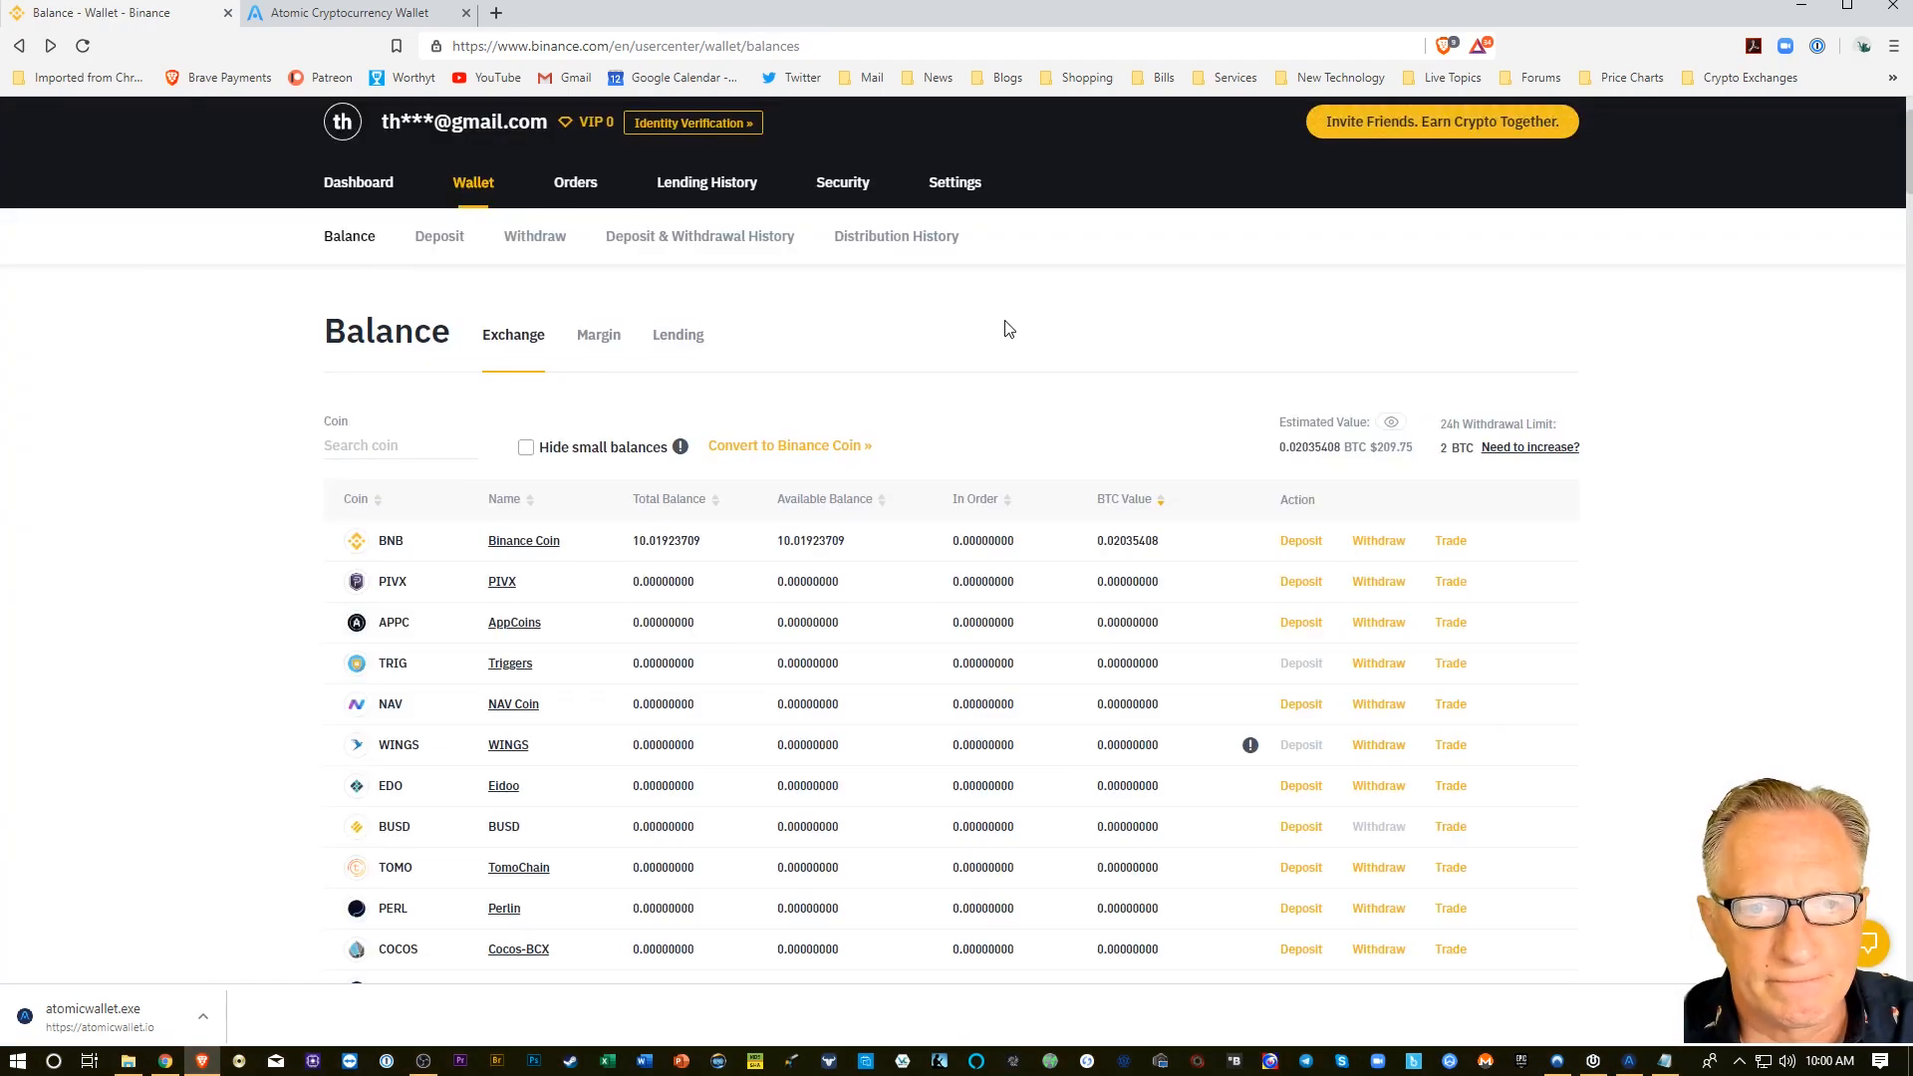
{"action": "mouse_move", "coordinate": [669, 530]}
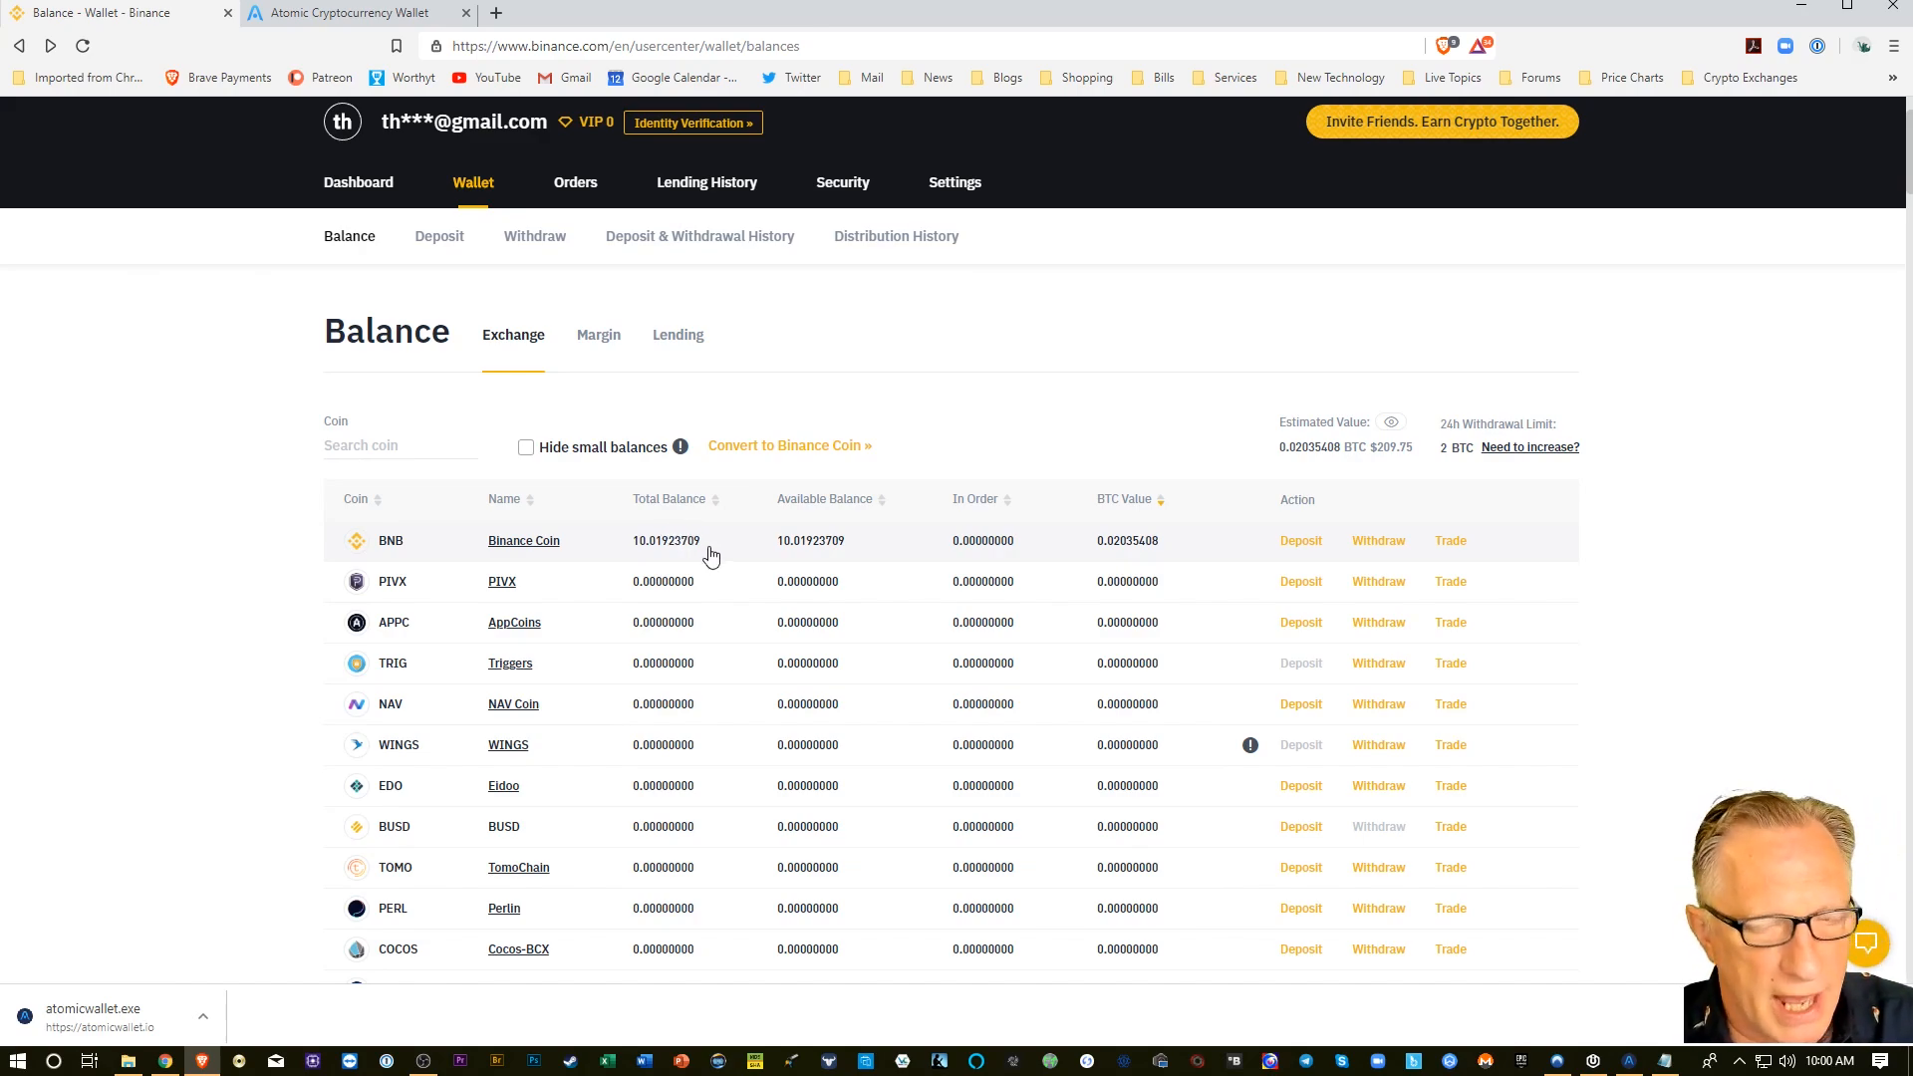
{"action": "mouse_move", "coordinate": [1377, 540]}
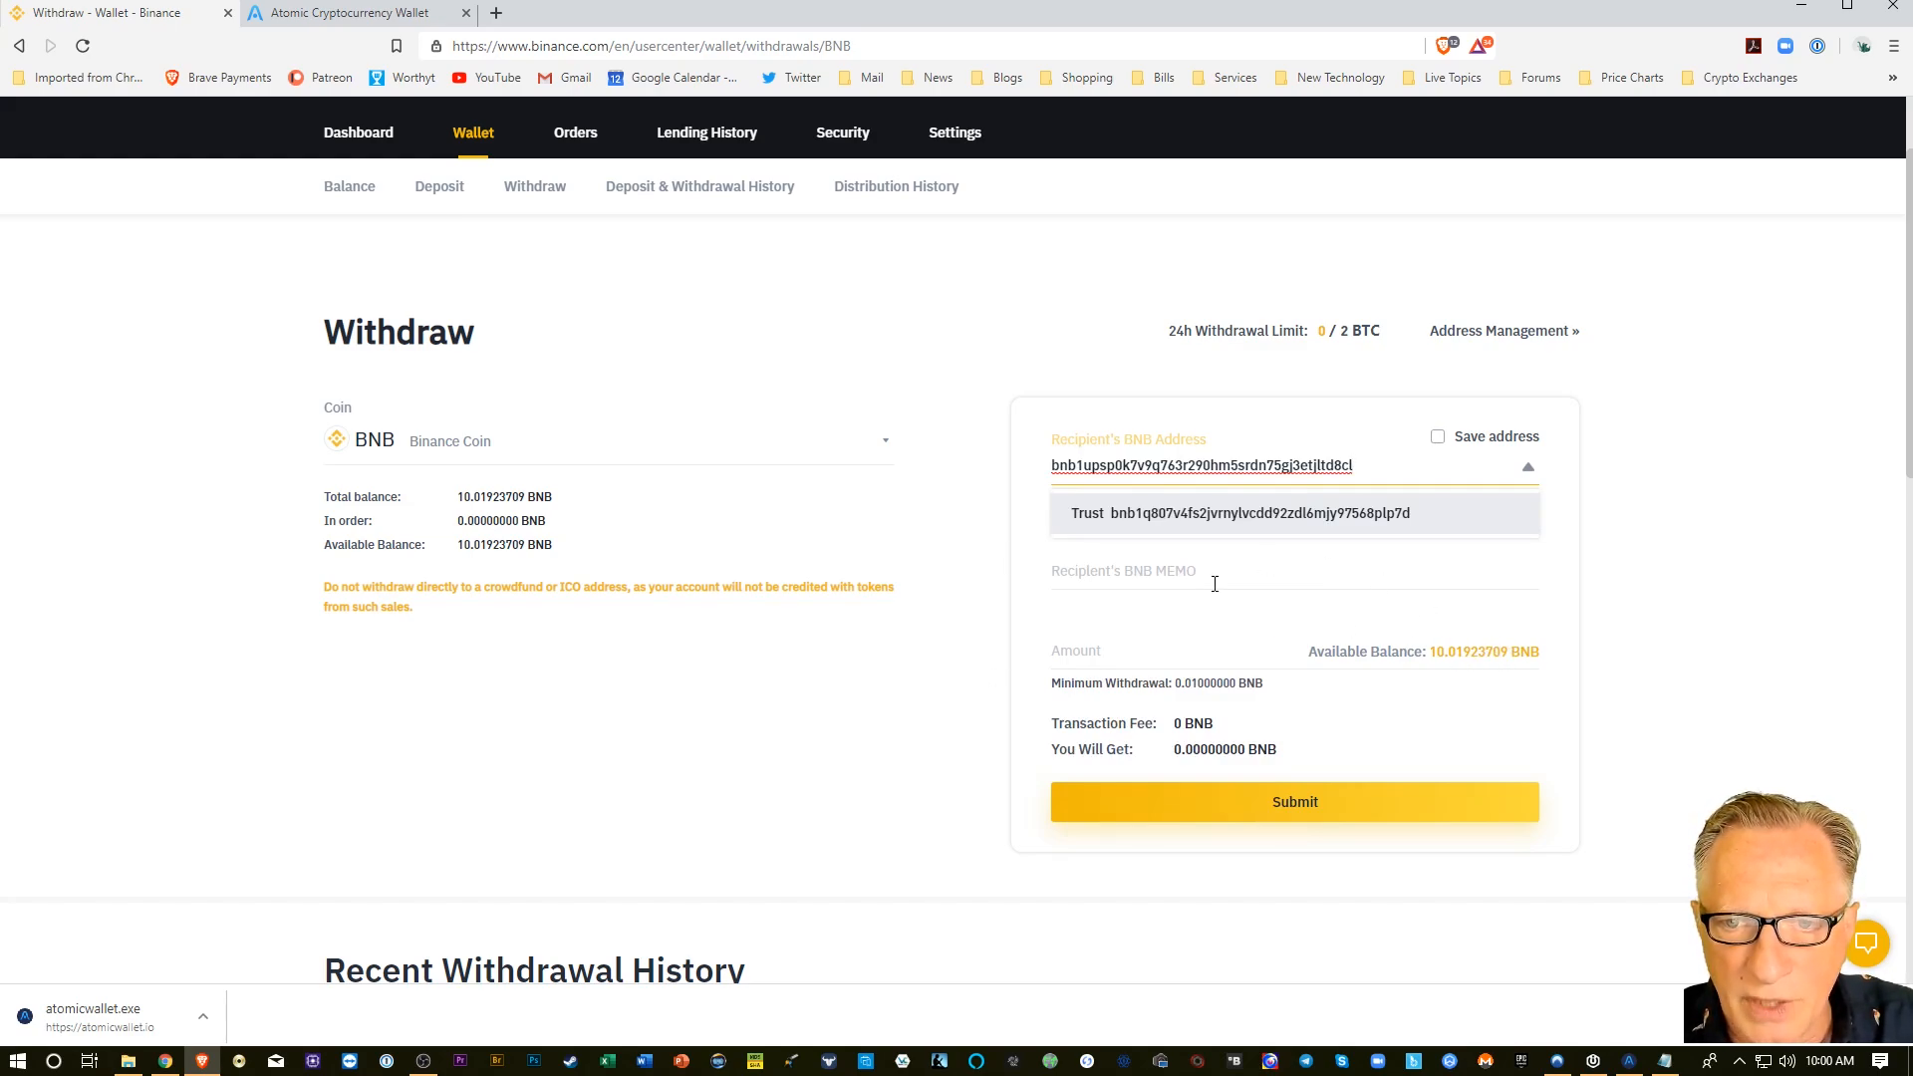
Submit a 5 BNB withdrawal to the Atomic Wallet address with No MEMO.
{"action": "left_click", "coordinate": [1462, 518]}
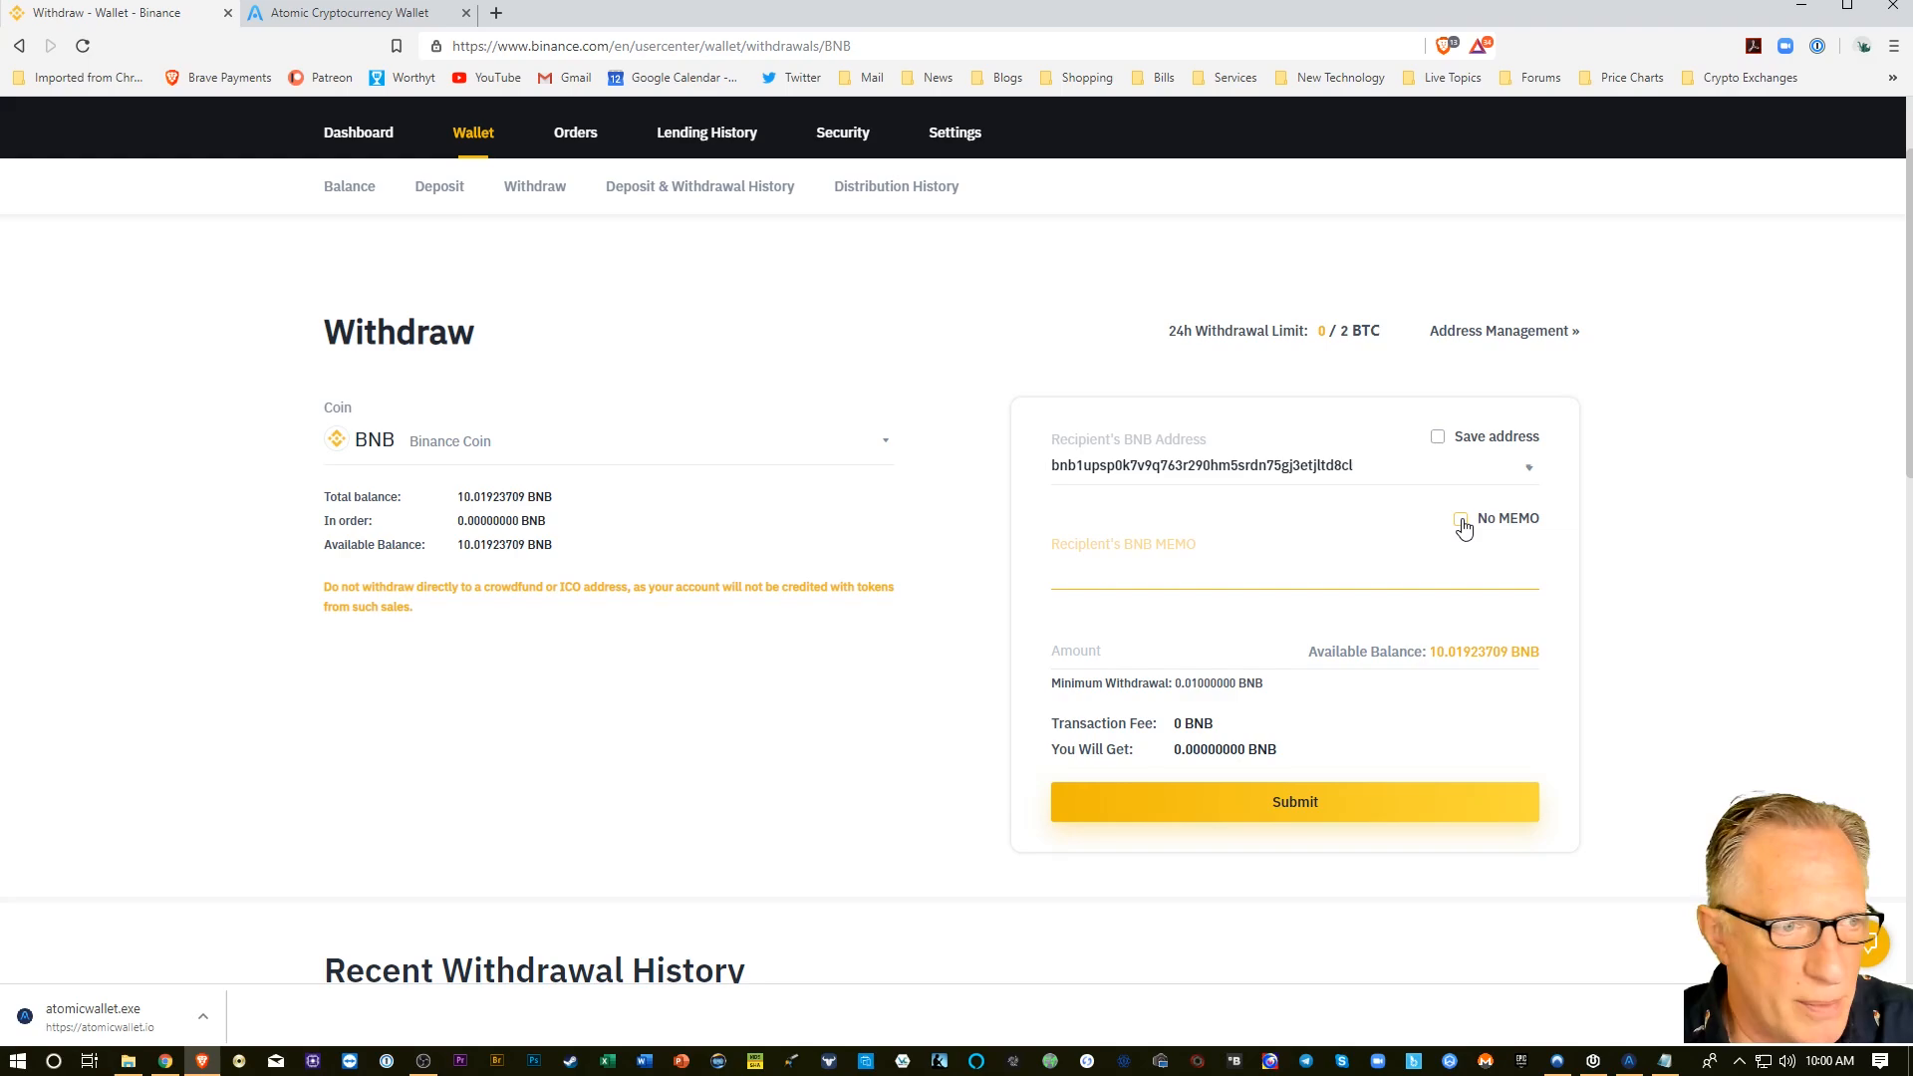
{"action": "left_click", "coordinate": [1461, 517]}
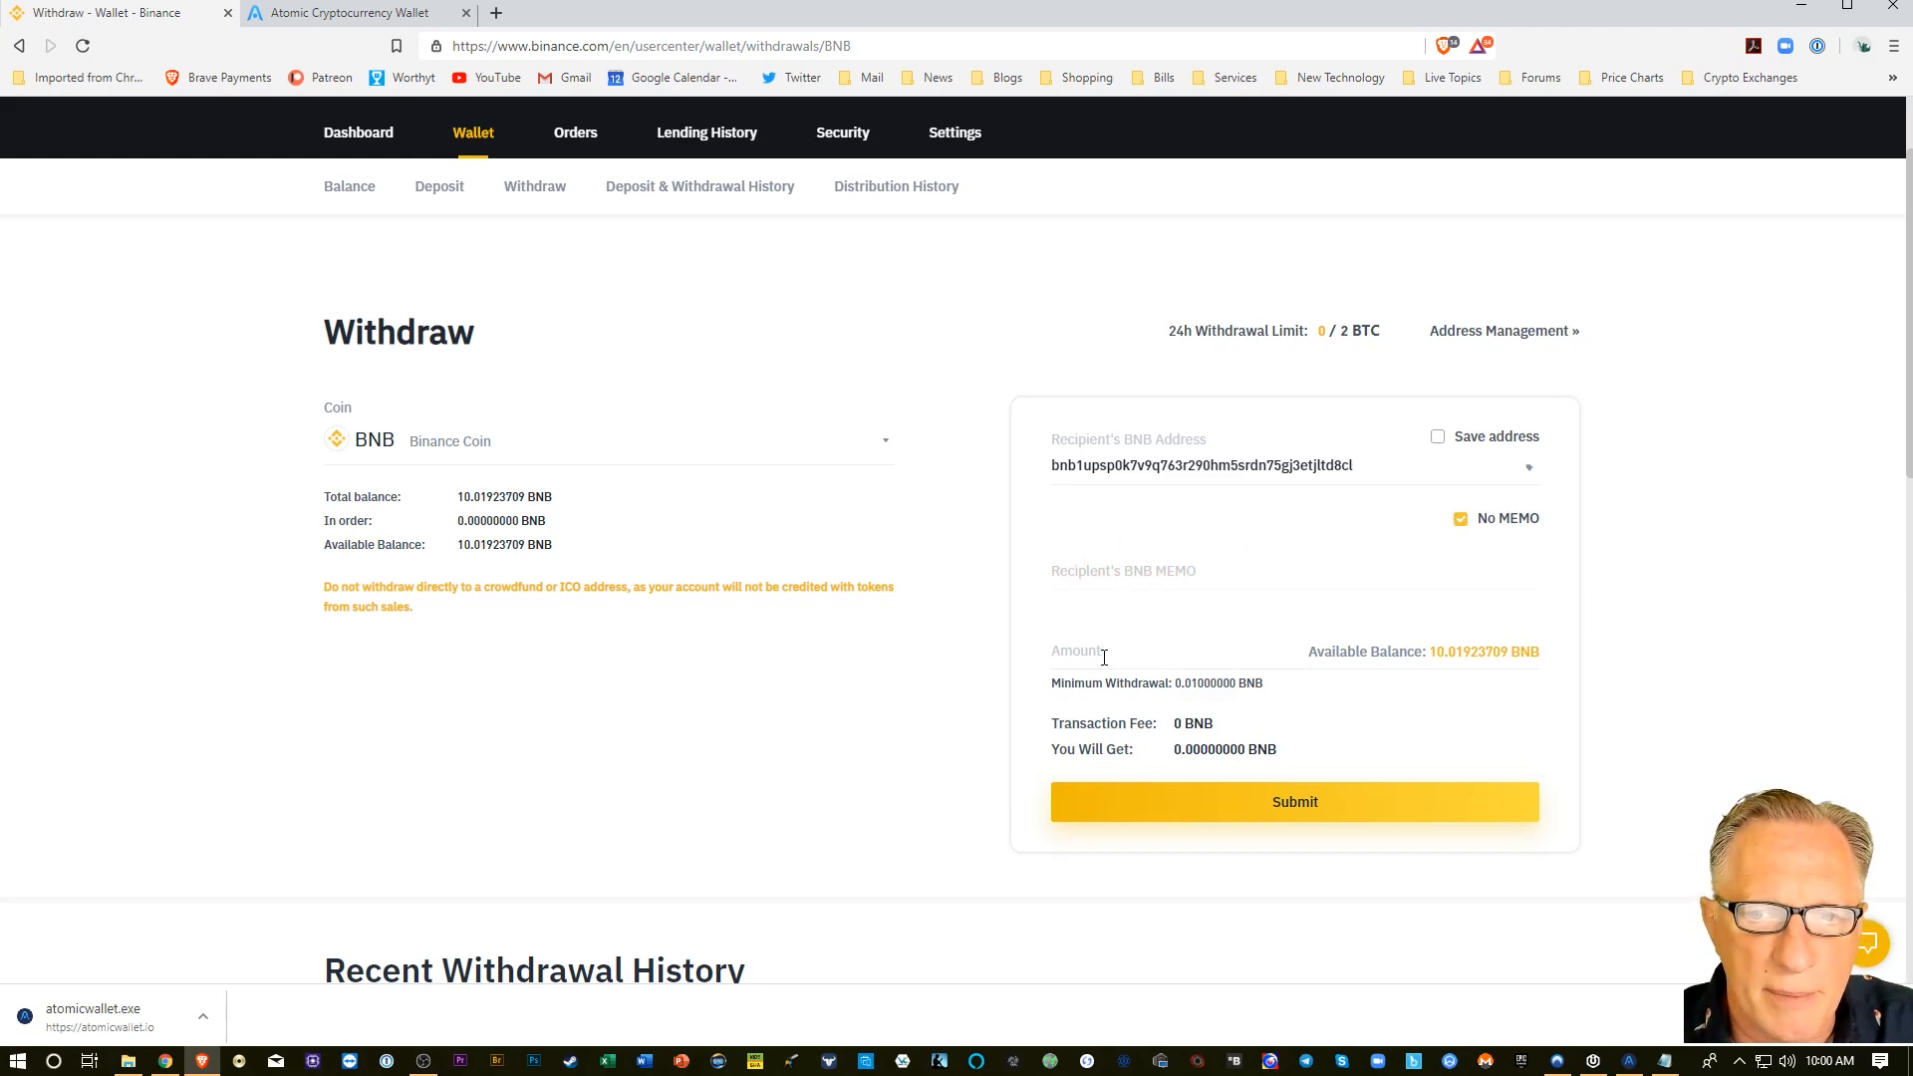
{"action": "type", "text": "5"}
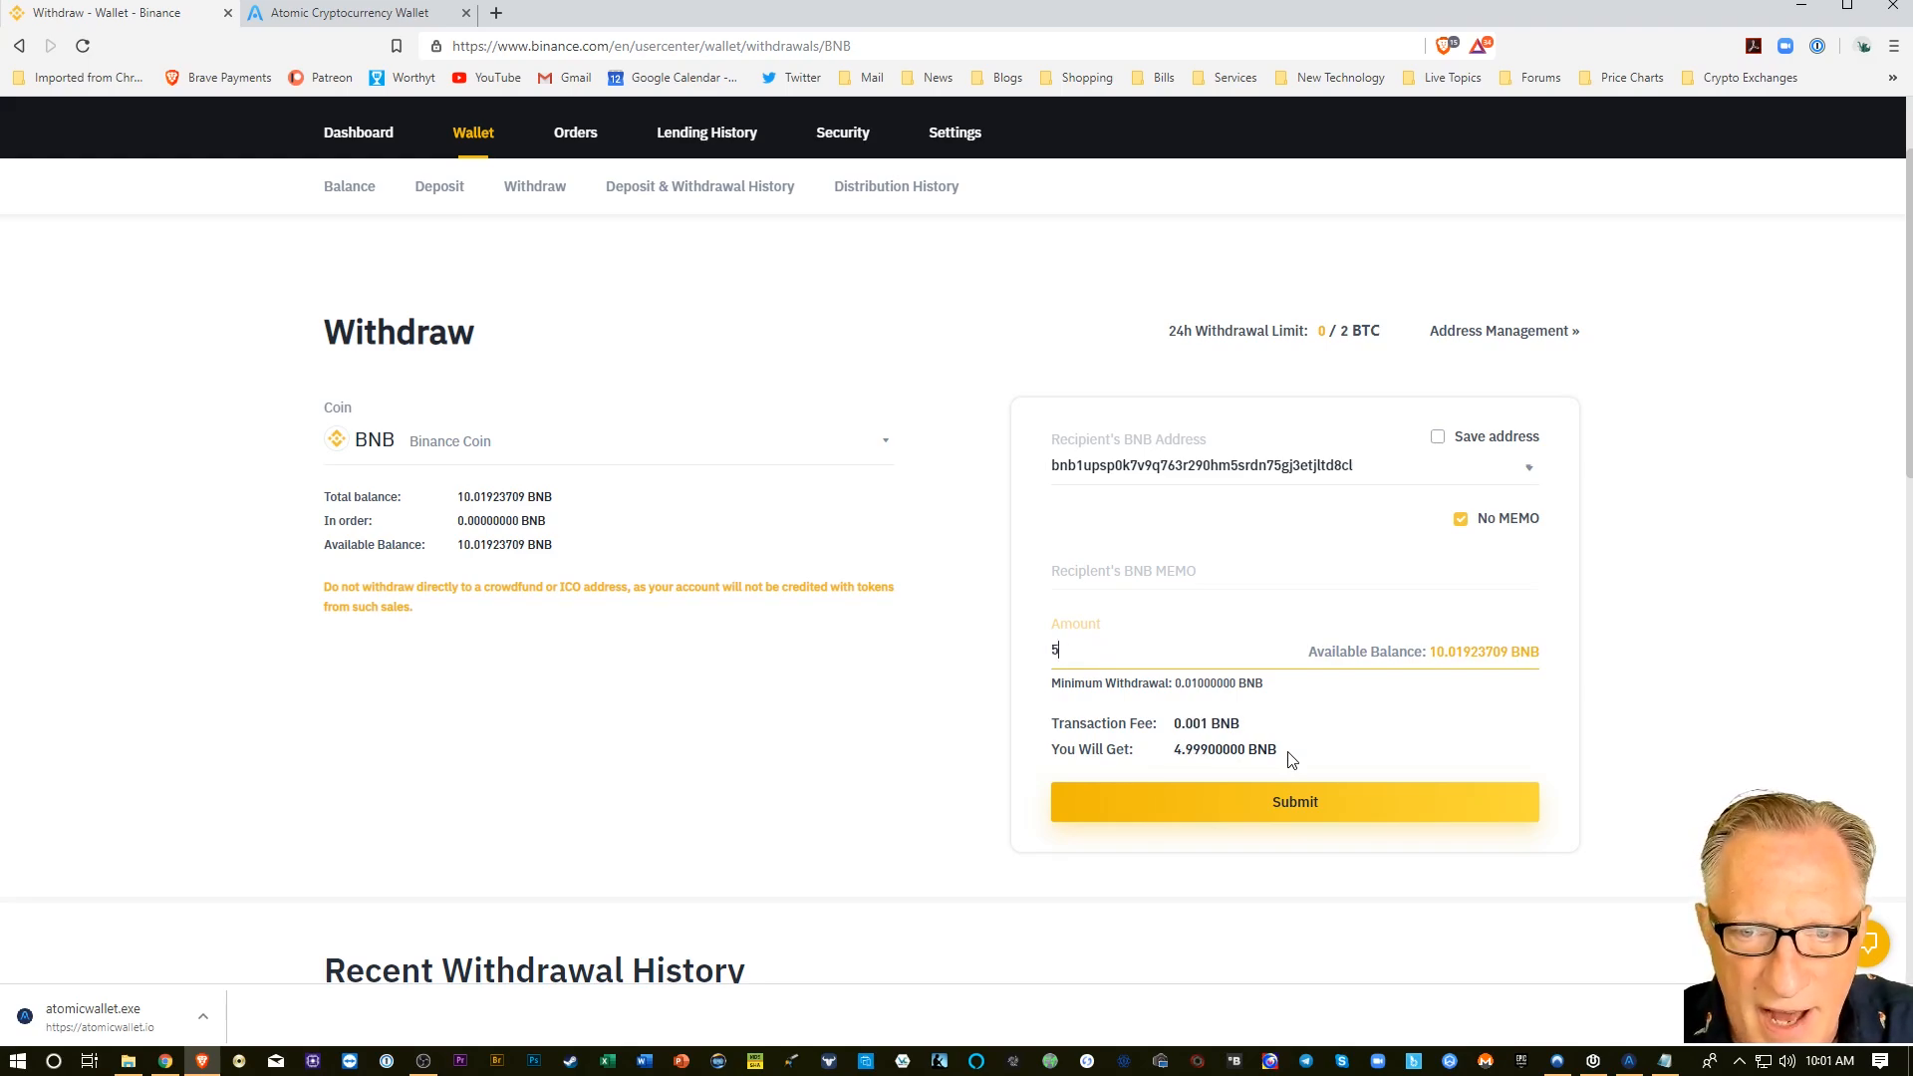
{"action": "mouse_move", "coordinate": [1426, 740]}
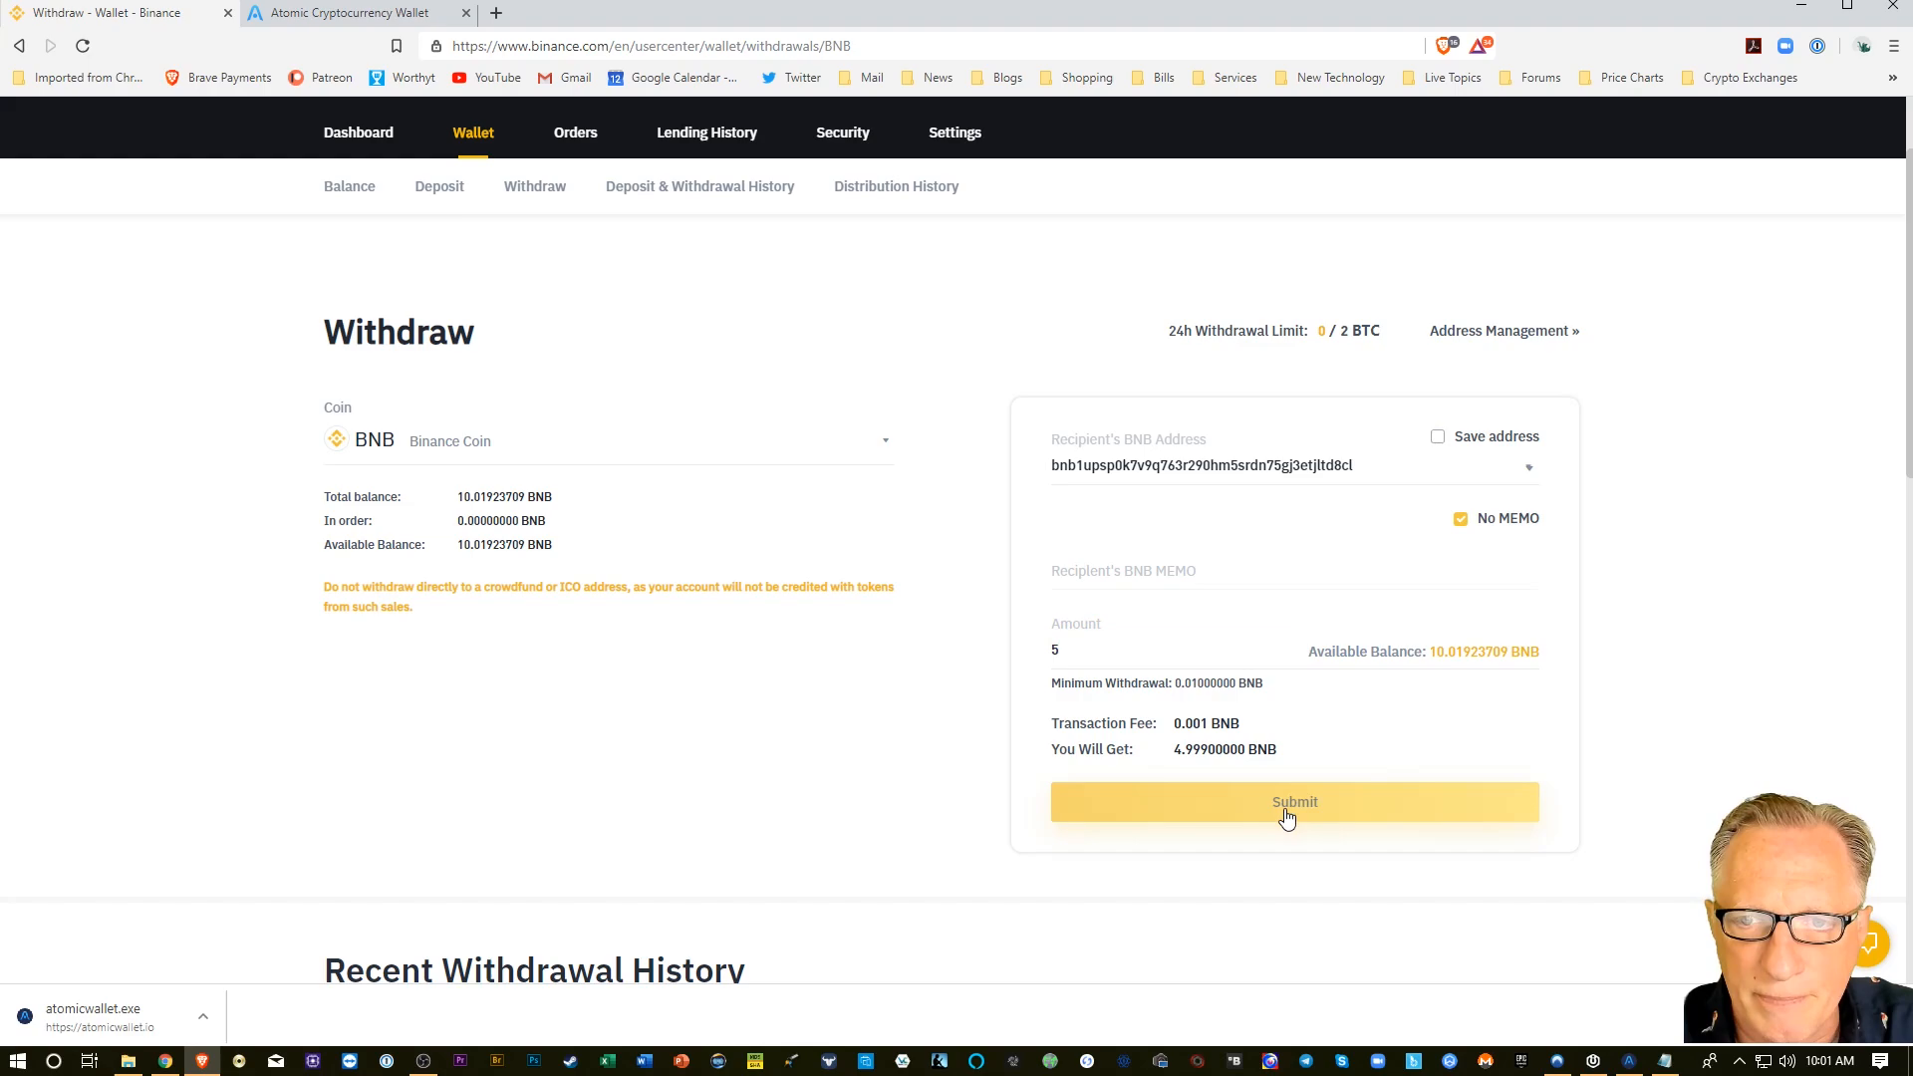
{"action": "left_click", "coordinate": [1293, 801]}
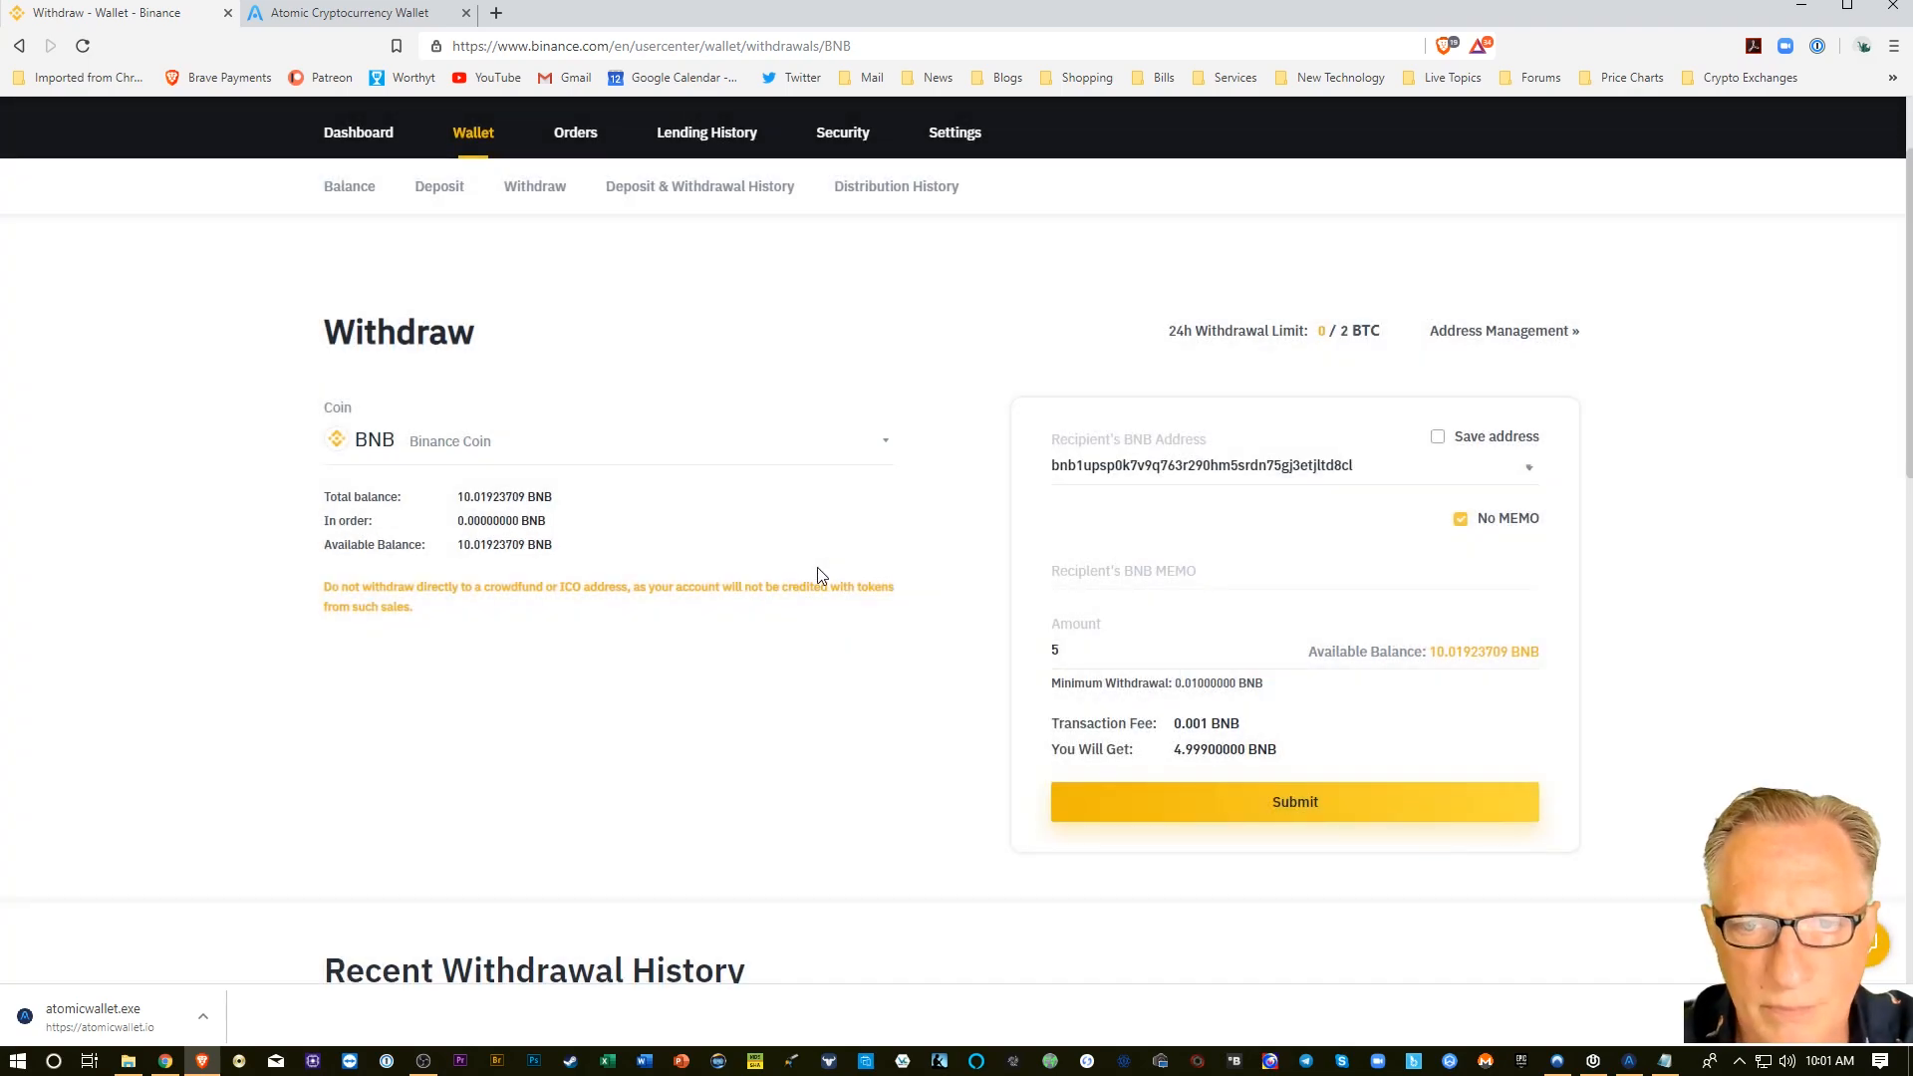
Pass the security check and confirm the withdrawal from the Gmail message.
{"action": "left_click", "coordinate": [1294, 801]}
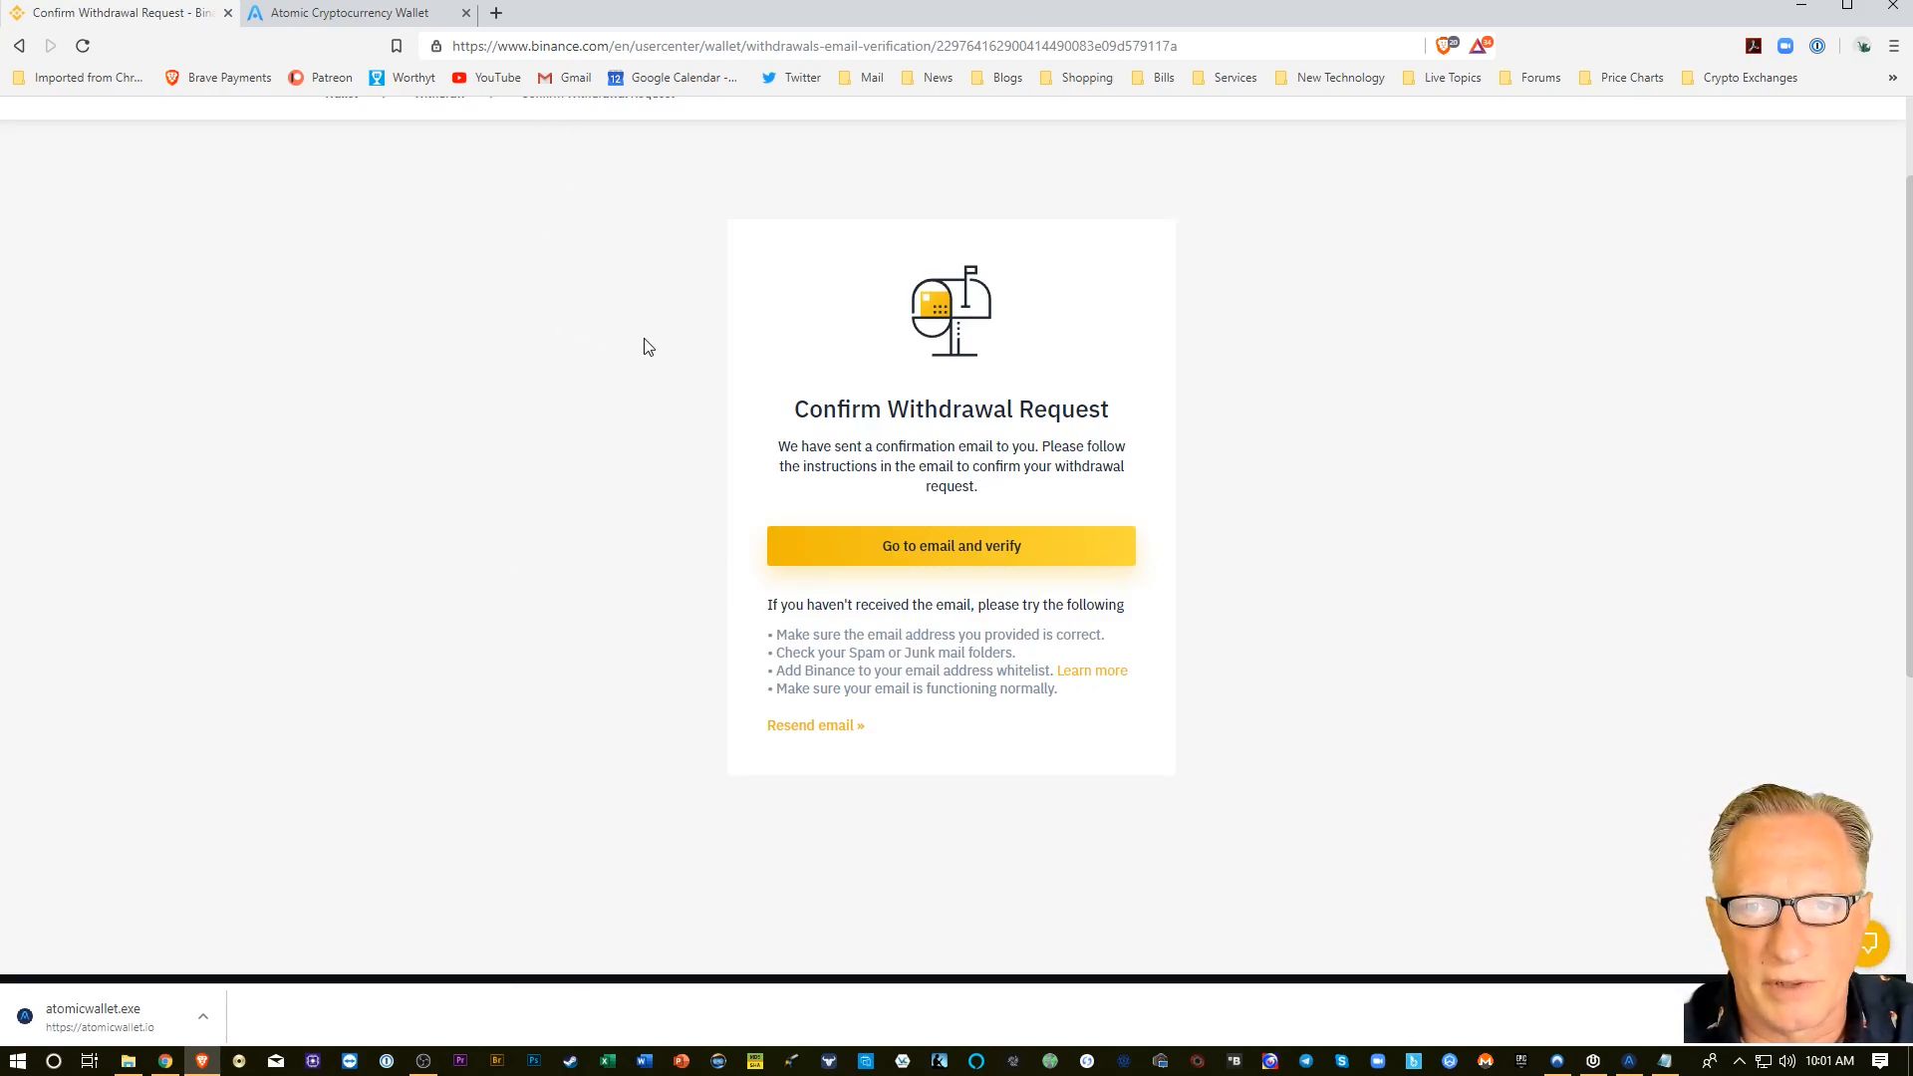
{"action": "left_click", "coordinate": [950, 545]}
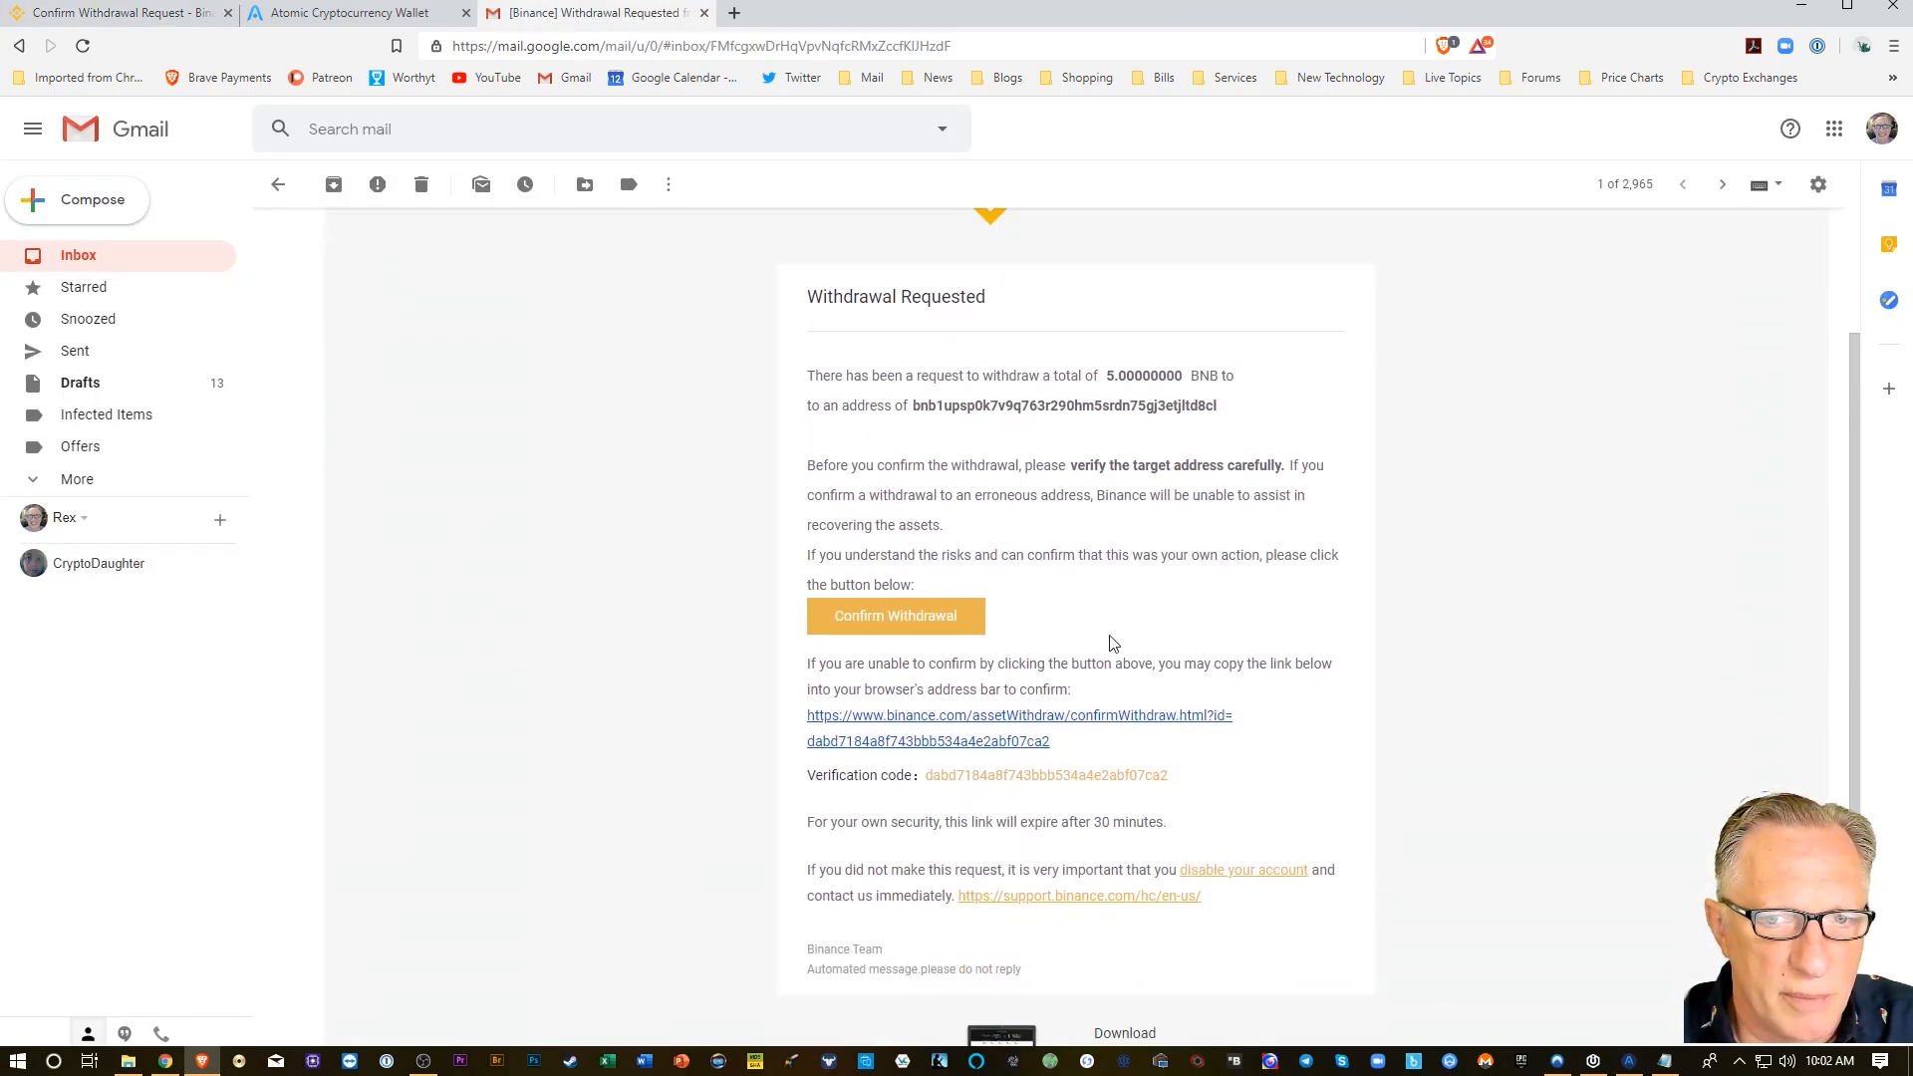
{"action": "left_click", "coordinate": [895, 615]}
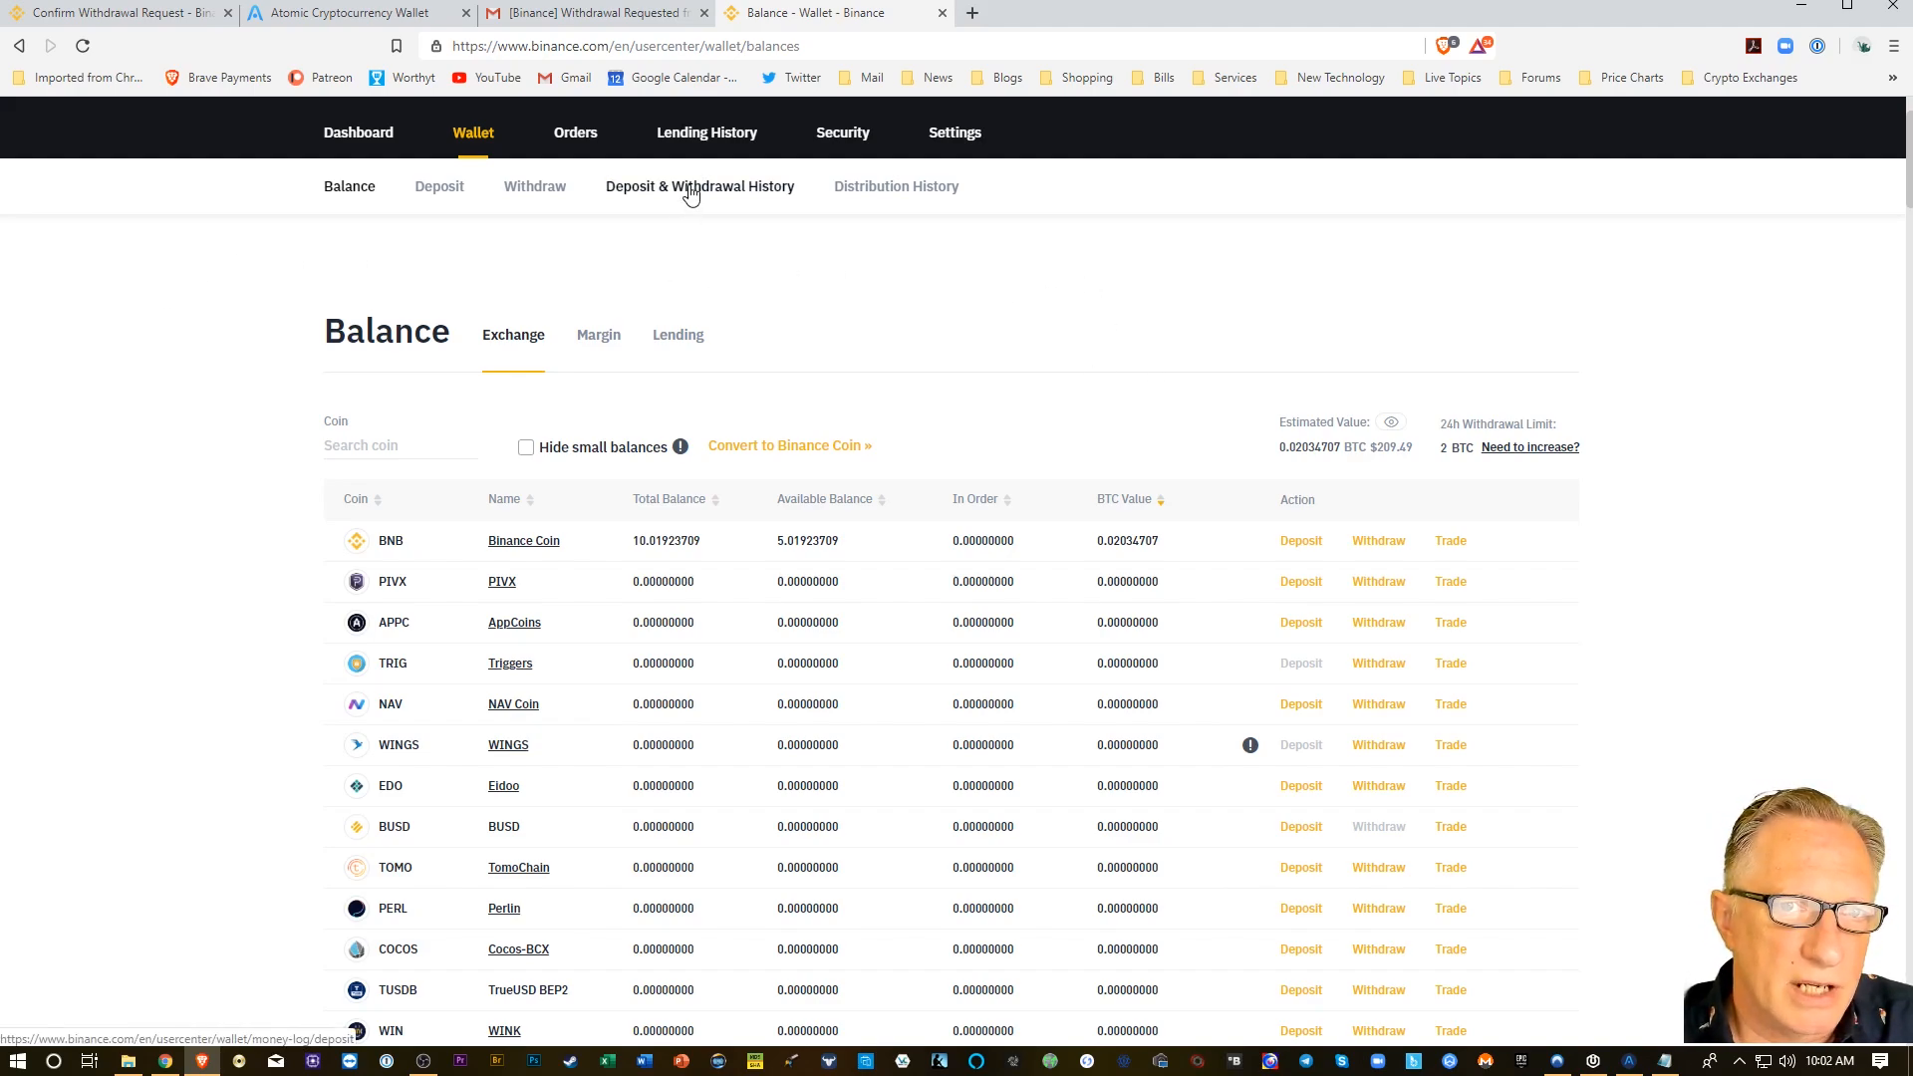
Open Deposit & Withdrawal History and switch to the Withdrawals tab.
{"action": "left_click", "coordinate": [699, 185]}
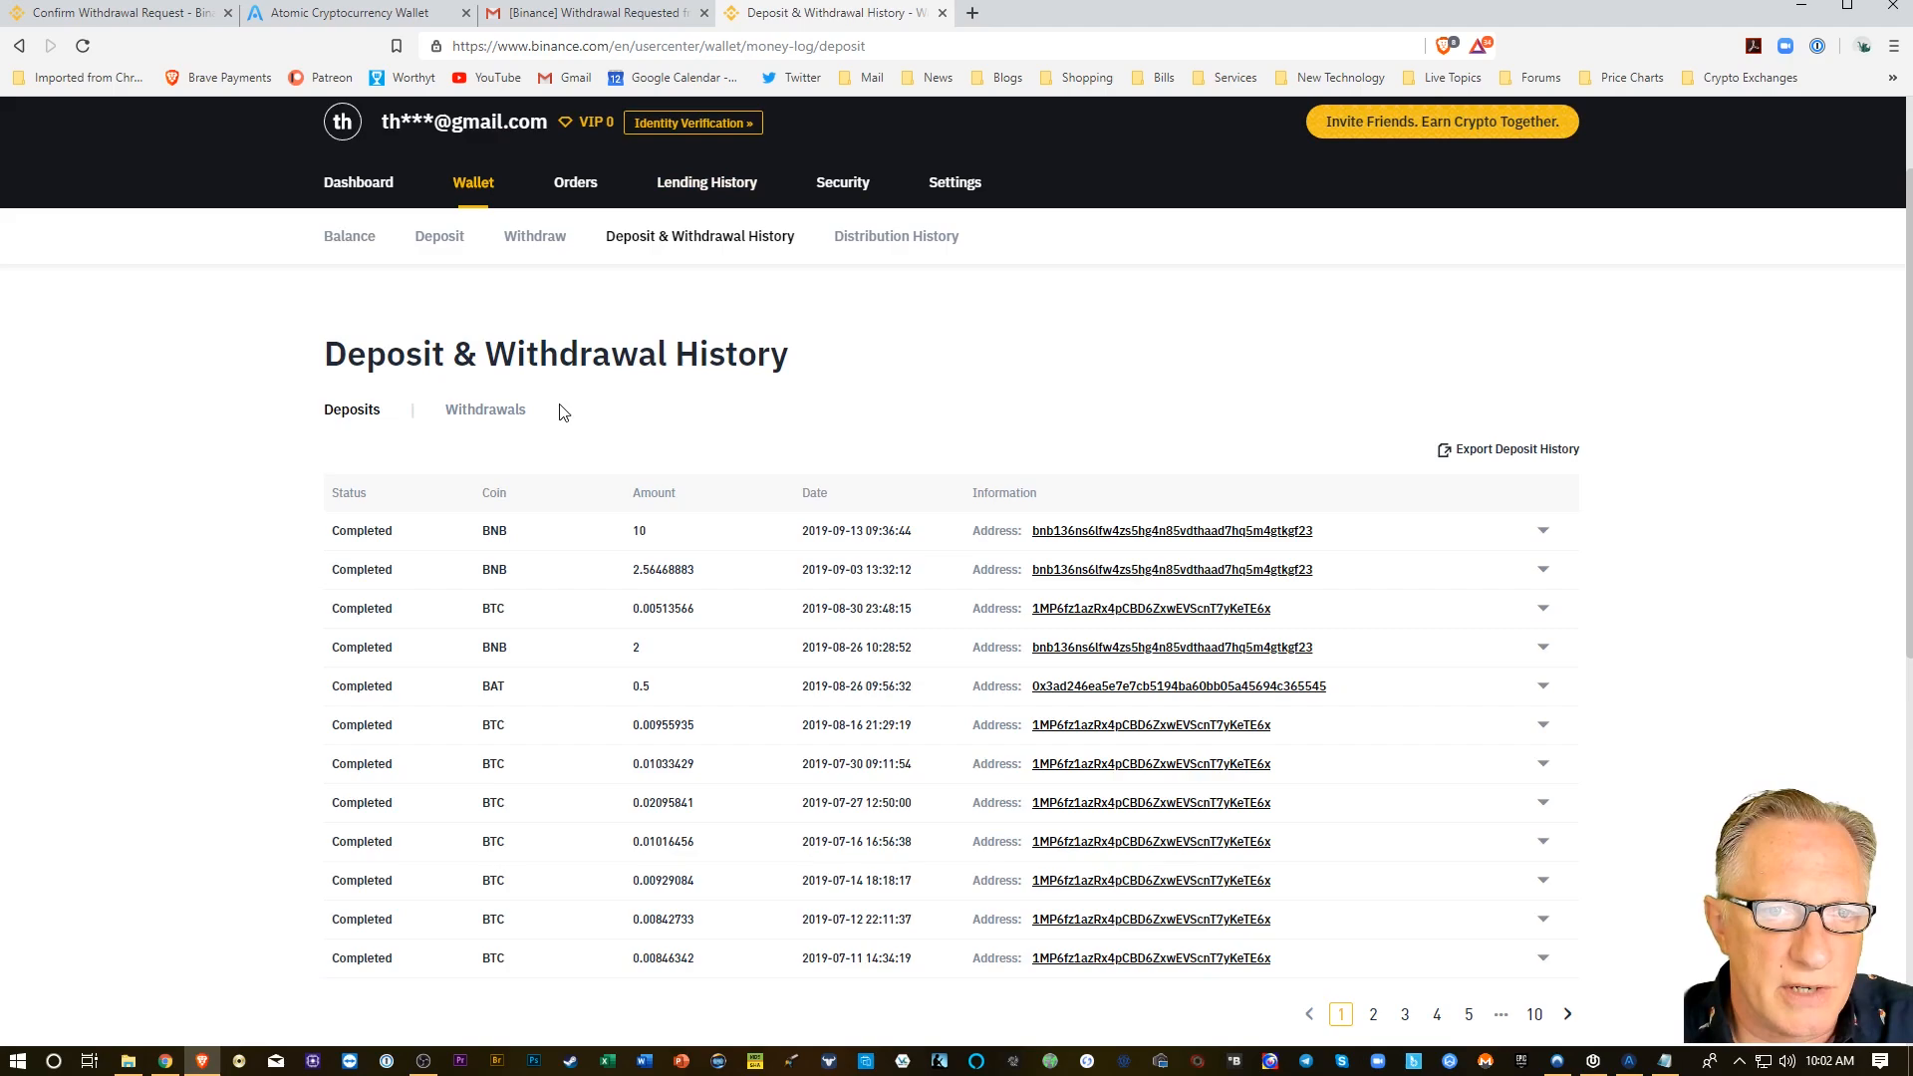
{"action": "left_click", "coordinate": [485, 409]}
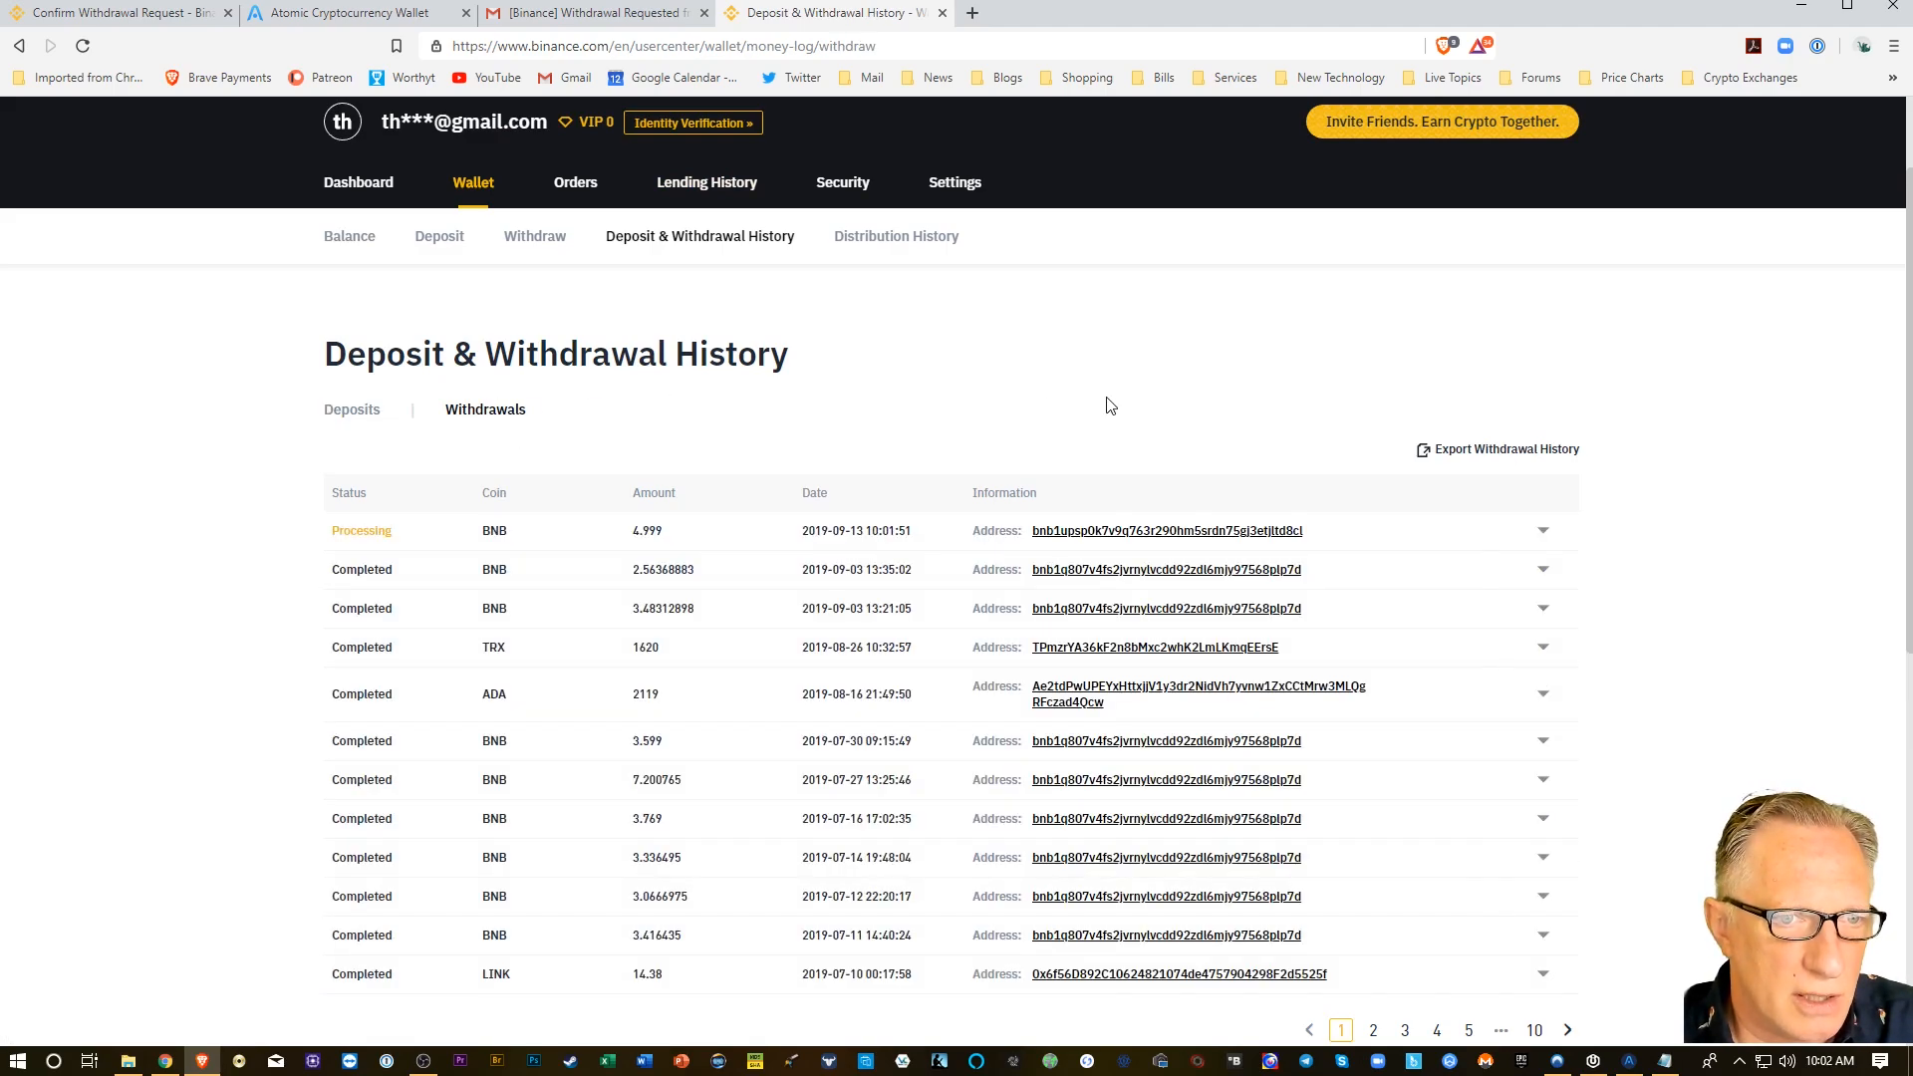
{"action": "mouse_move", "coordinate": [599, 569]}
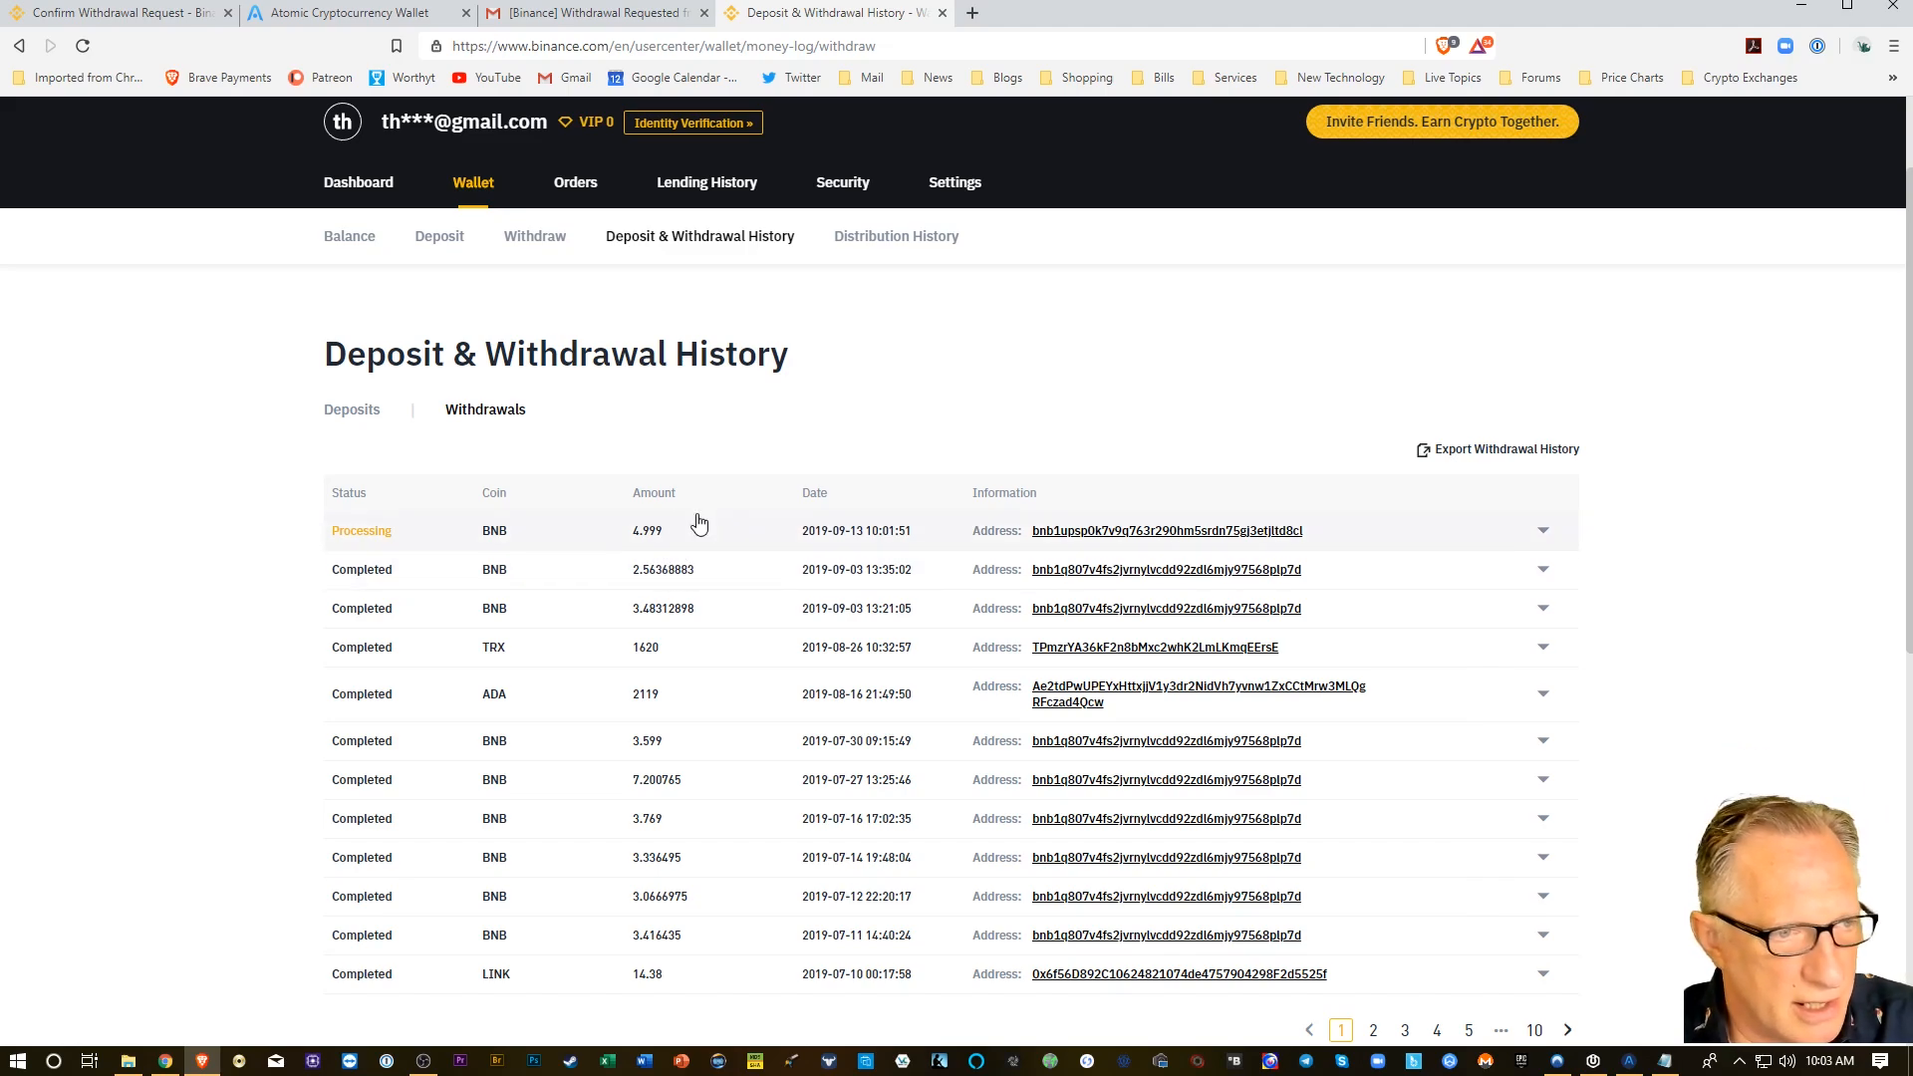
{"action": "mouse_move", "coordinate": [667, 534]}
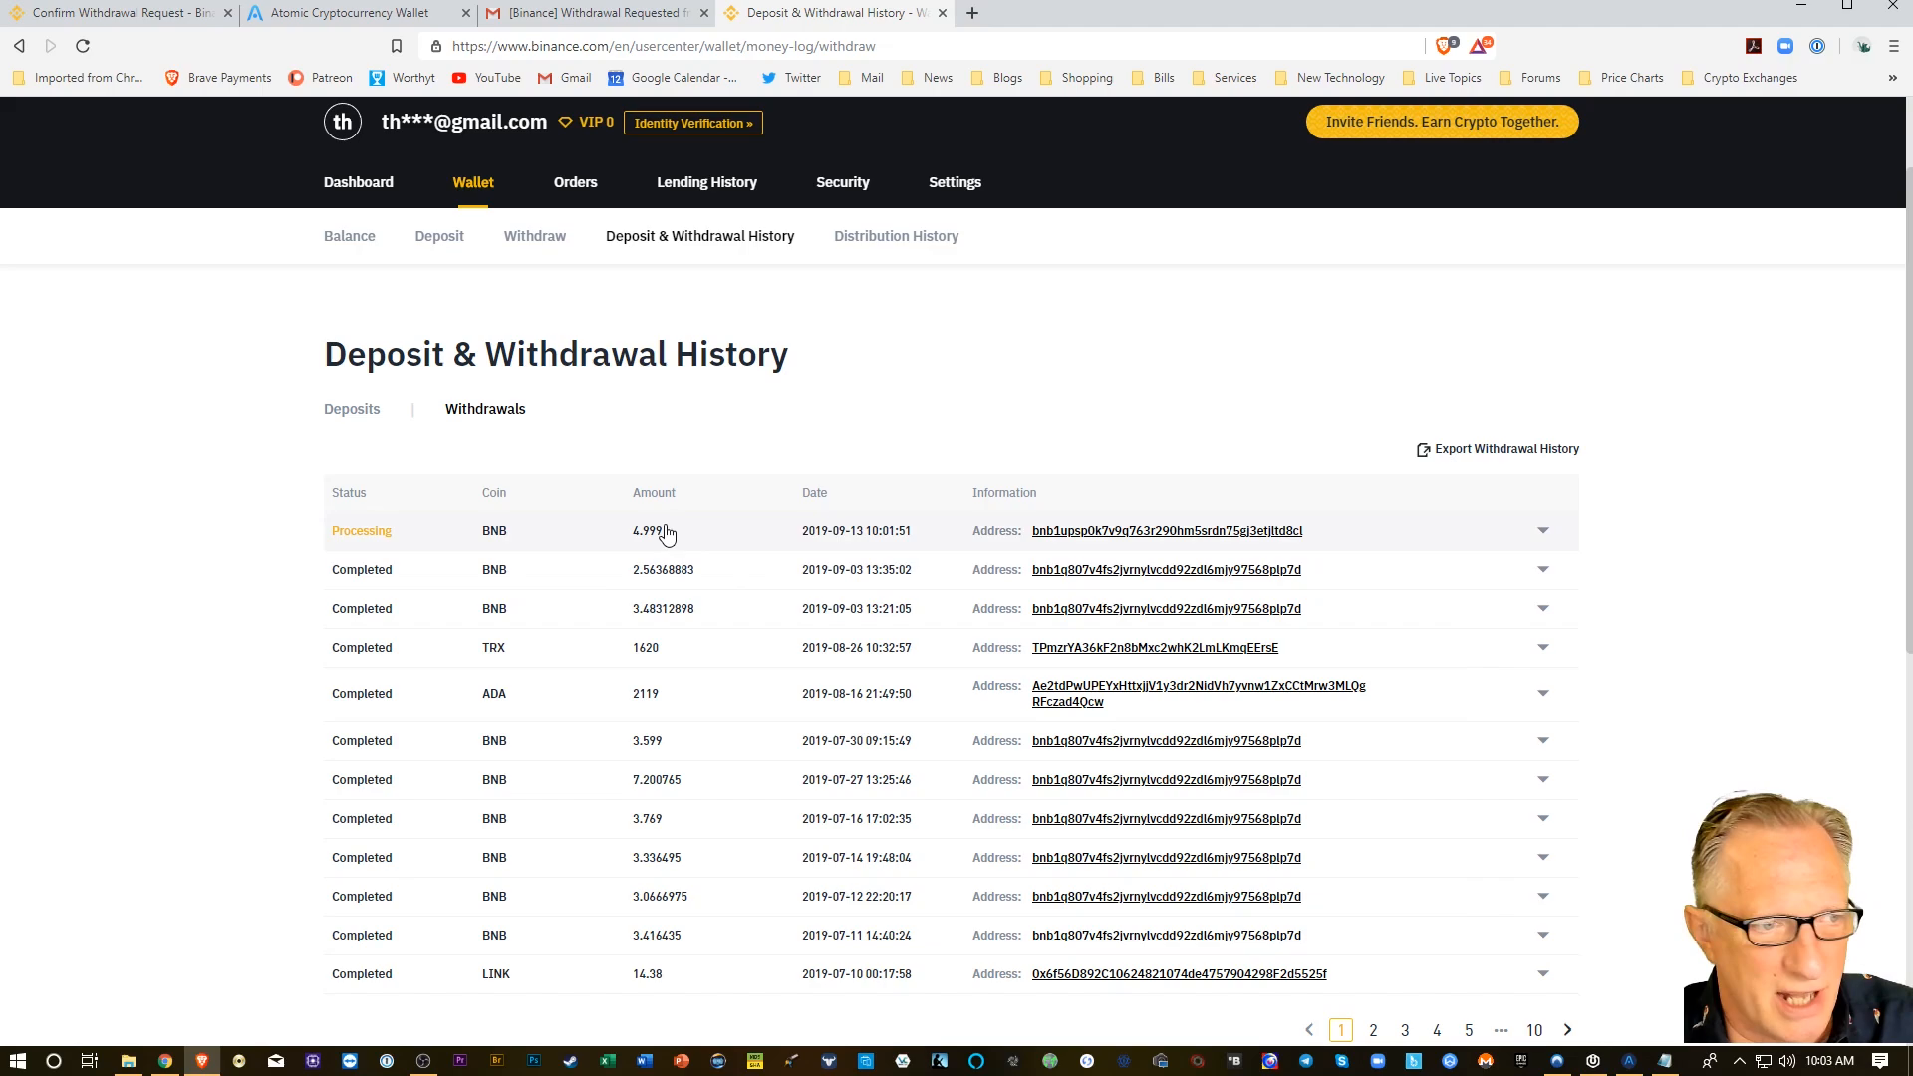
{"action": "mouse_move", "coordinate": [1404, 411]}
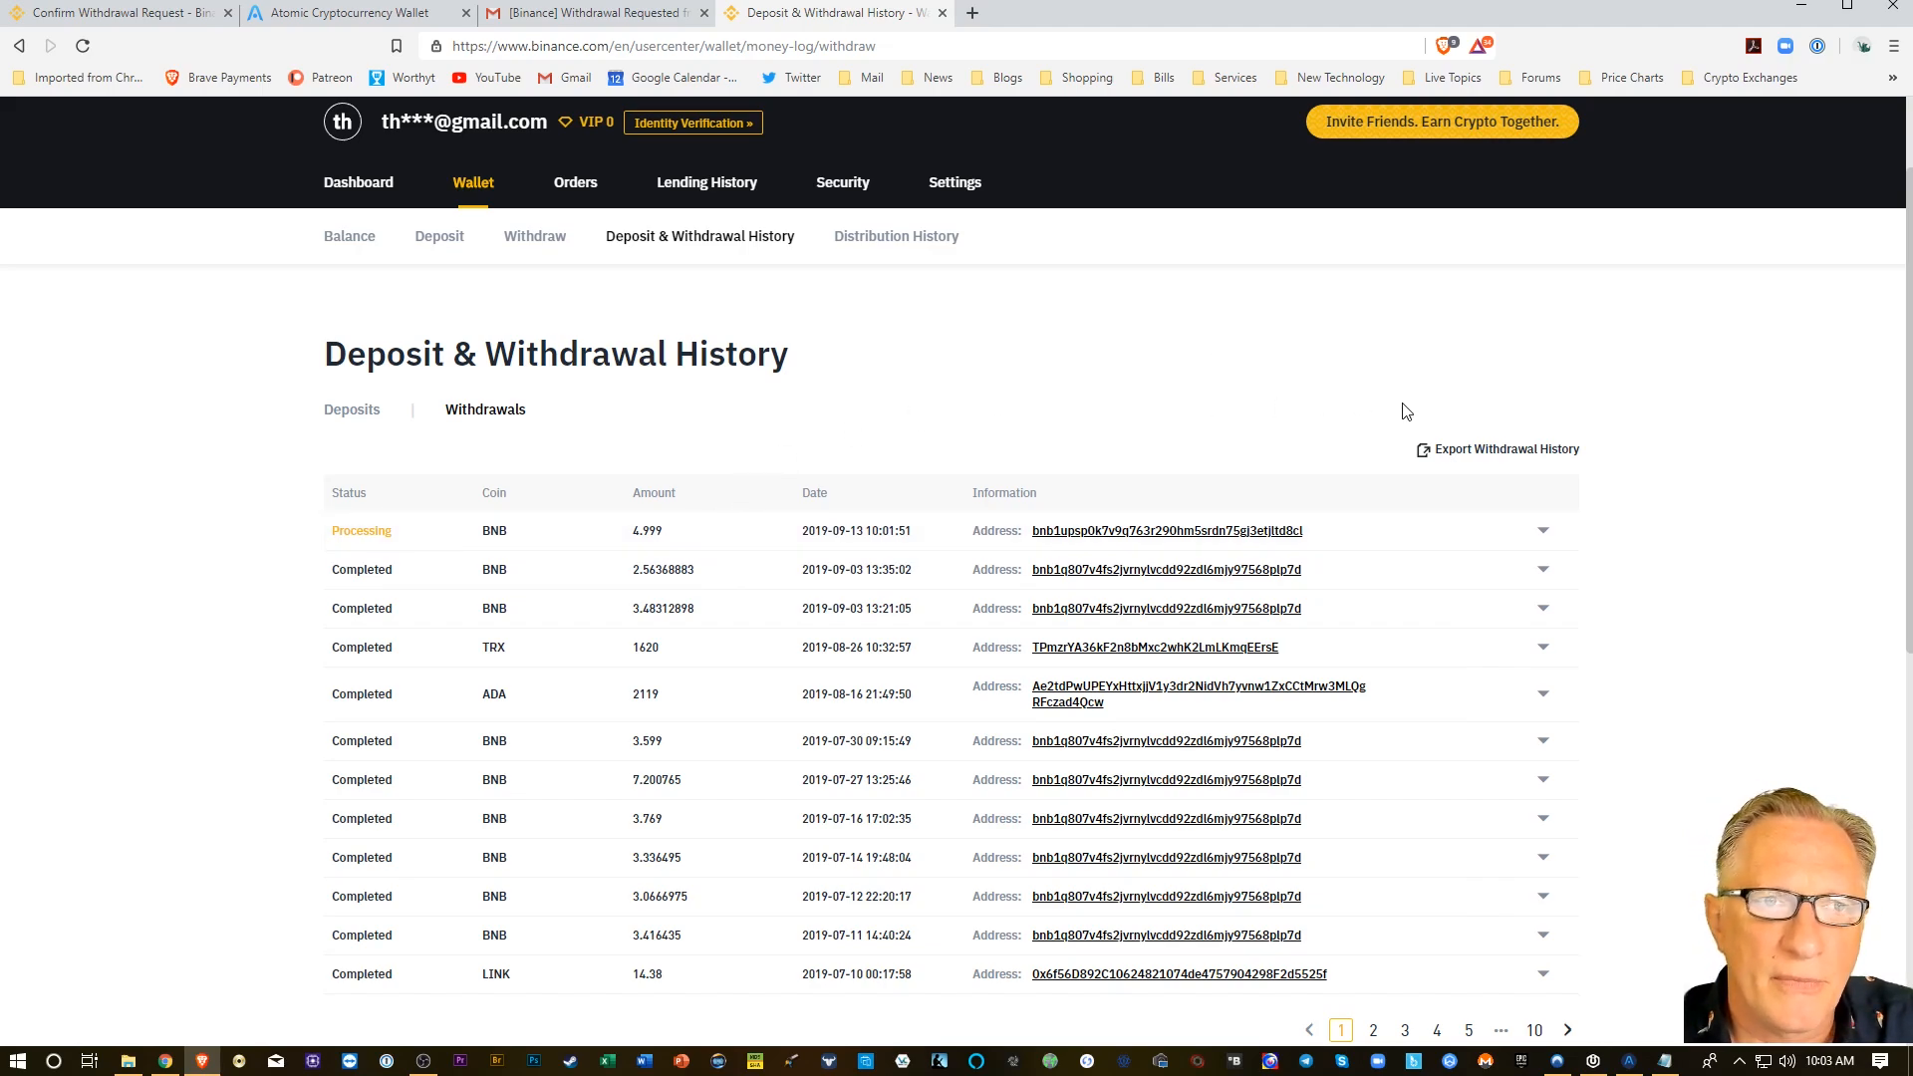
{"action": "mouse_move", "coordinate": [1096, 883]}
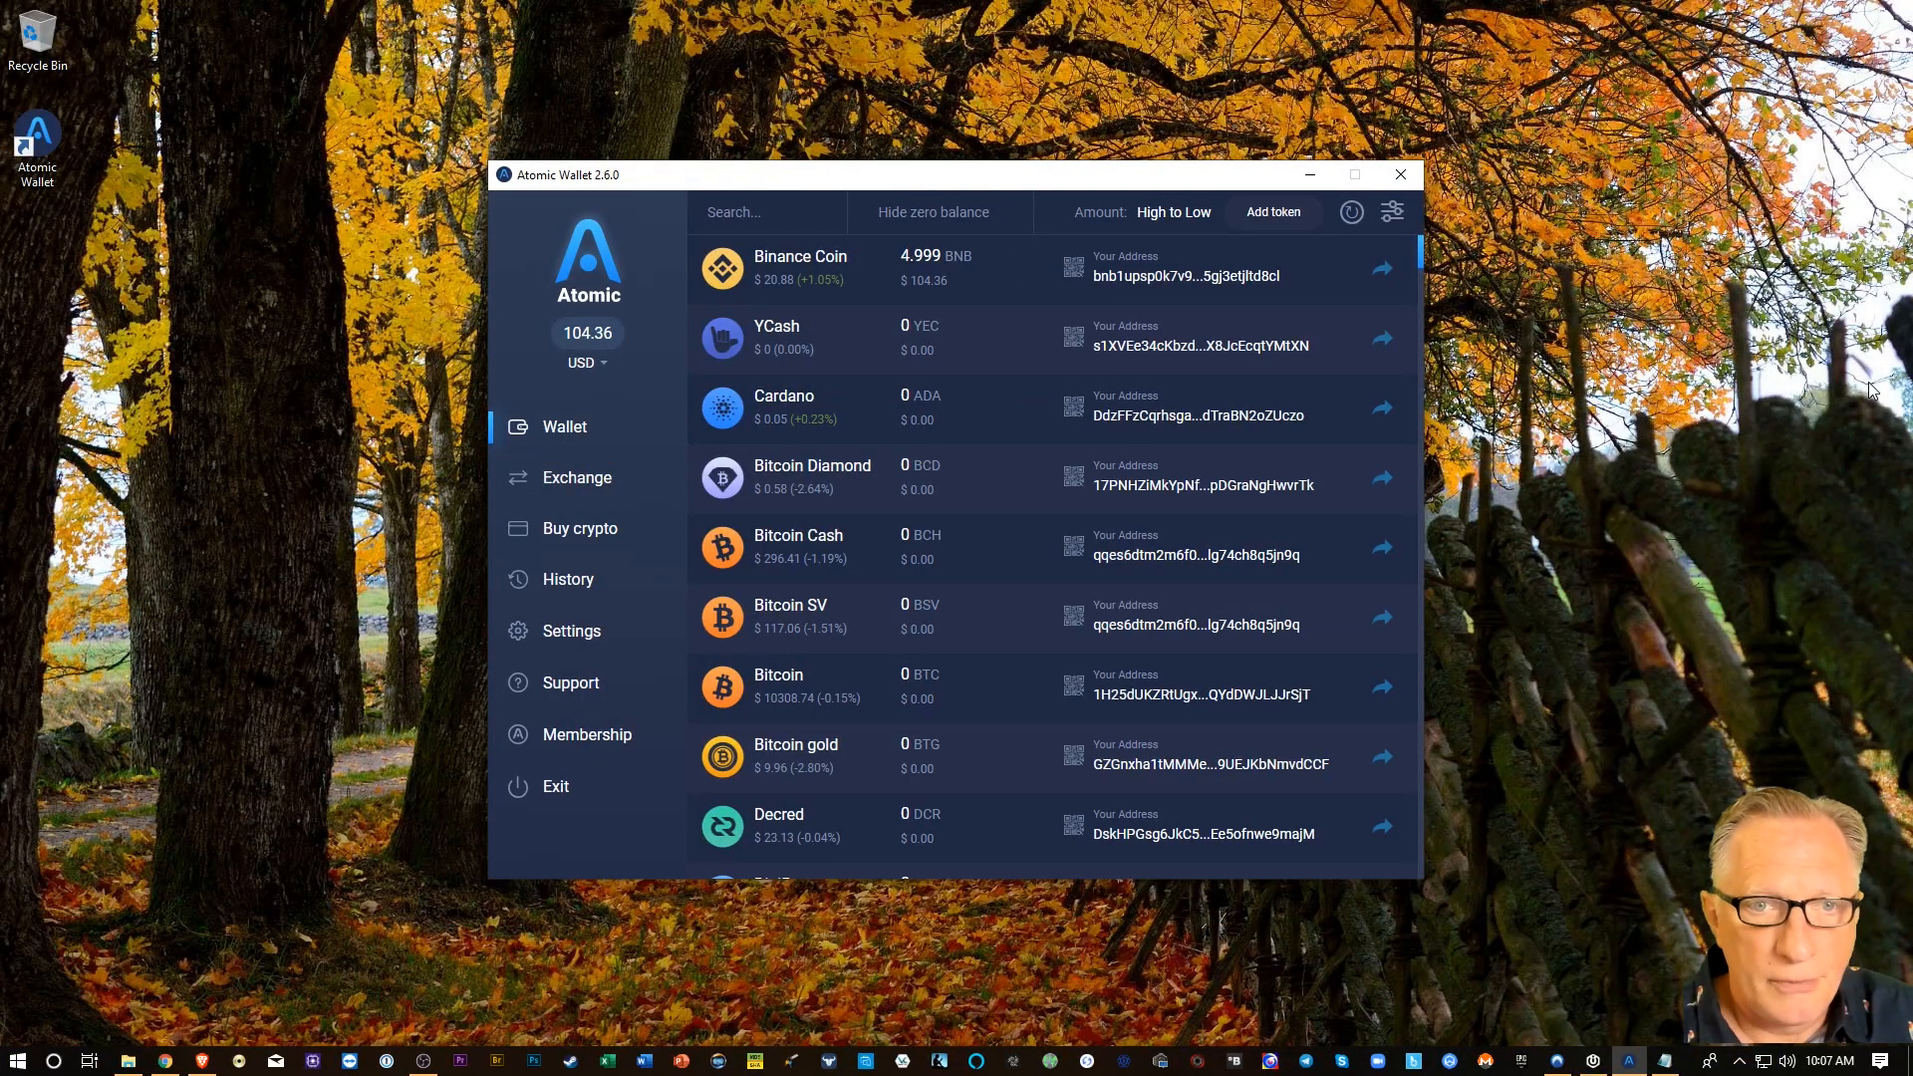
{"action": "mouse_move", "coordinate": [1844, 490]}
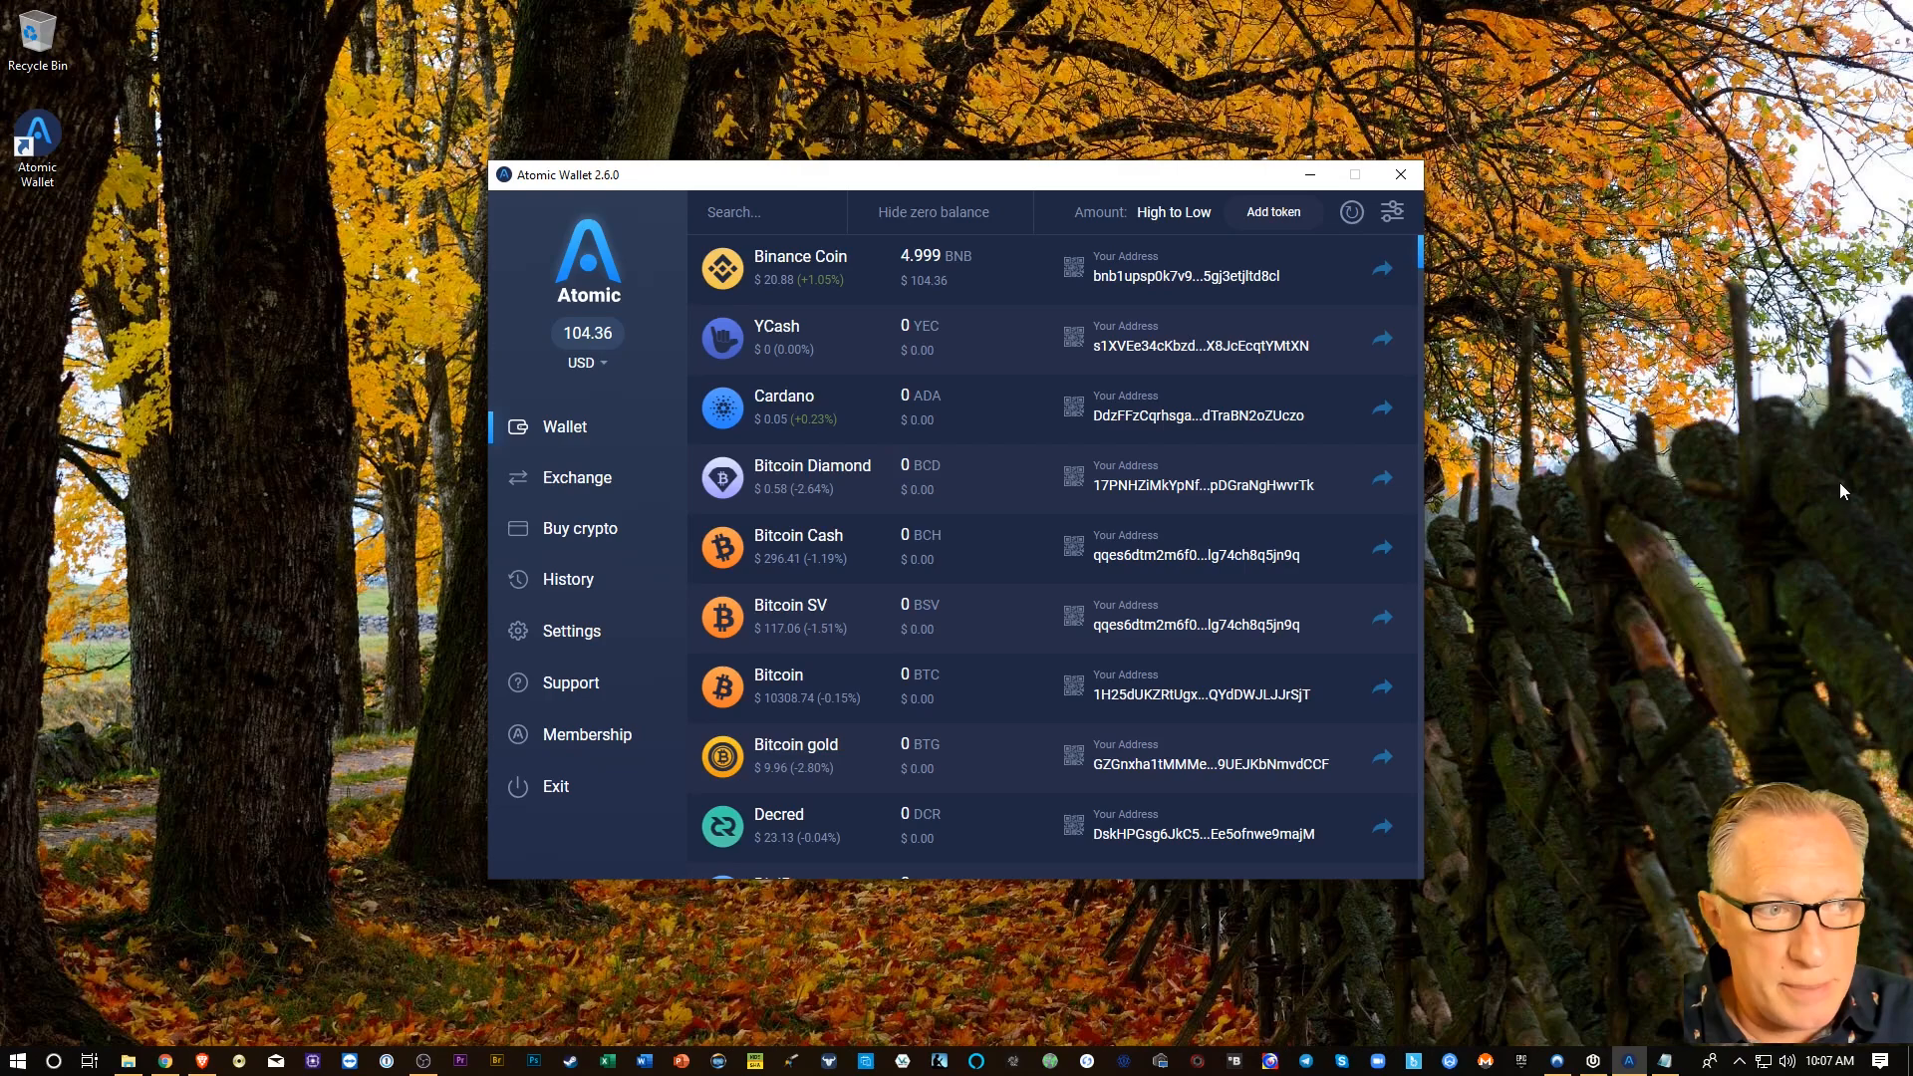
{"action": "mouse_move", "coordinate": [853, 603]}
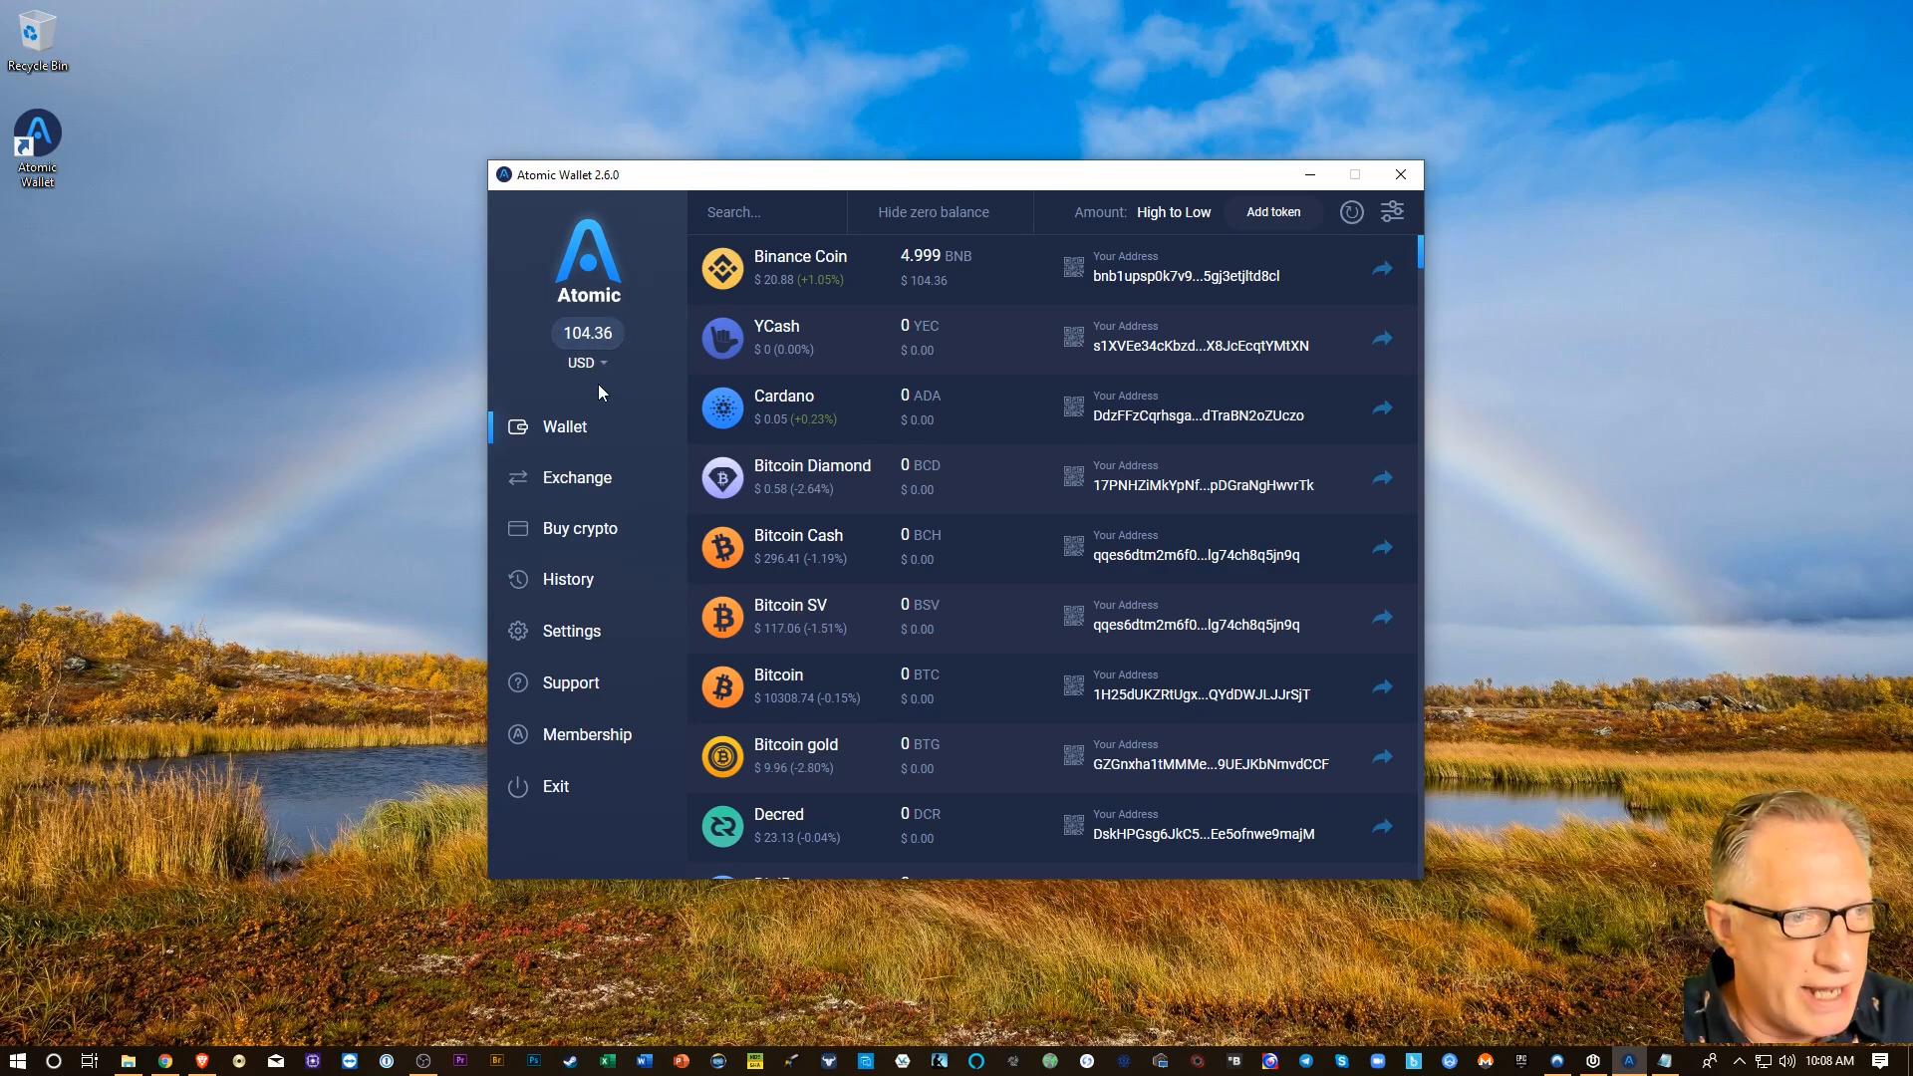
{"action": "mouse_move", "coordinate": [1021, 317]}
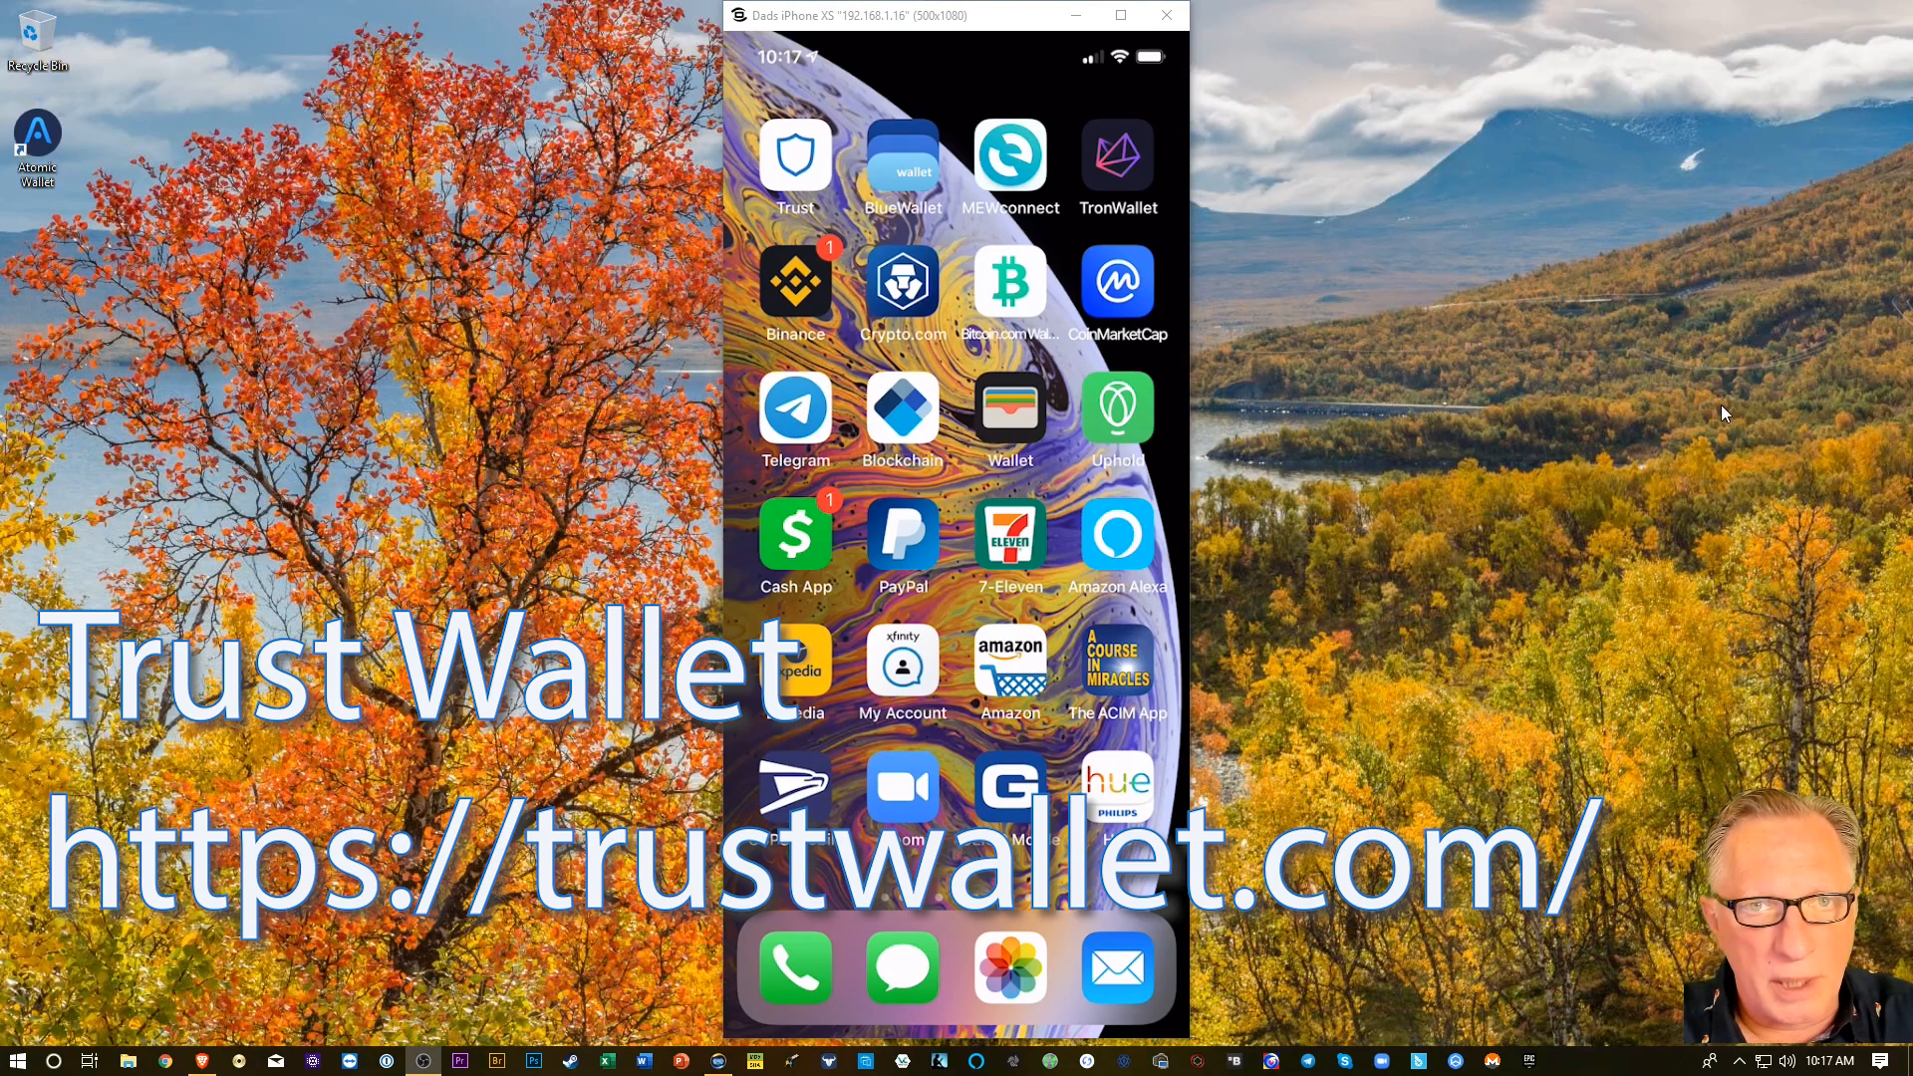
Open Trust Wallet and show the BNB receiving address and QR code.
{"action": "left_click", "coordinate": [794, 157]}
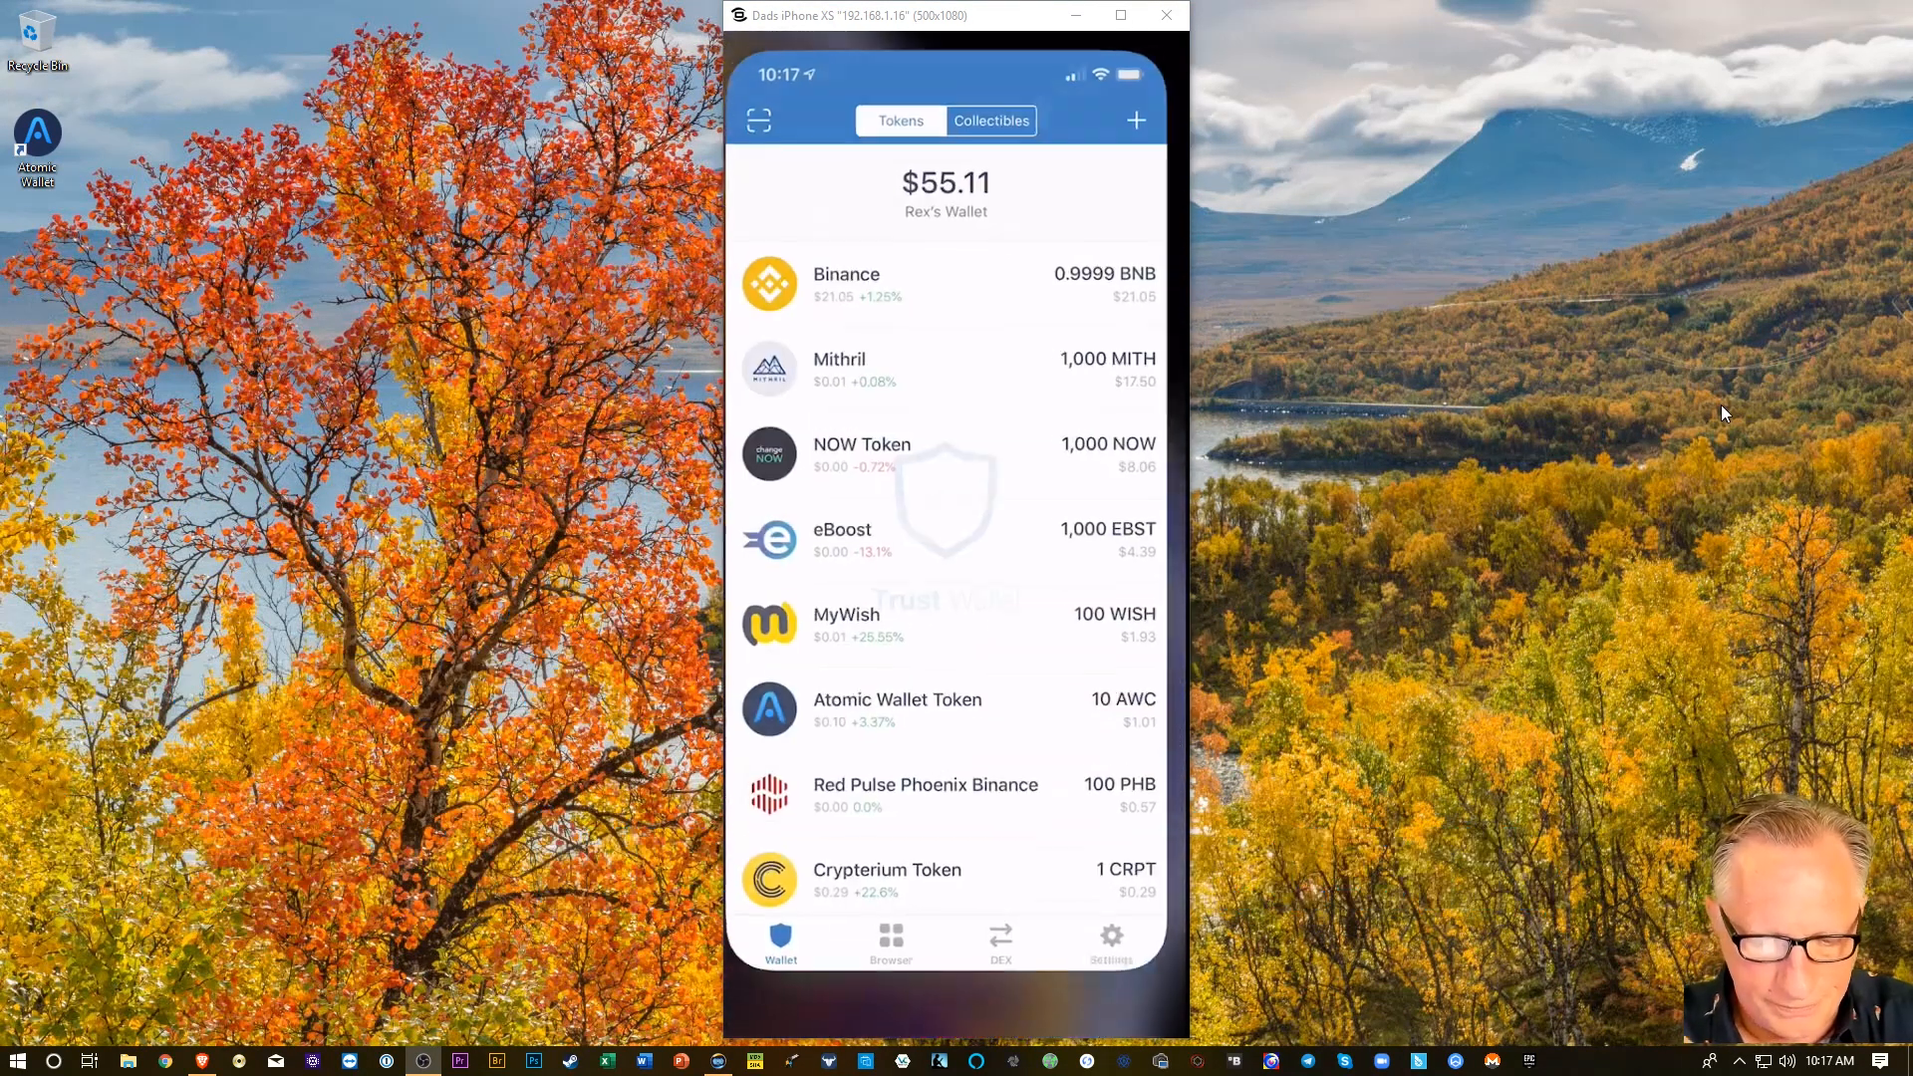
{"action": "scroll", "scroll_direction": "down", "scroll_amount": 3}
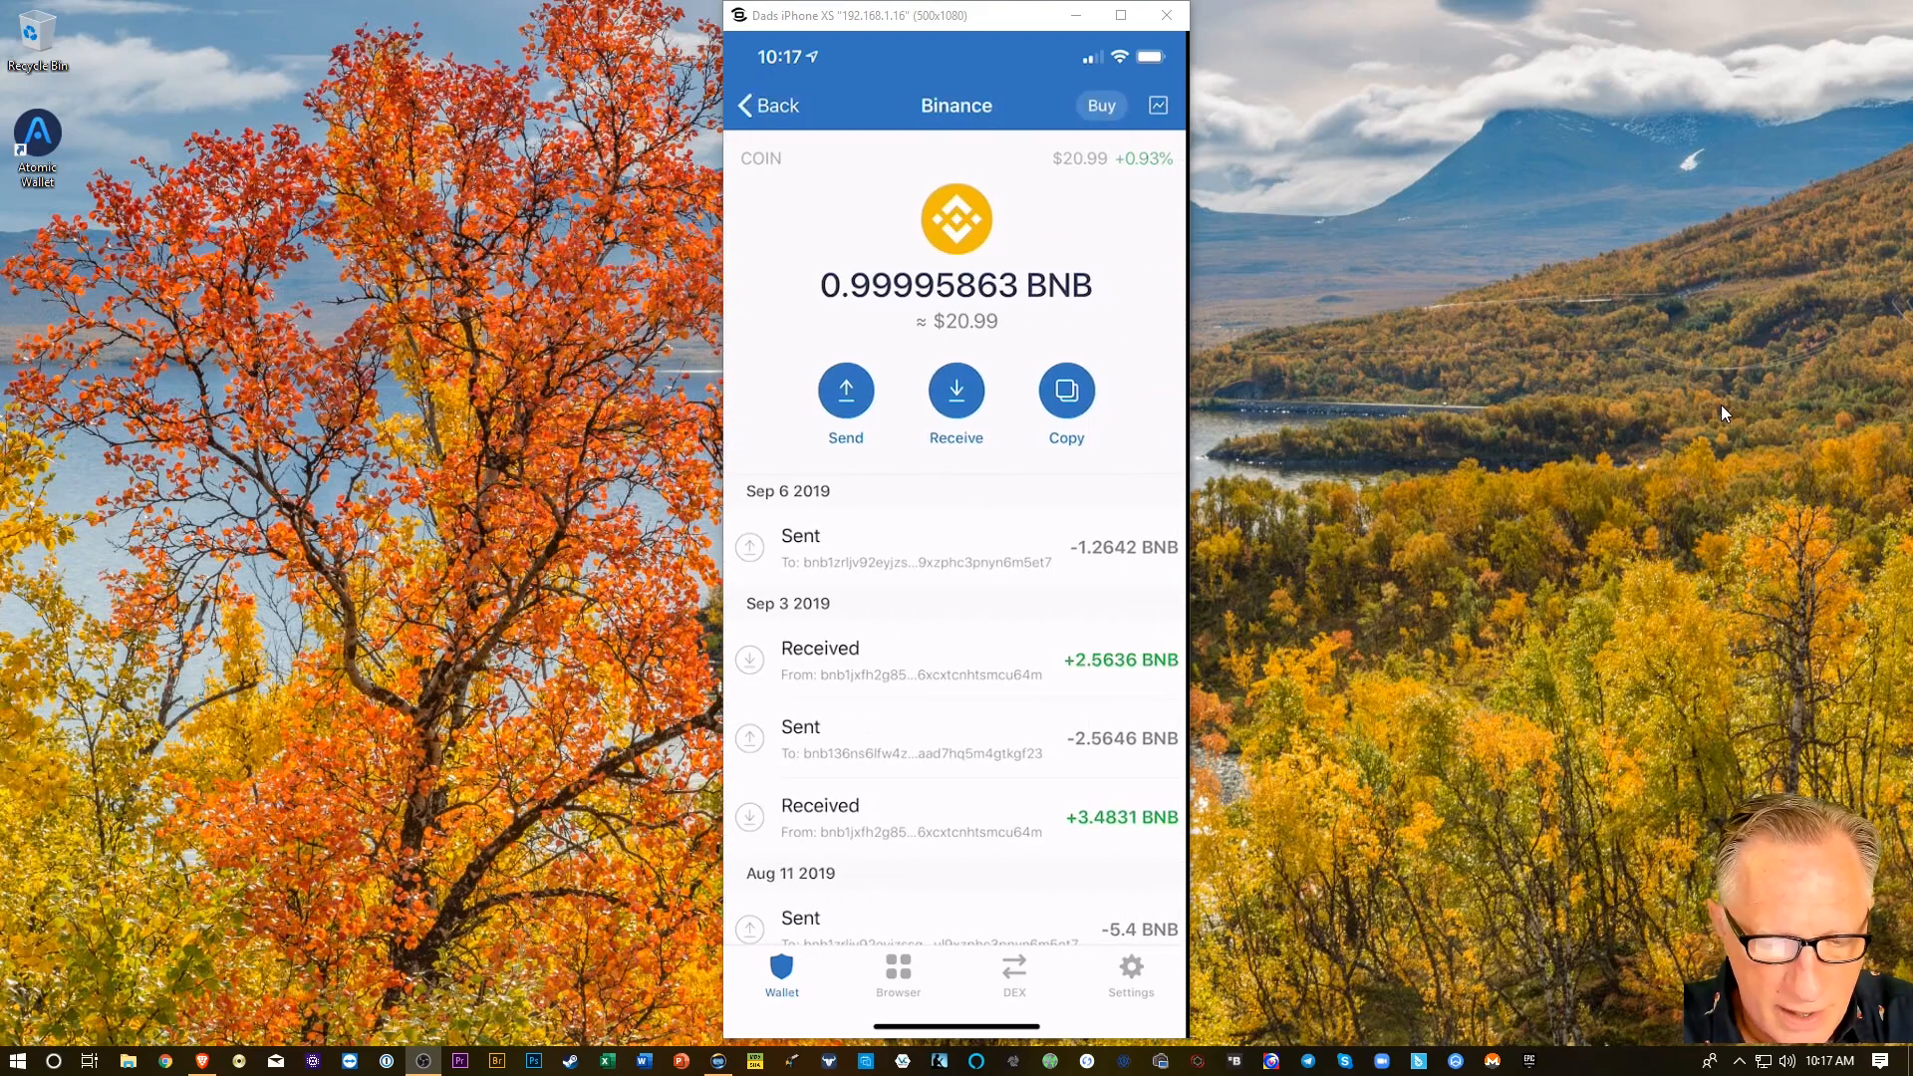
{"action": "left_click", "coordinate": [956, 393]}
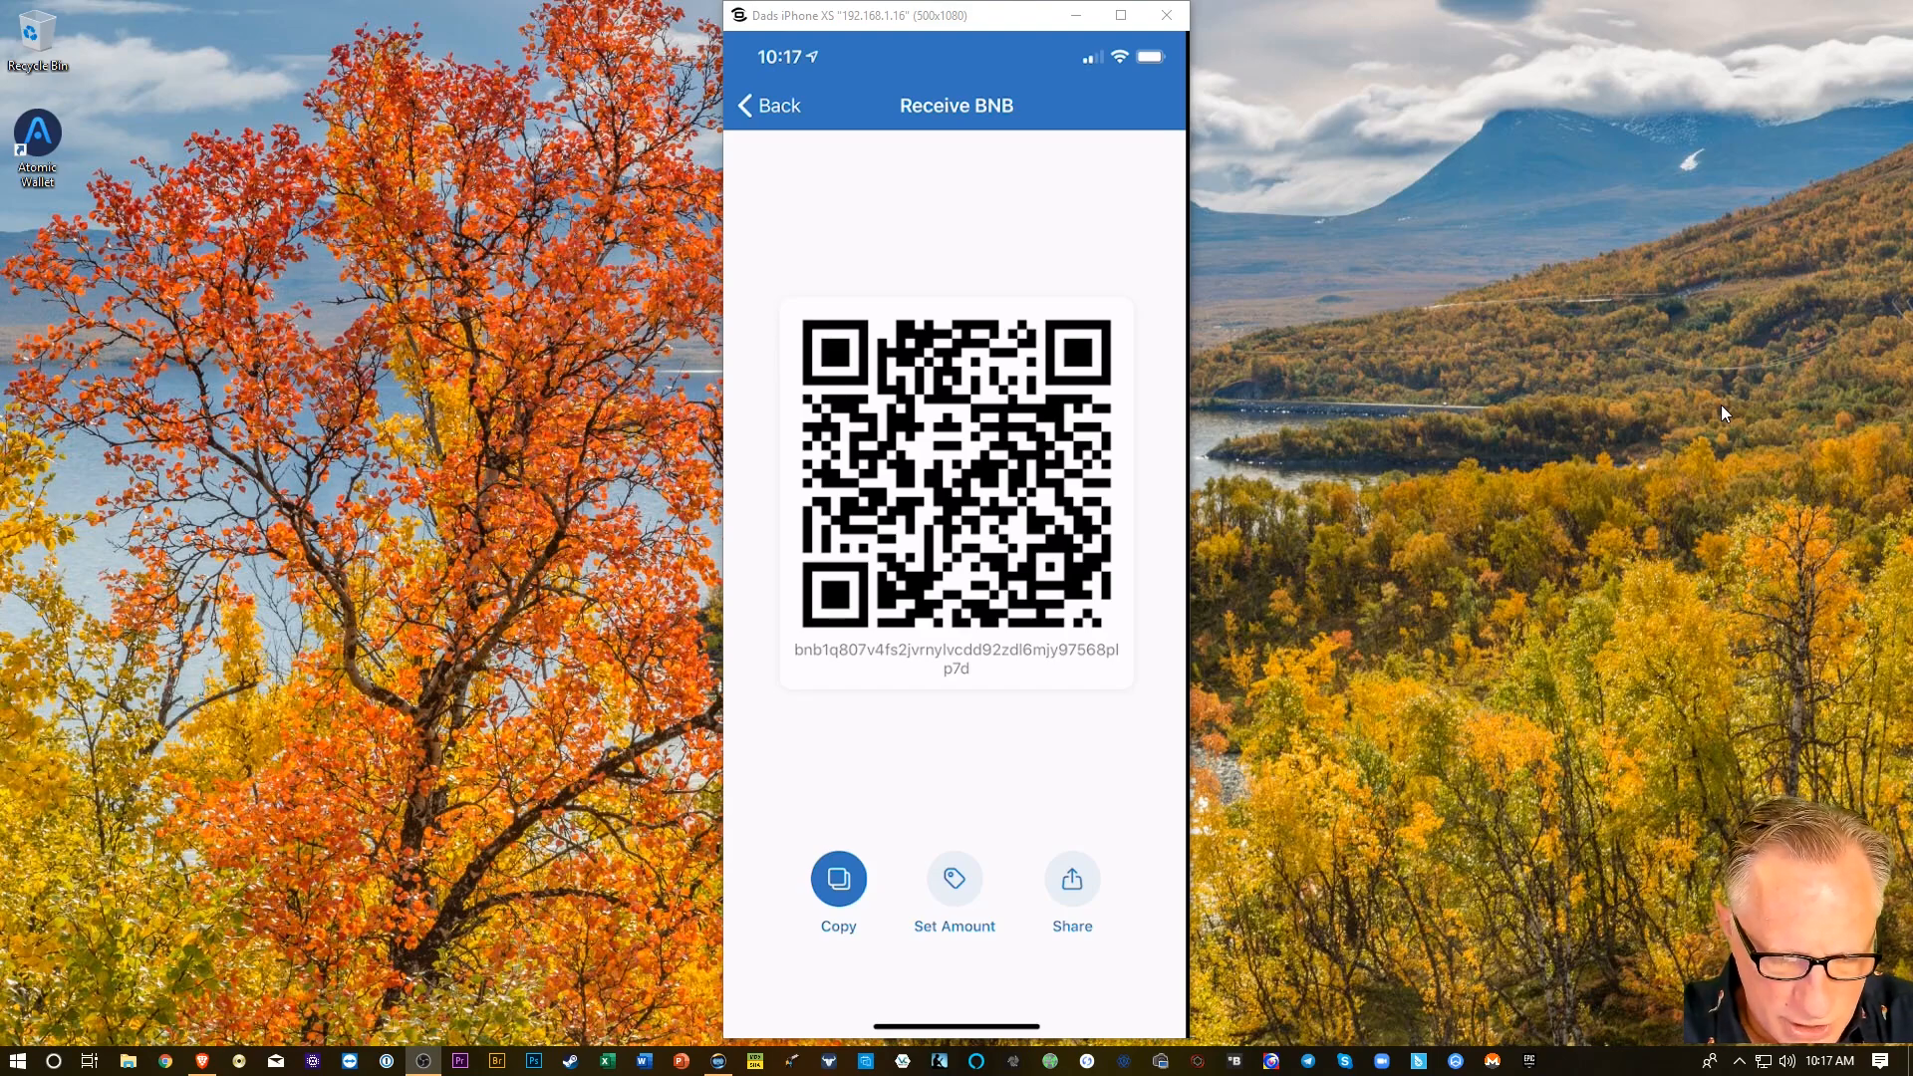
Email the BNB address via Mail and select it in iCloud Mail.
{"action": "left_click", "coordinate": [1071, 877]}
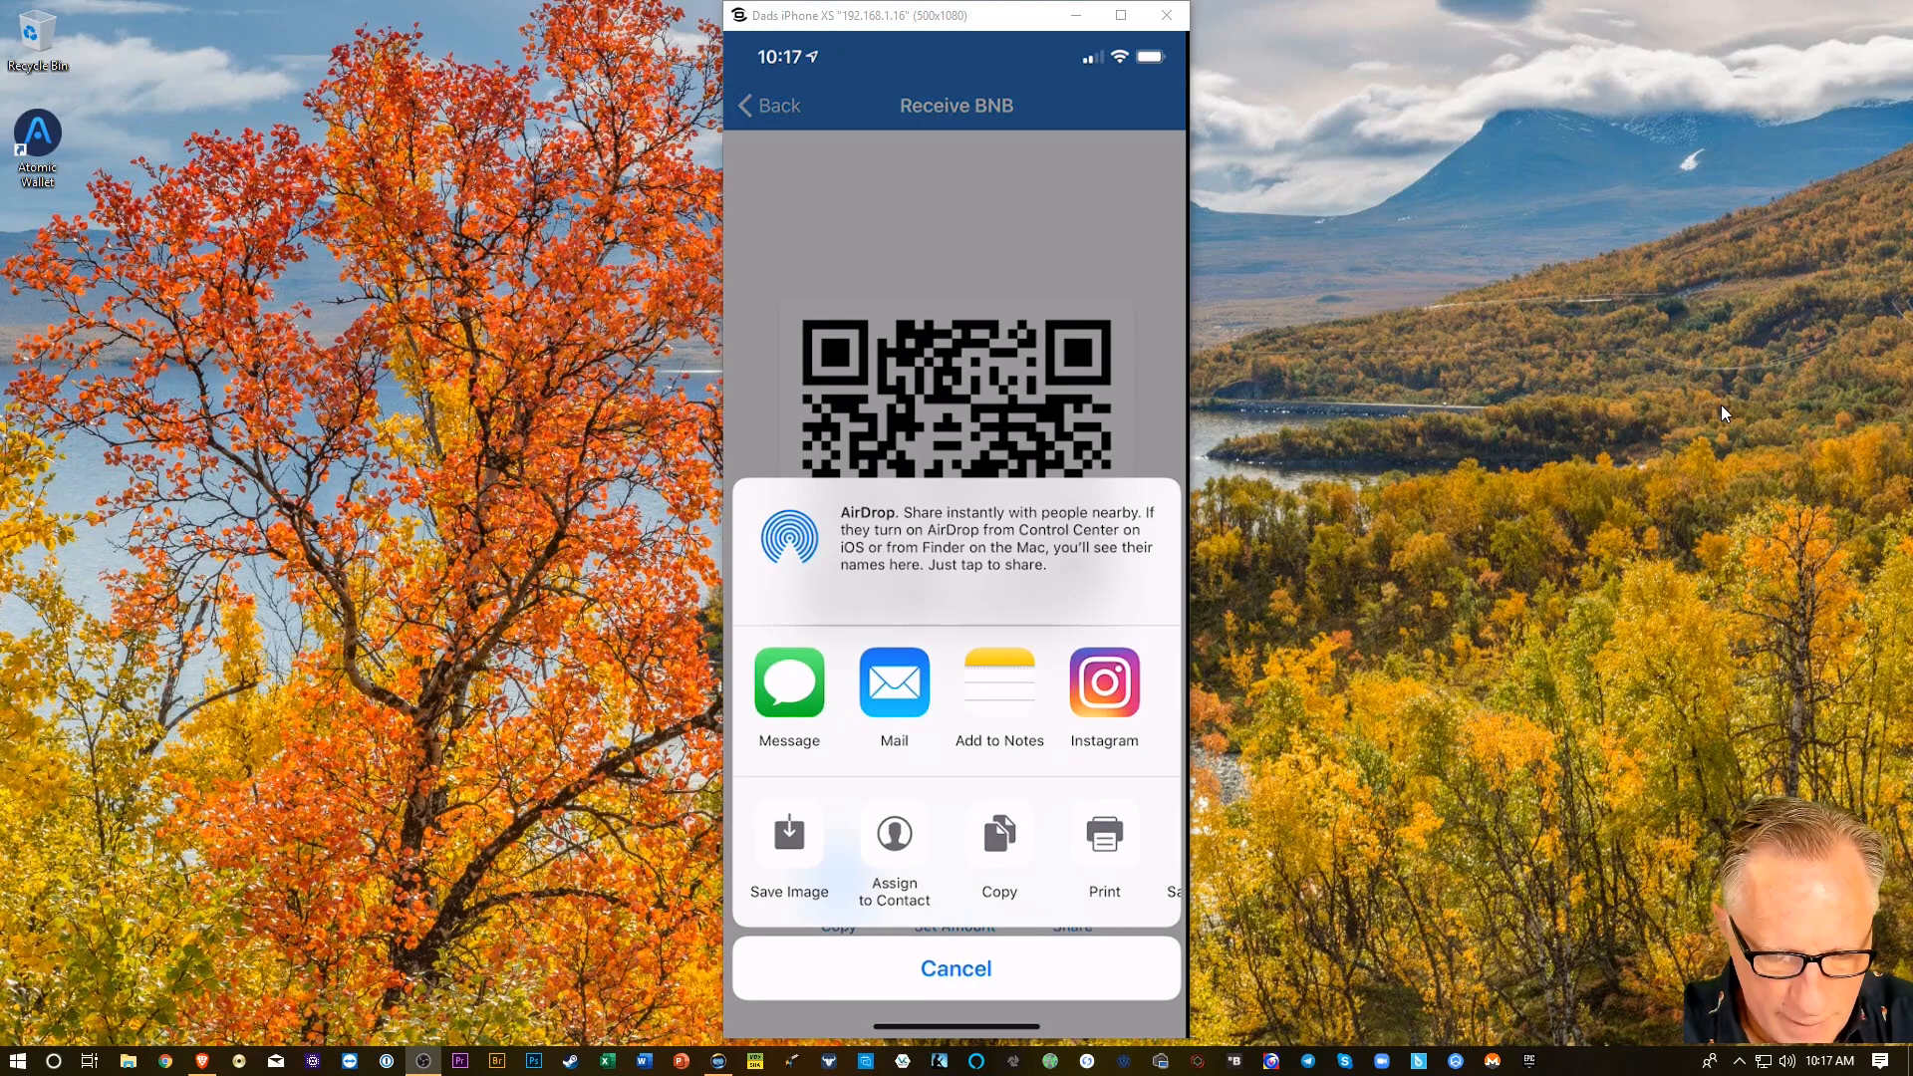
{"action": "left_click", "coordinate": [893, 684]}
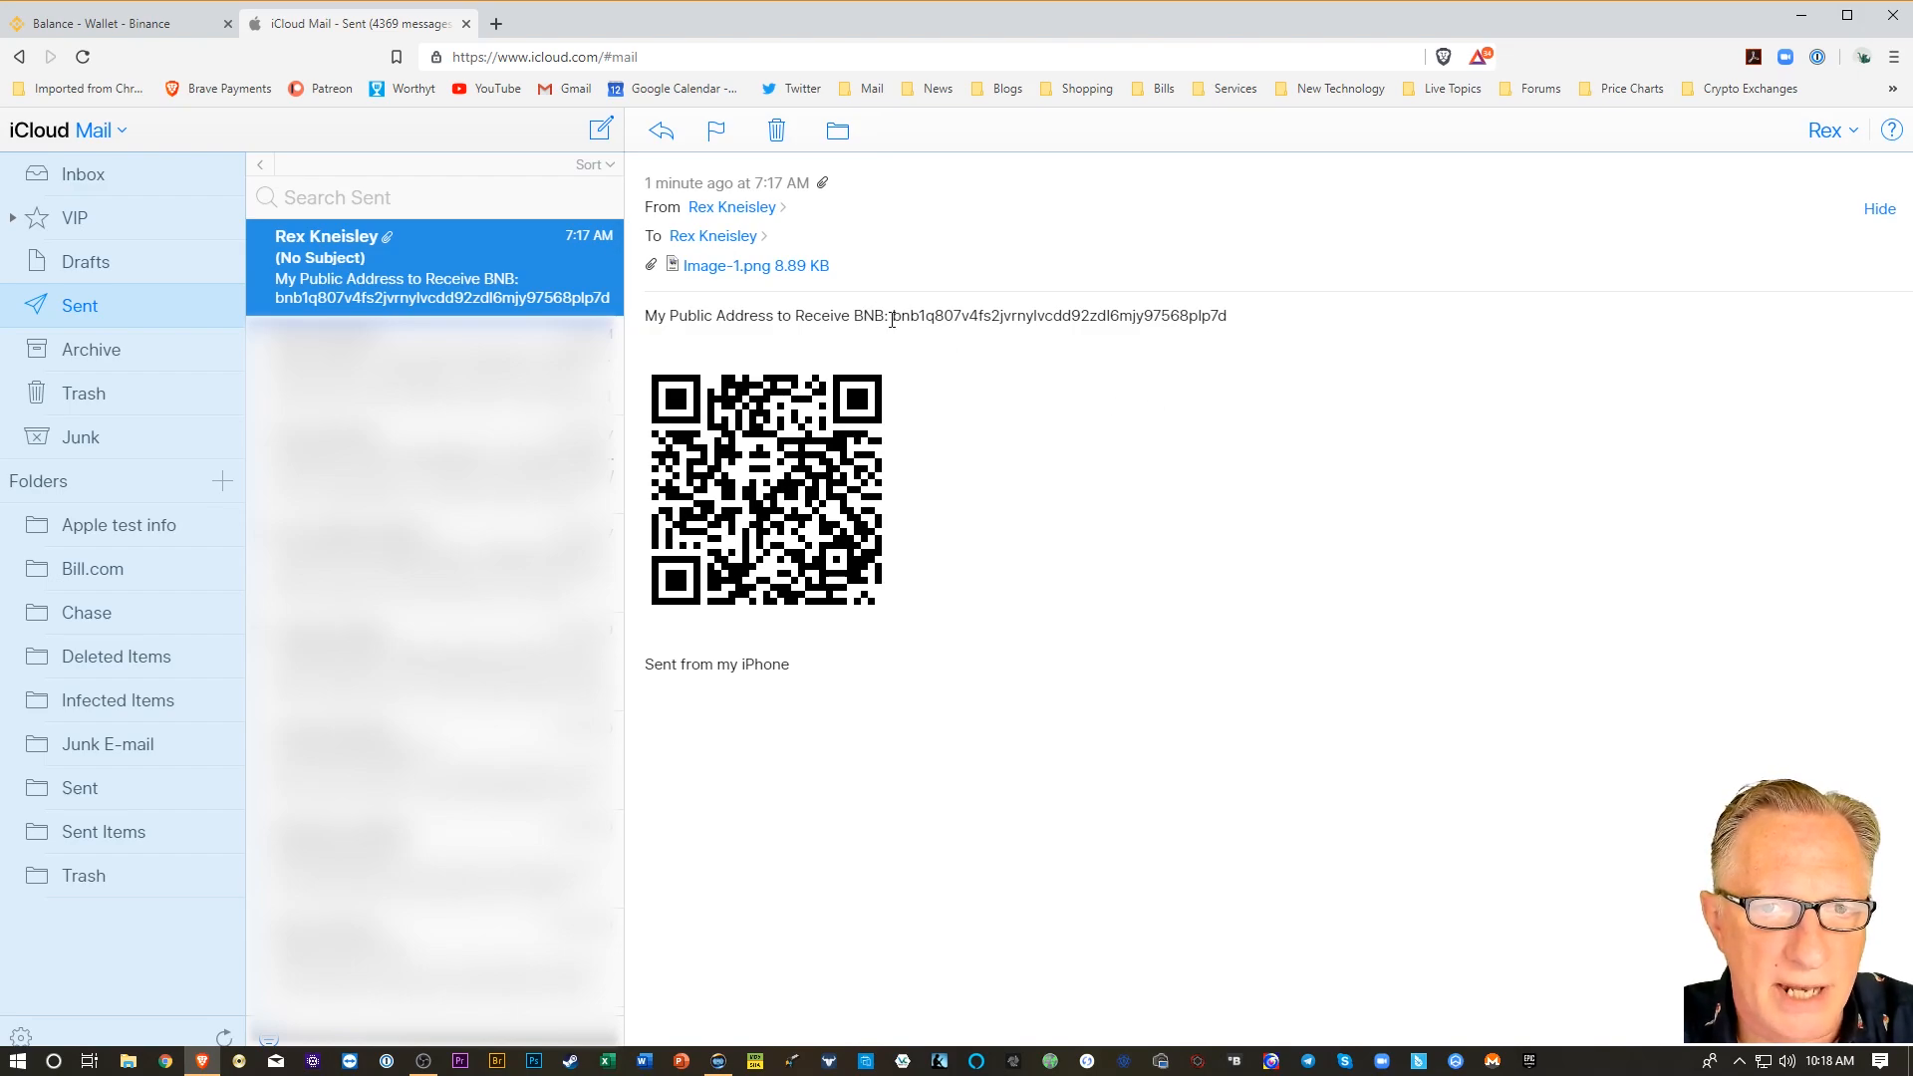
{"action": "double_click", "coordinate": [1059, 314]}
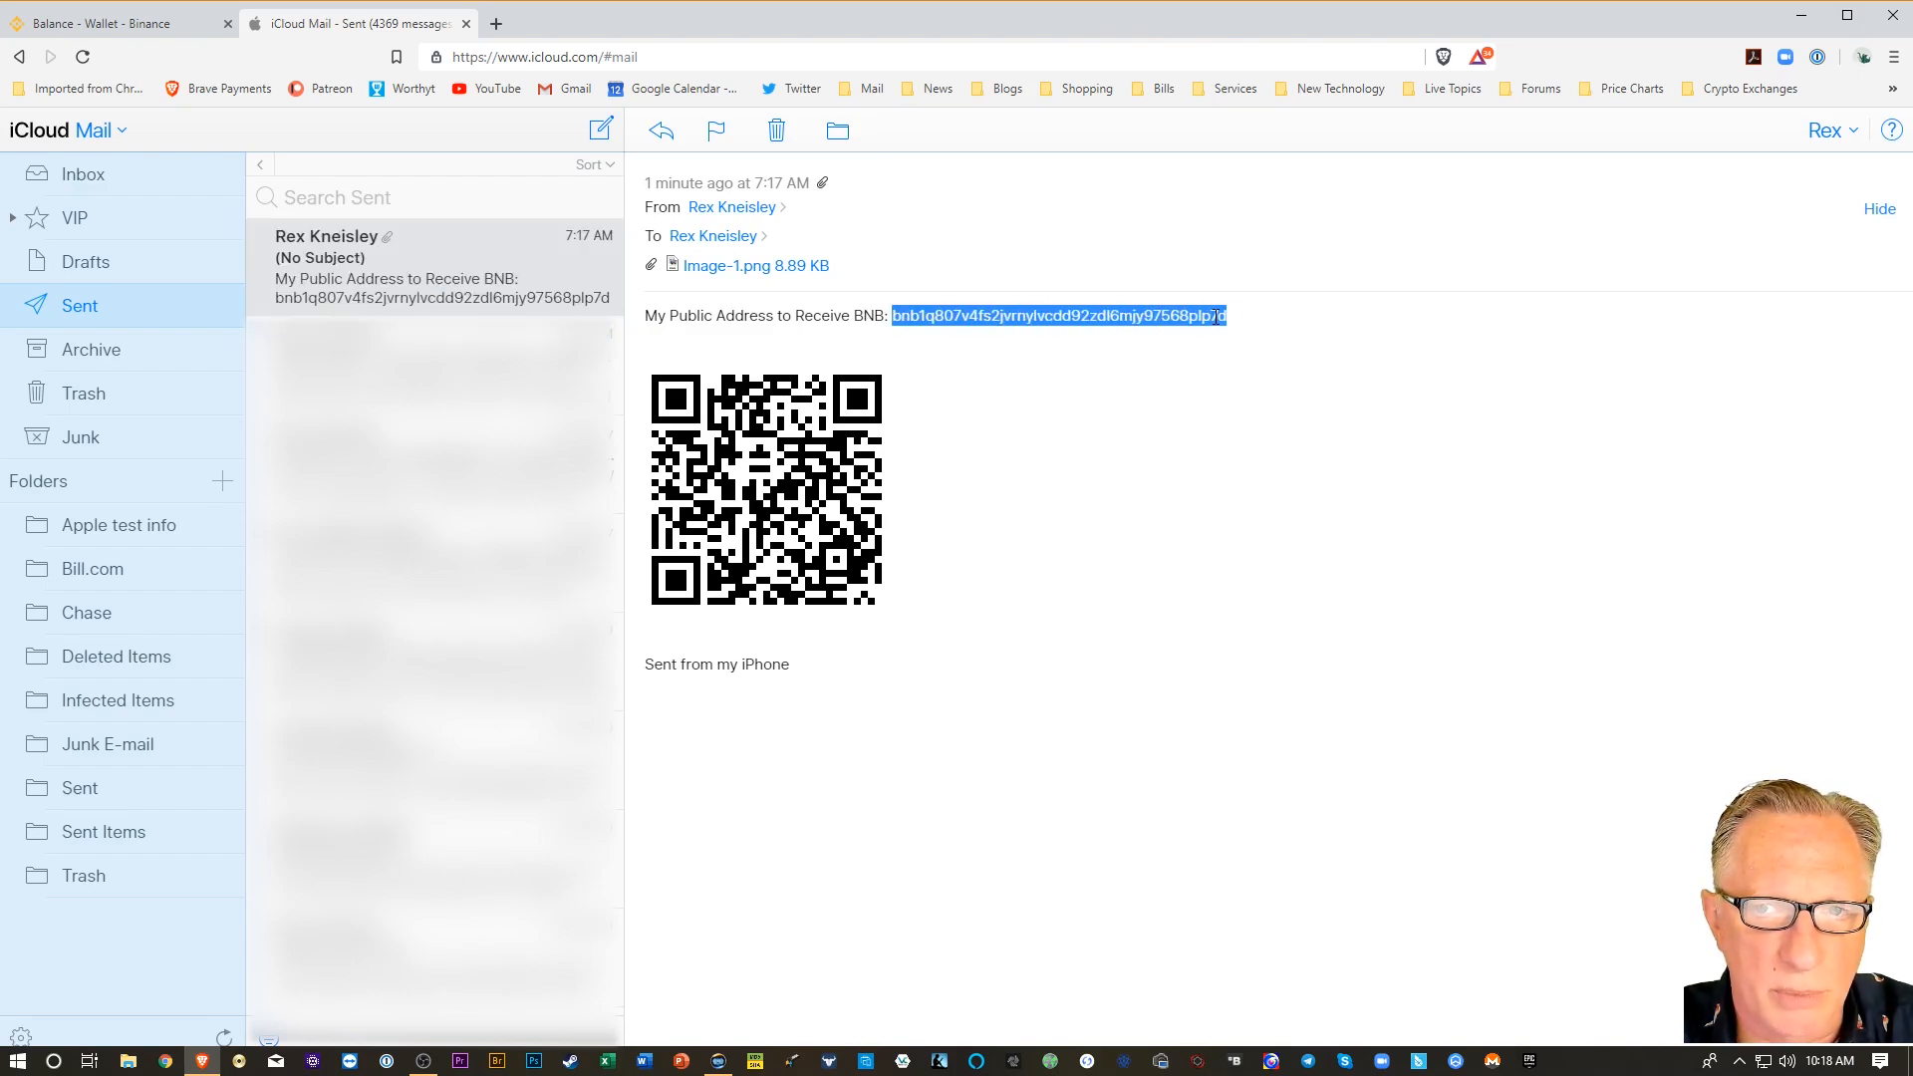
{"action": "mouse_move", "coordinate": [1126, 531]}
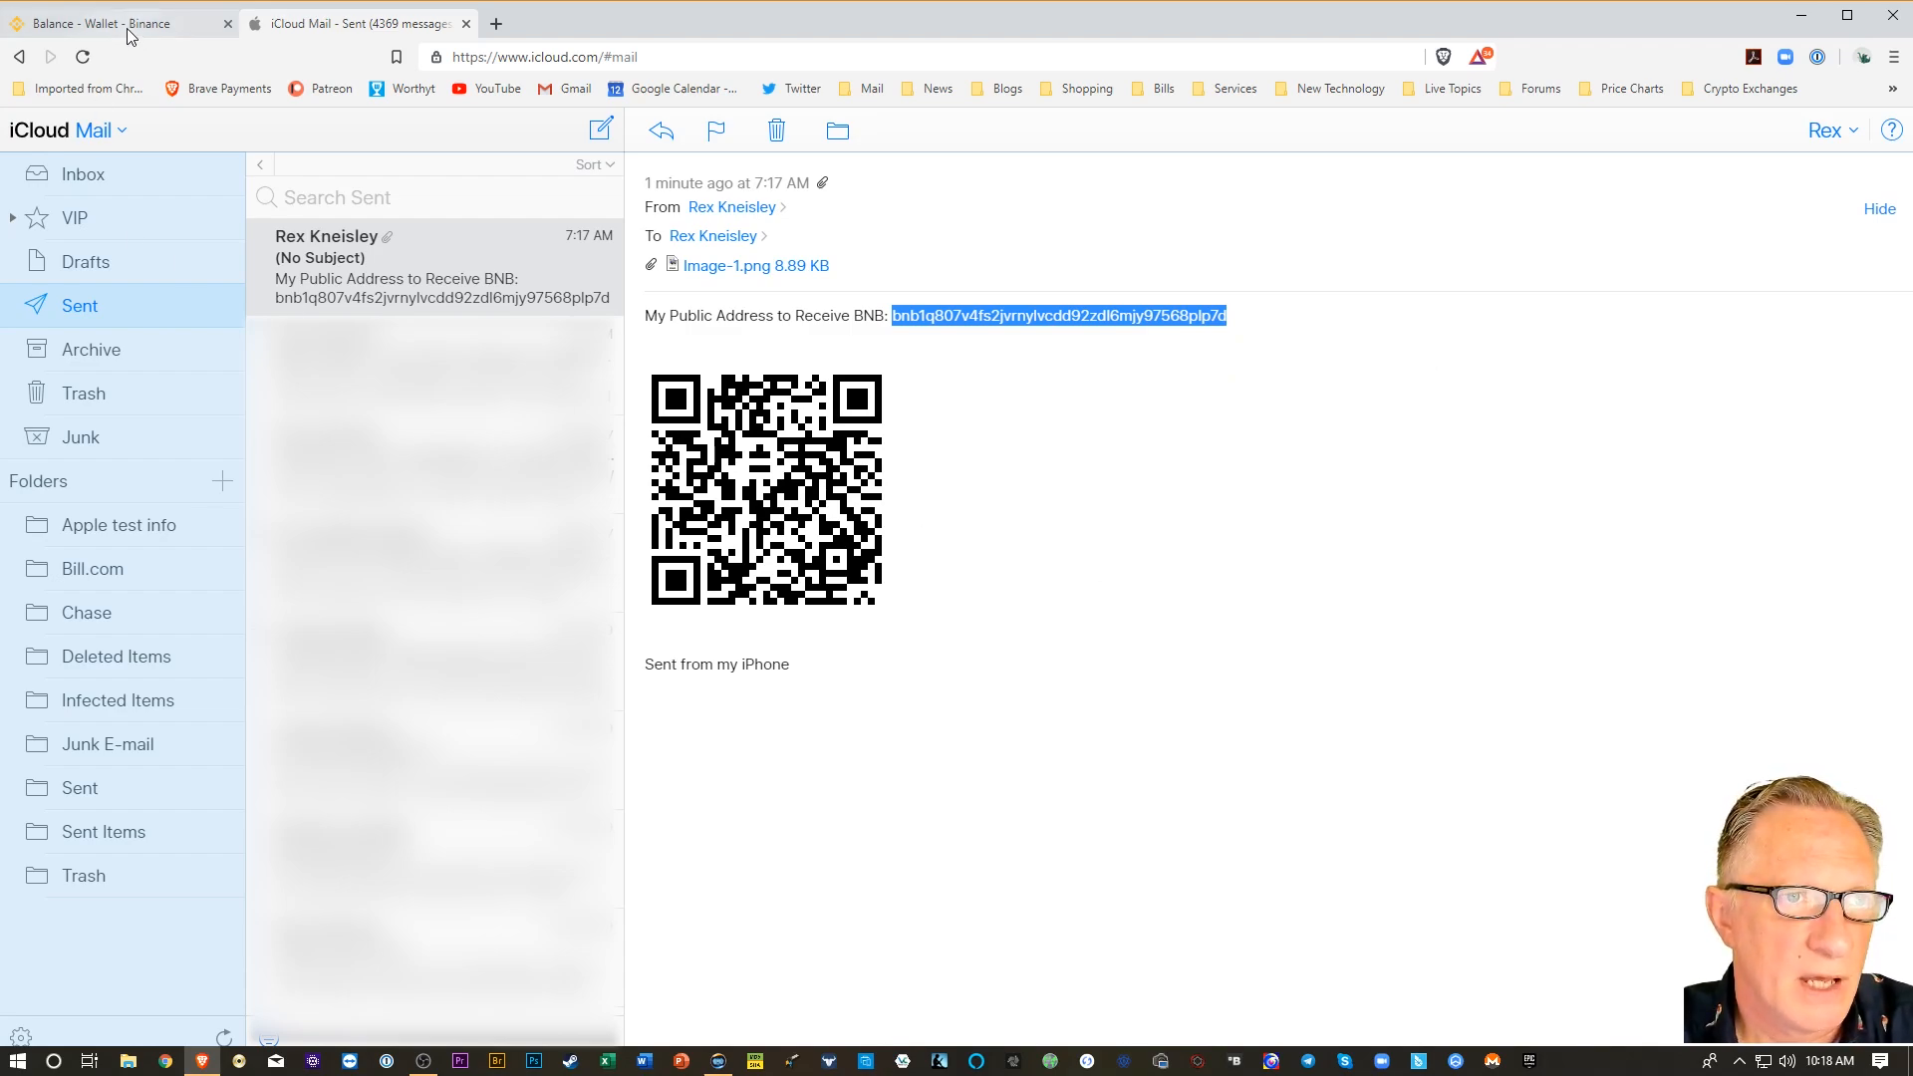
Withdraw all 5.01923709 BNB to the pasted Trust Wallet address, marked No MEMO.
{"action": "left_click", "coordinate": [115, 23]}
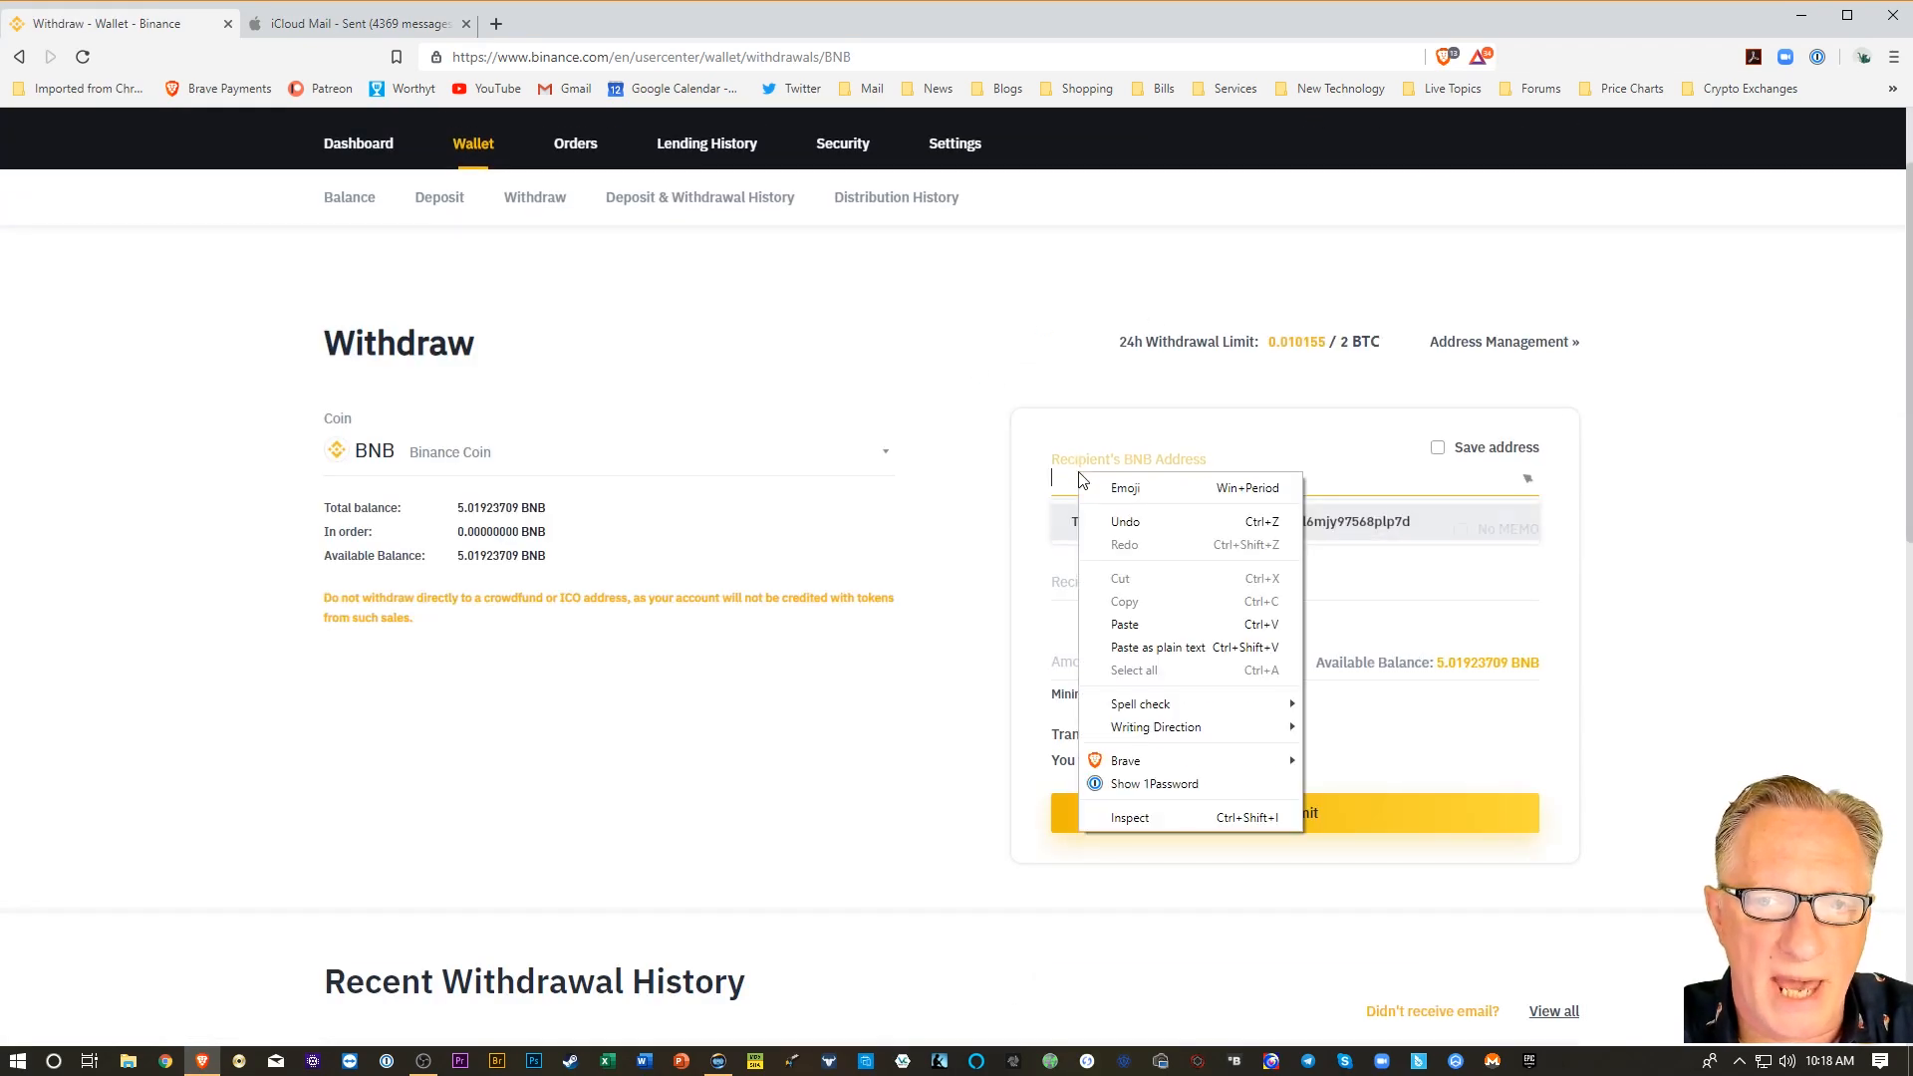
{"action": "left_click", "coordinate": [1124, 624]}
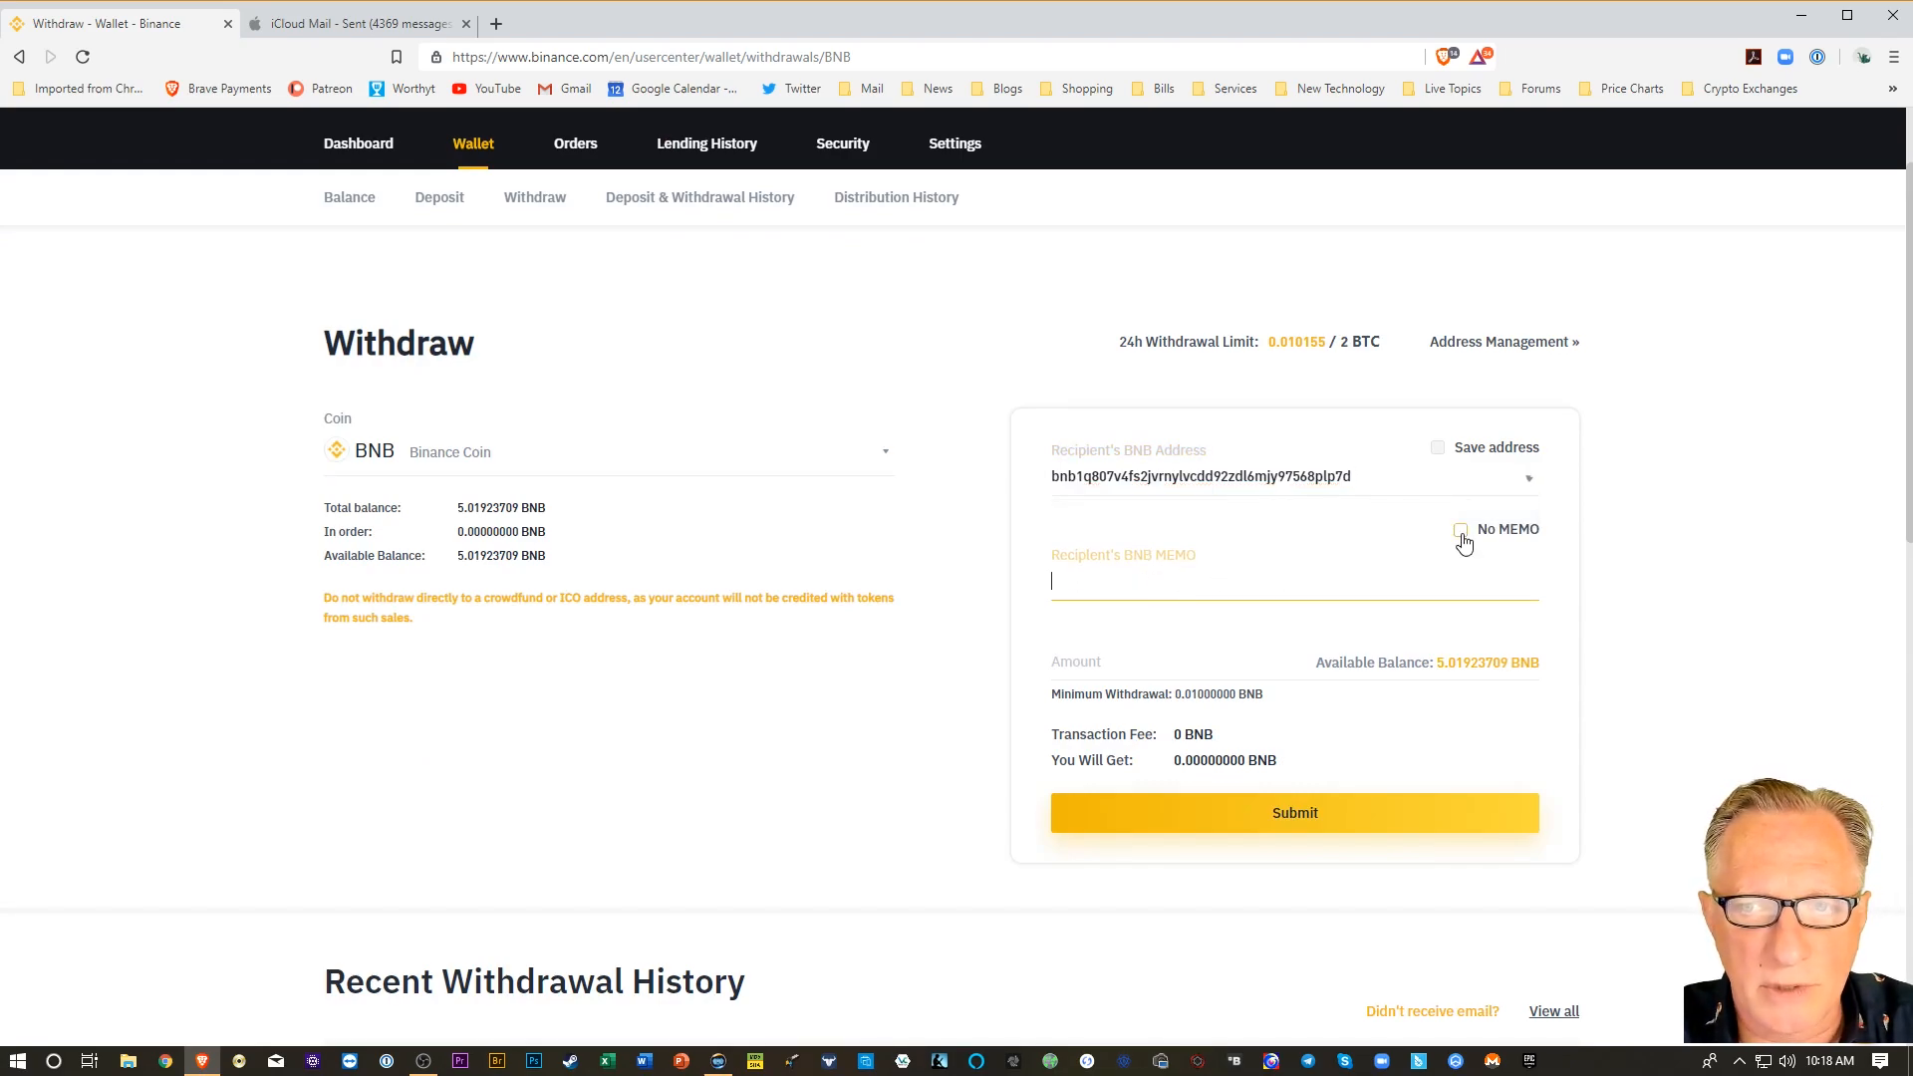
{"action": "left_click", "coordinate": [1461, 529]}
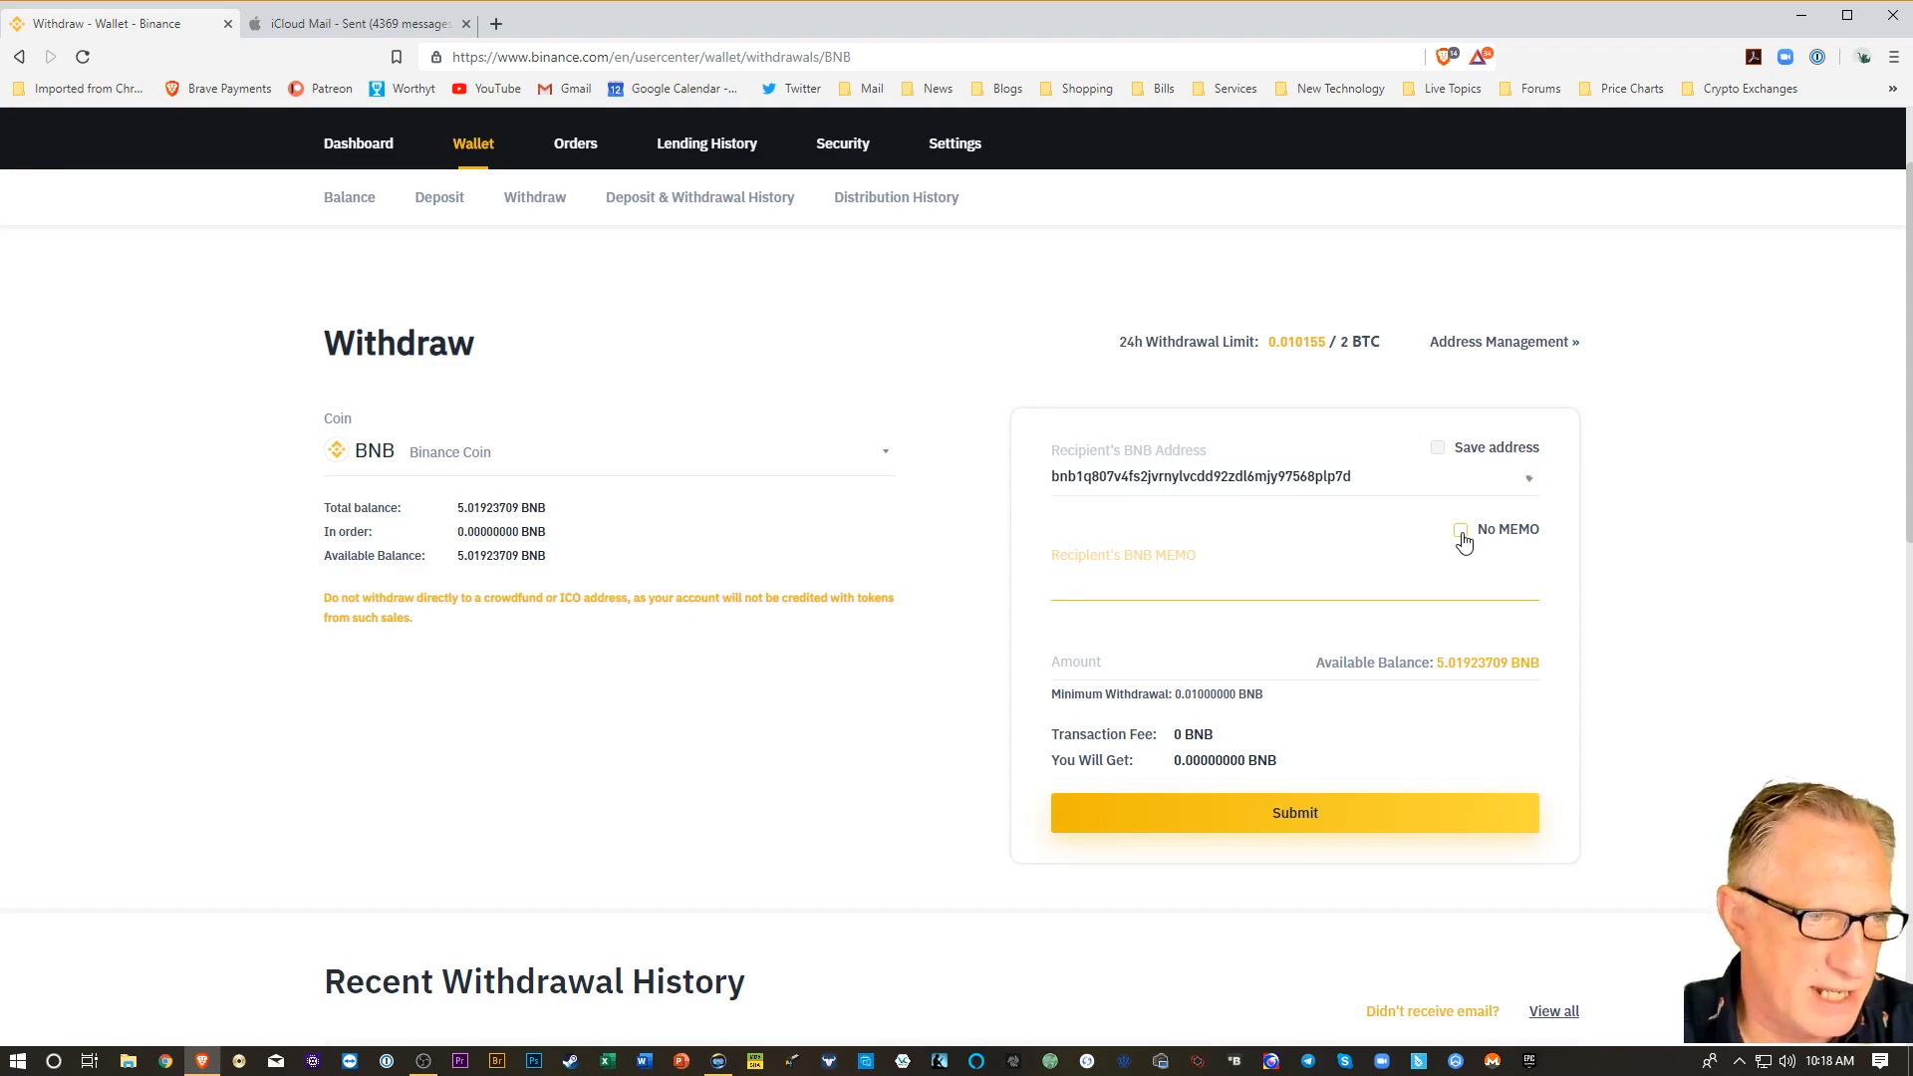
{"action": "left_click", "coordinate": [1459, 528]}
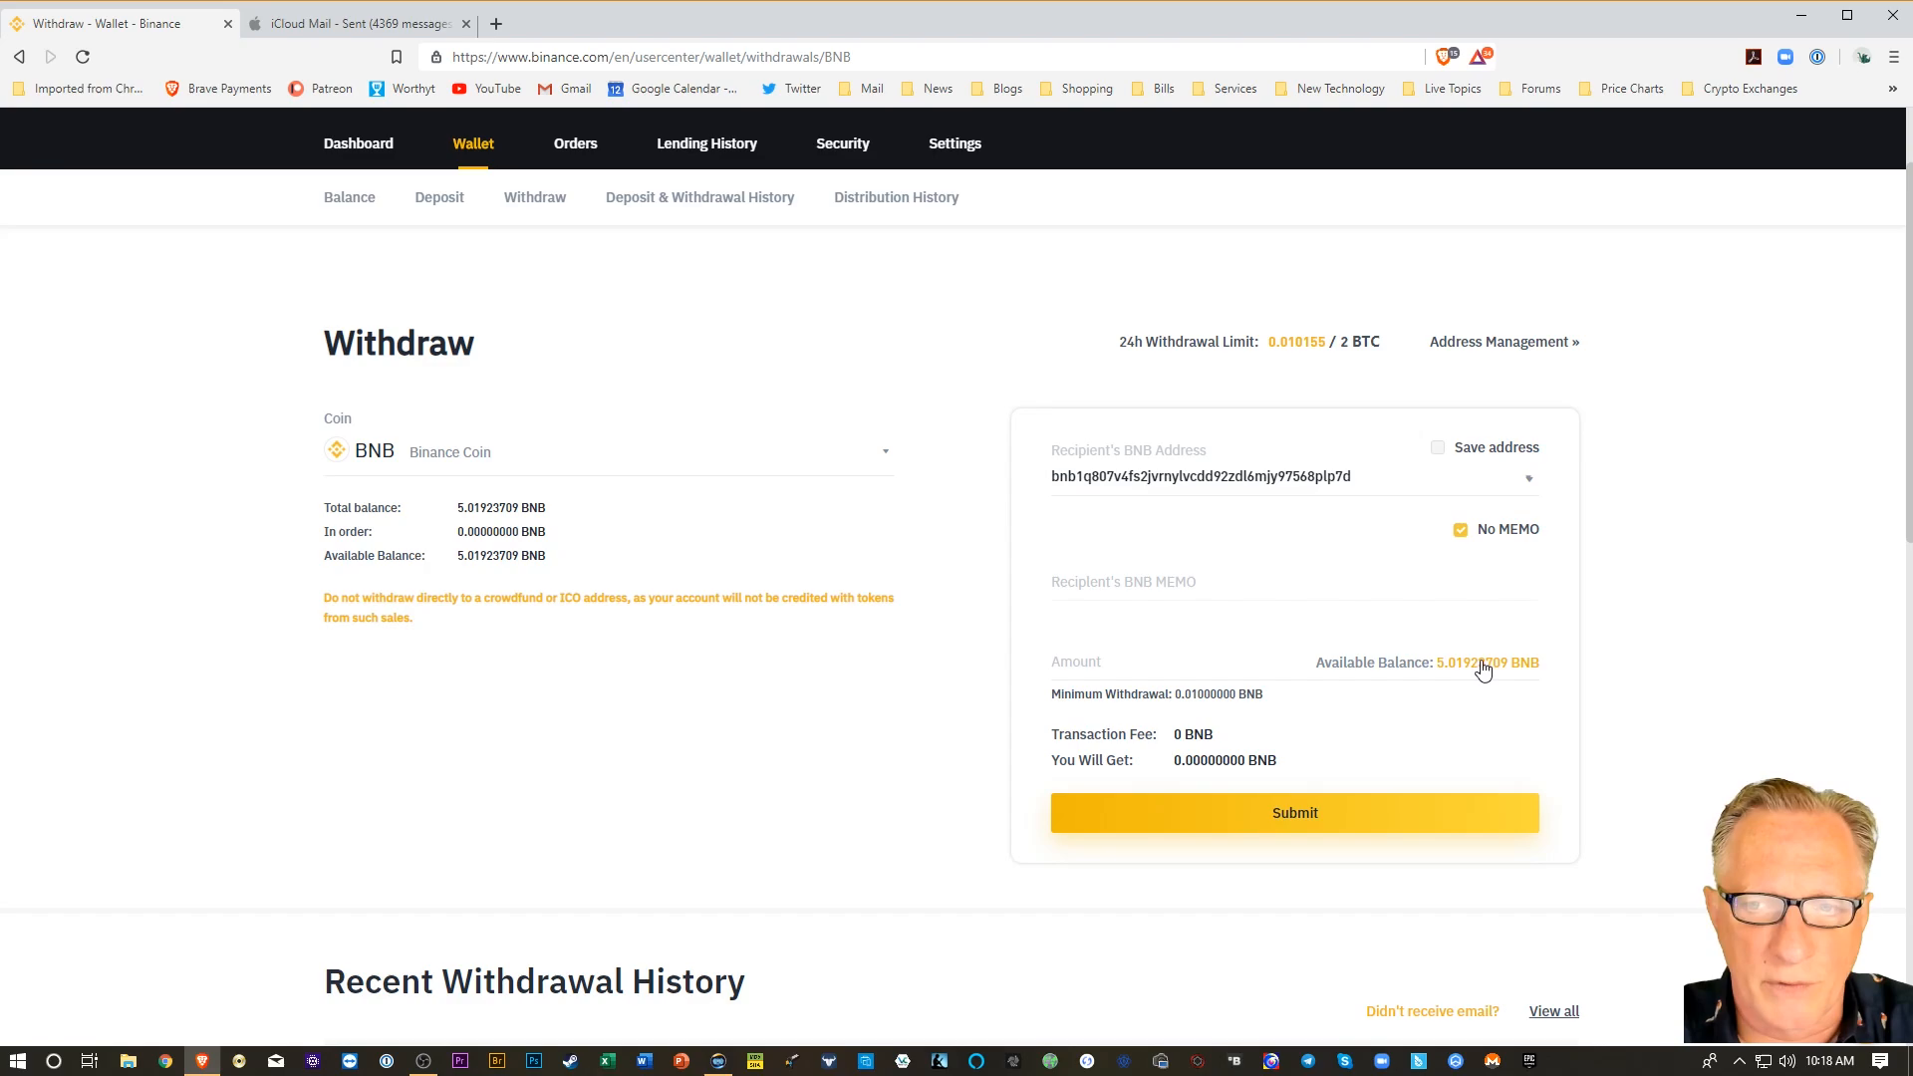
{"action": "left_click", "coordinate": [1478, 663]}
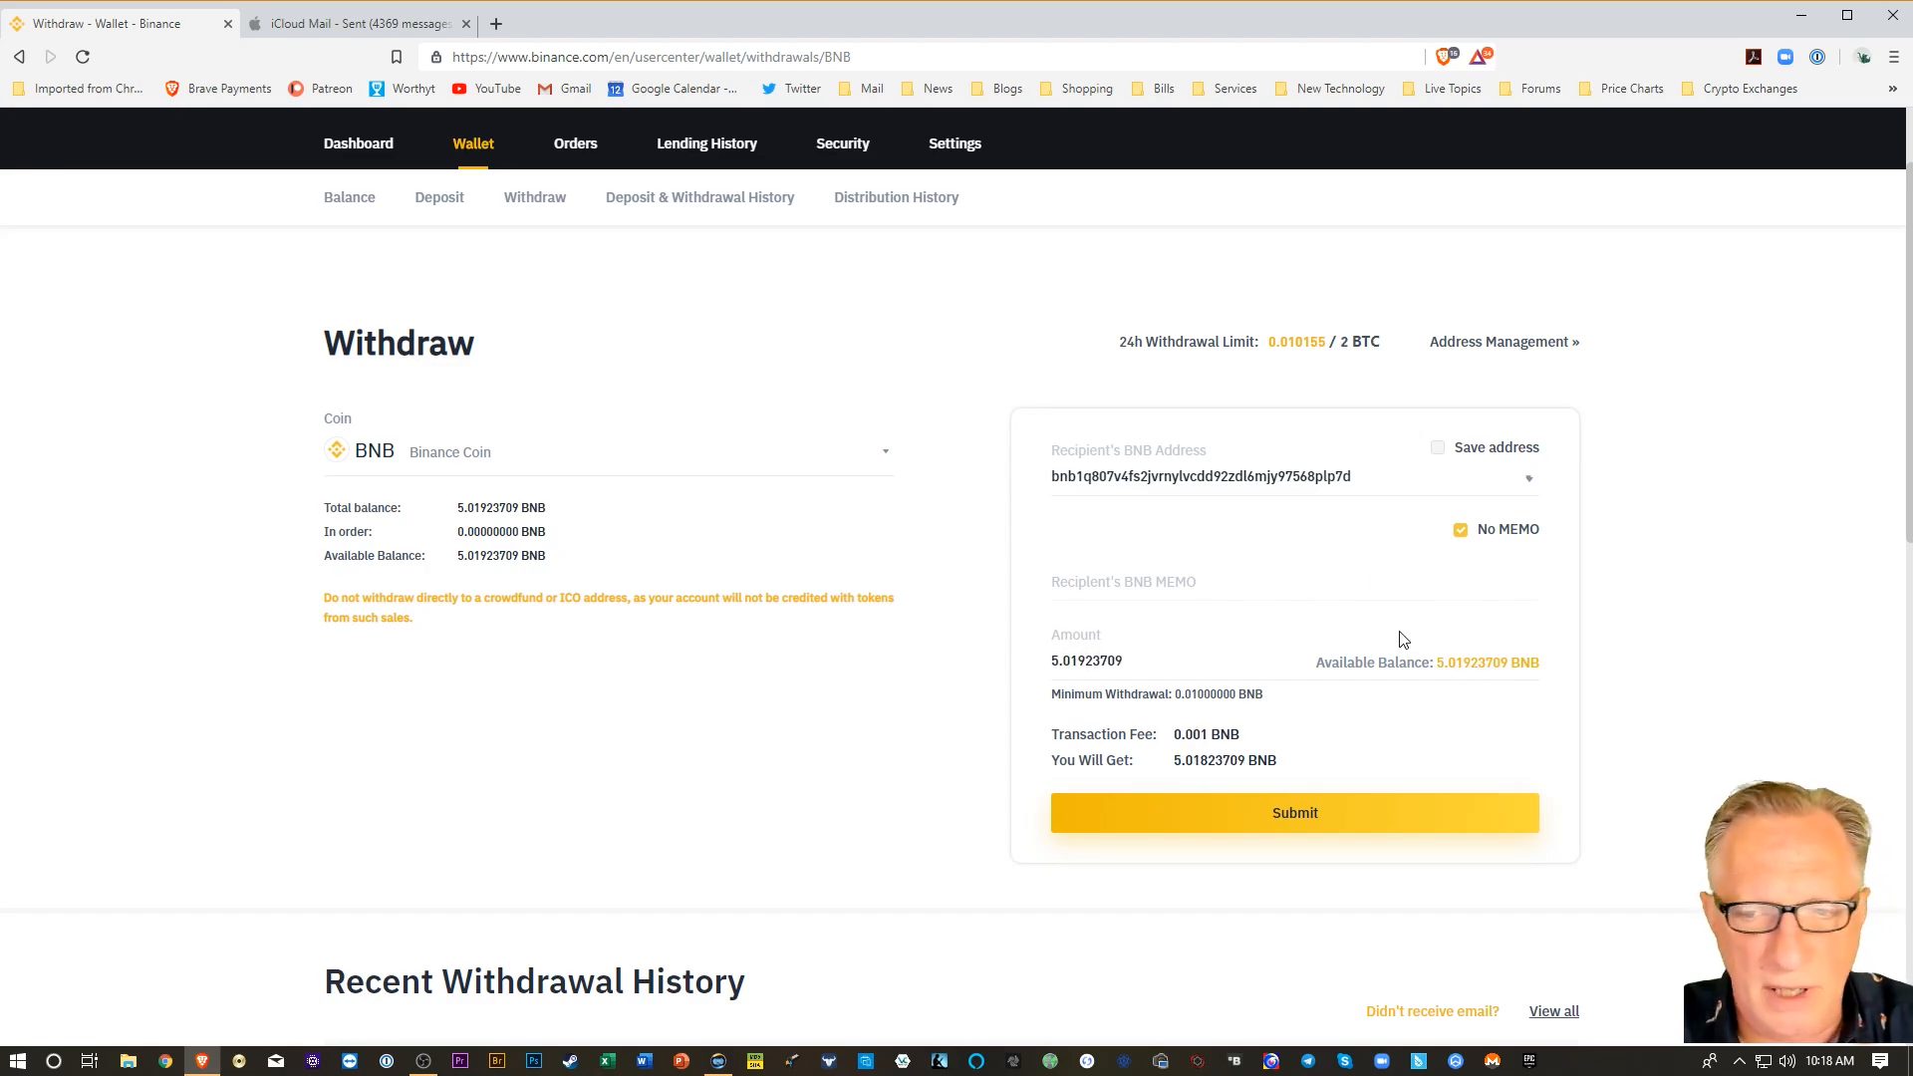
{"action": "mouse_move", "coordinate": [1361, 714]}
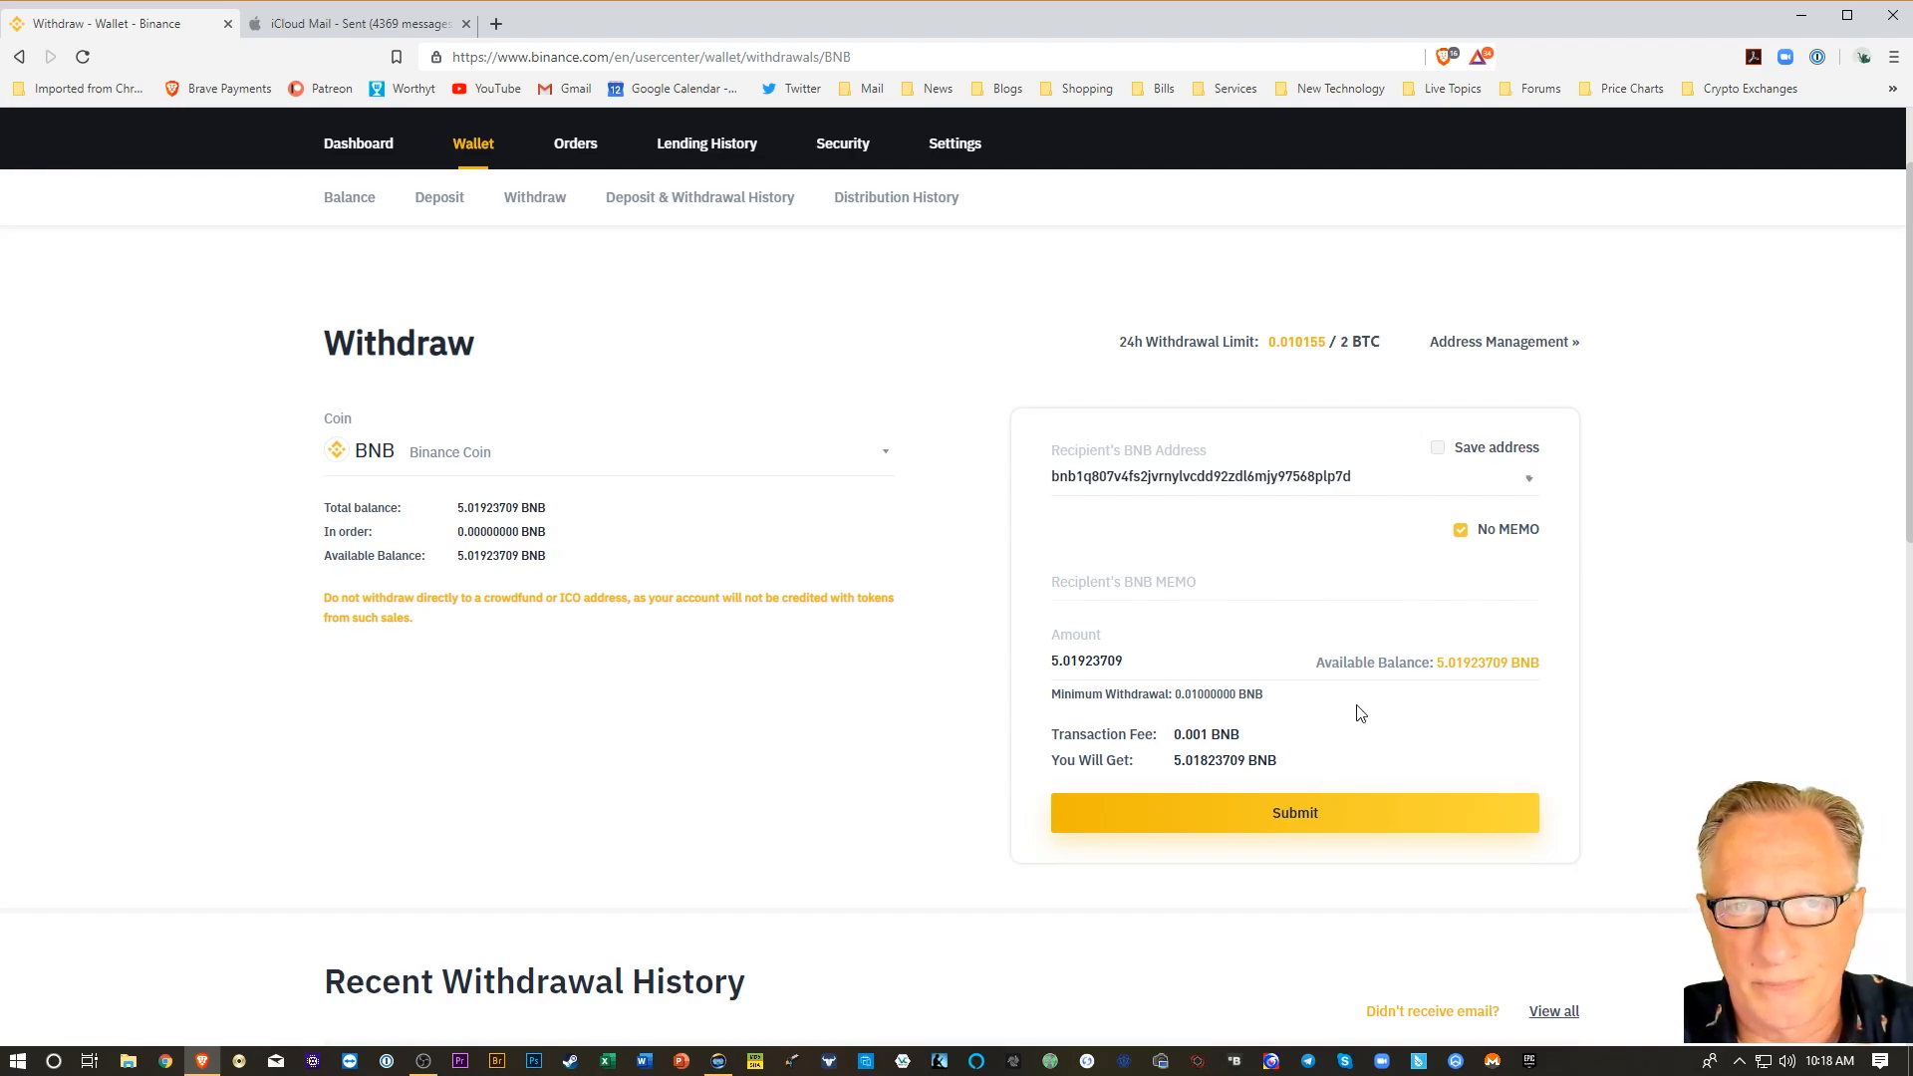
{"action": "left_click", "coordinate": [1293, 813]}
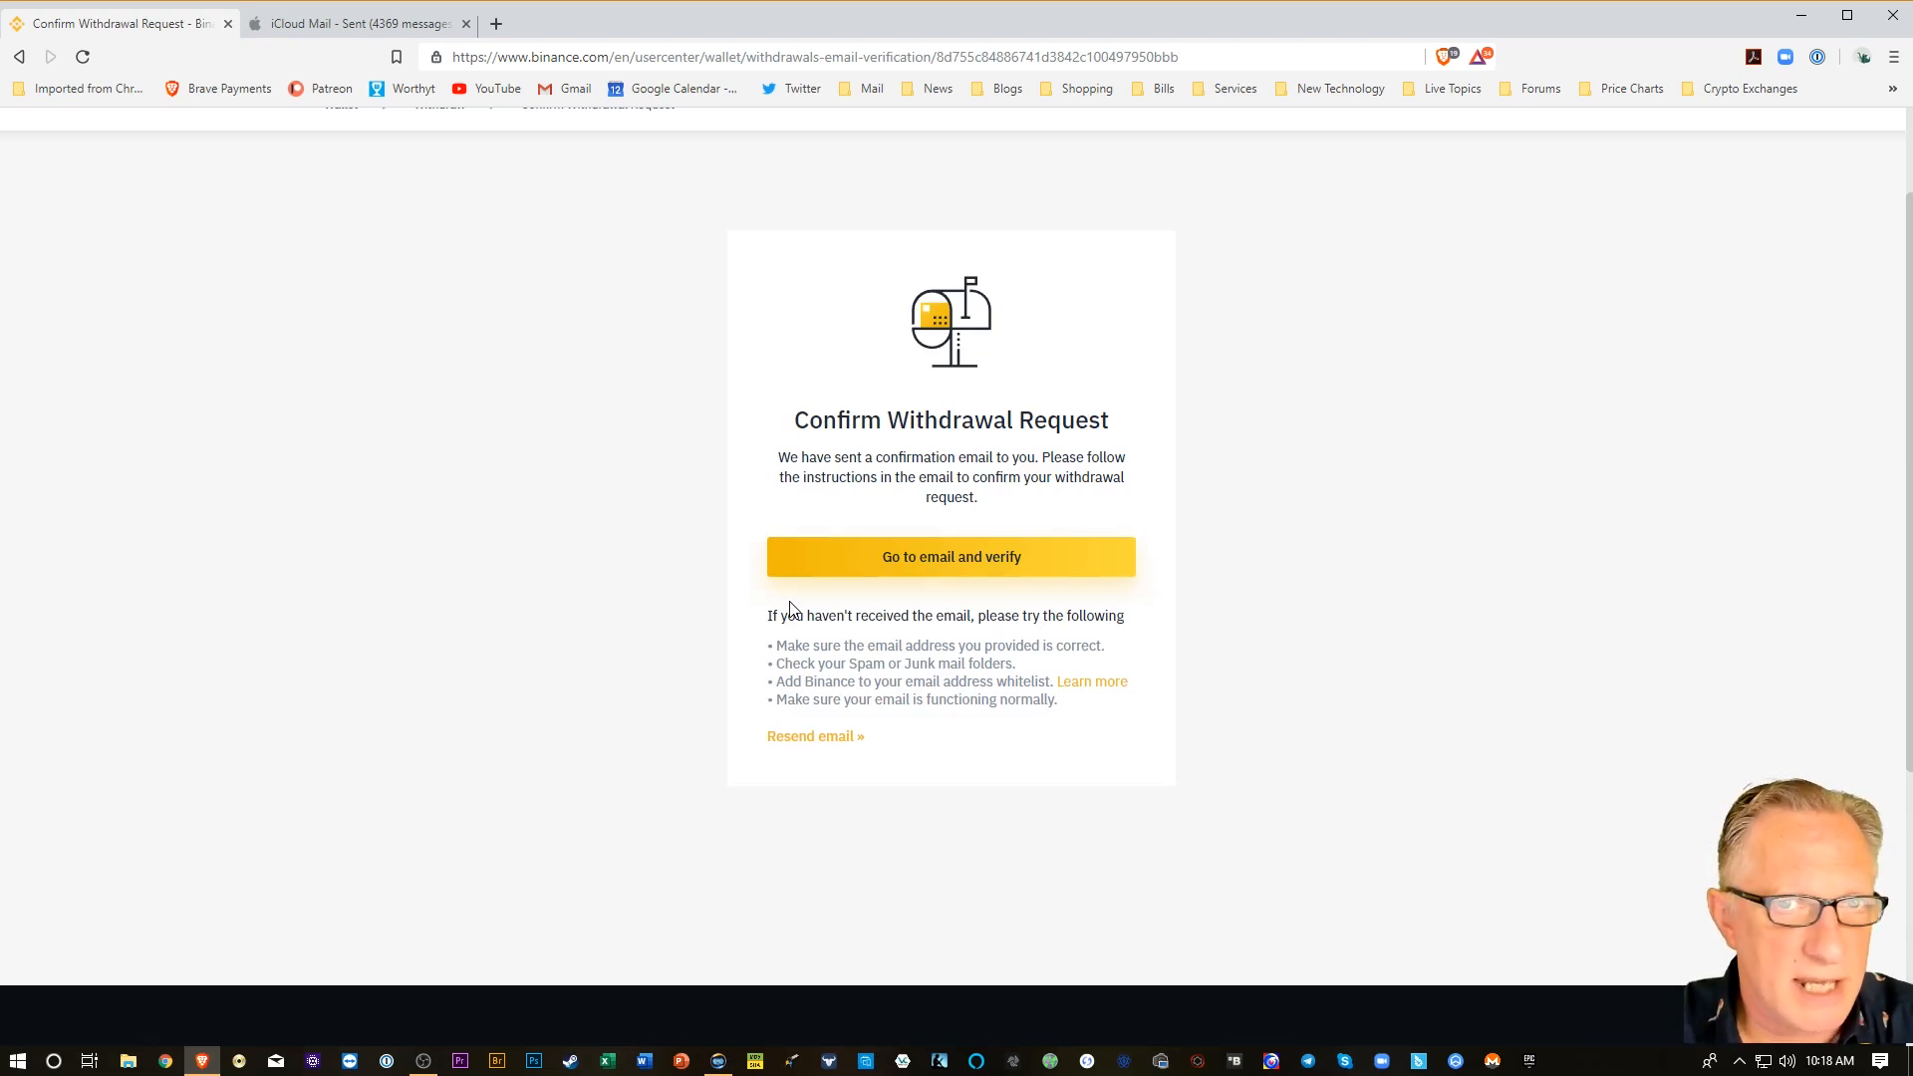
Confirm the 5.01923709 BNB withdrawal from the Binance email in Gmail.
{"action": "left_click", "coordinate": [950, 556]}
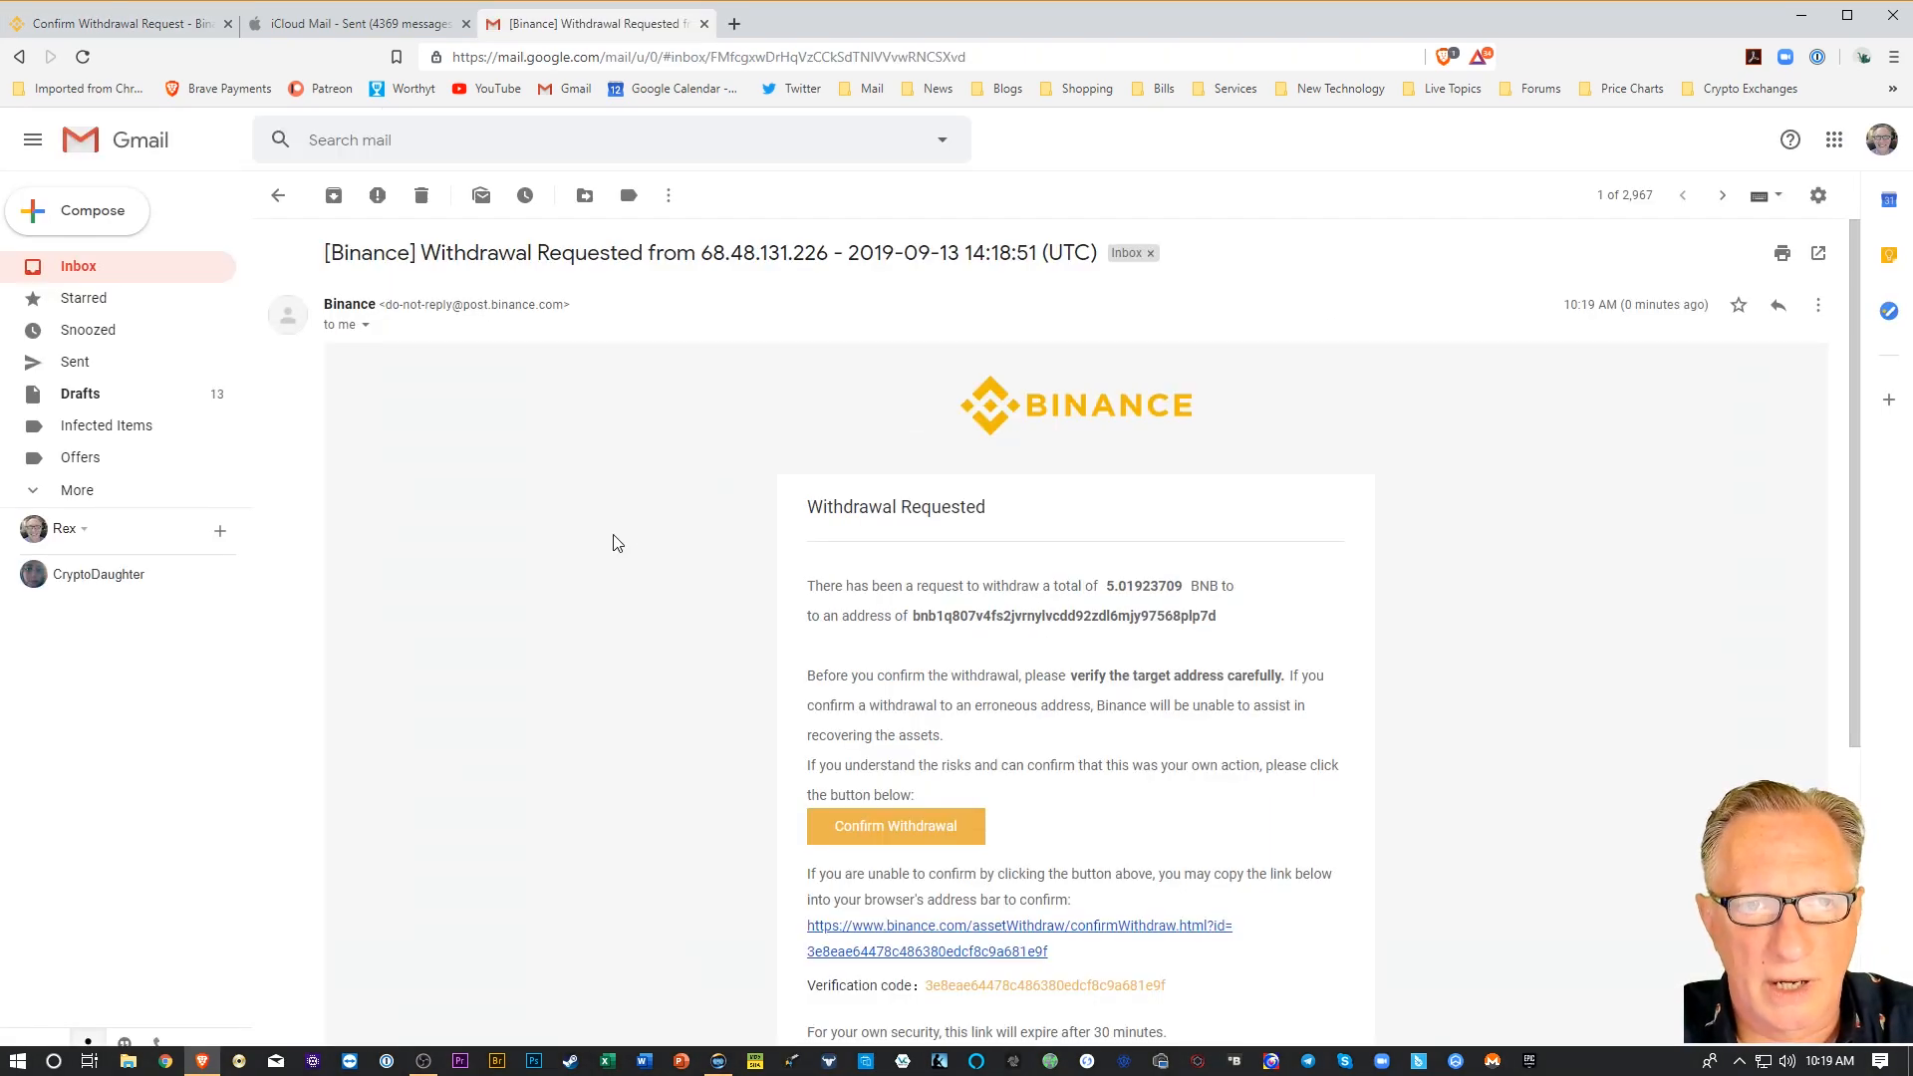
{"action": "scroll", "scroll_direction": "down", "scroll_amount": 3}
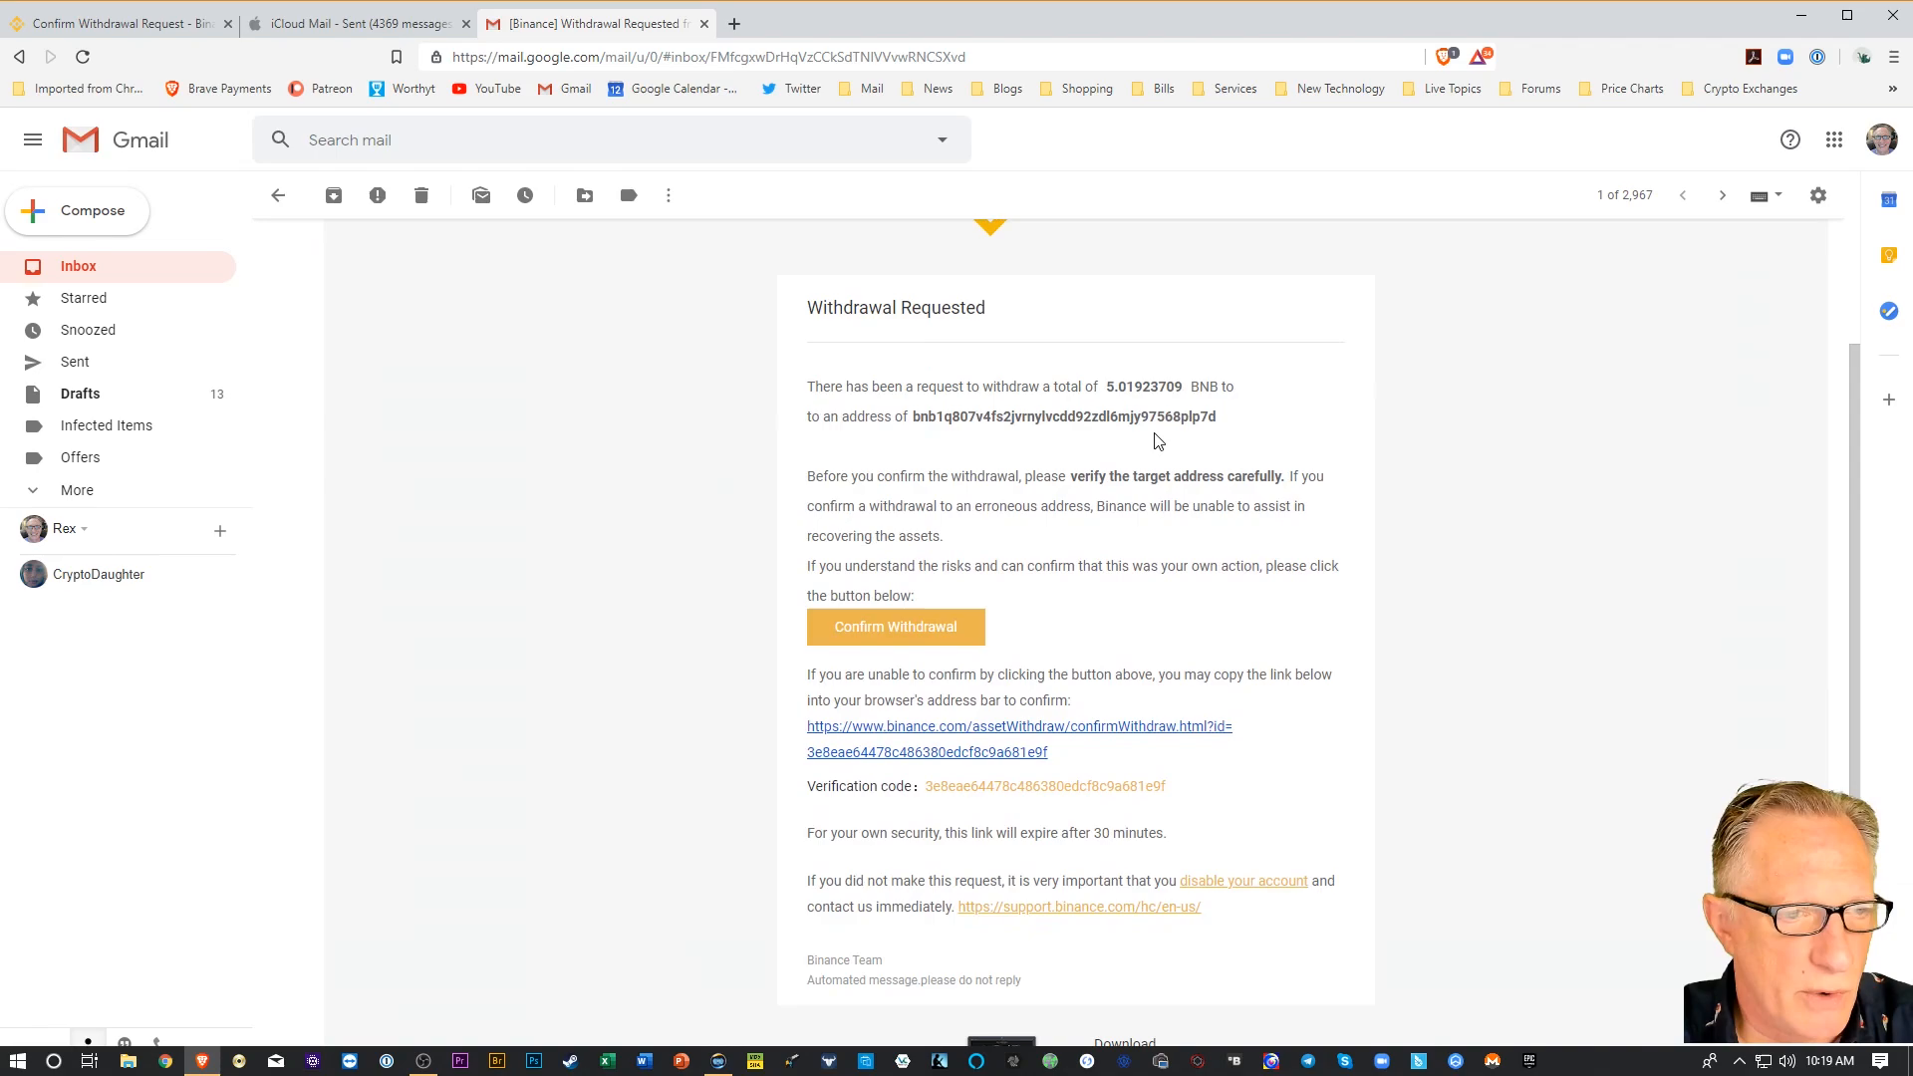
{"action": "left_click", "coordinate": [895, 626]}
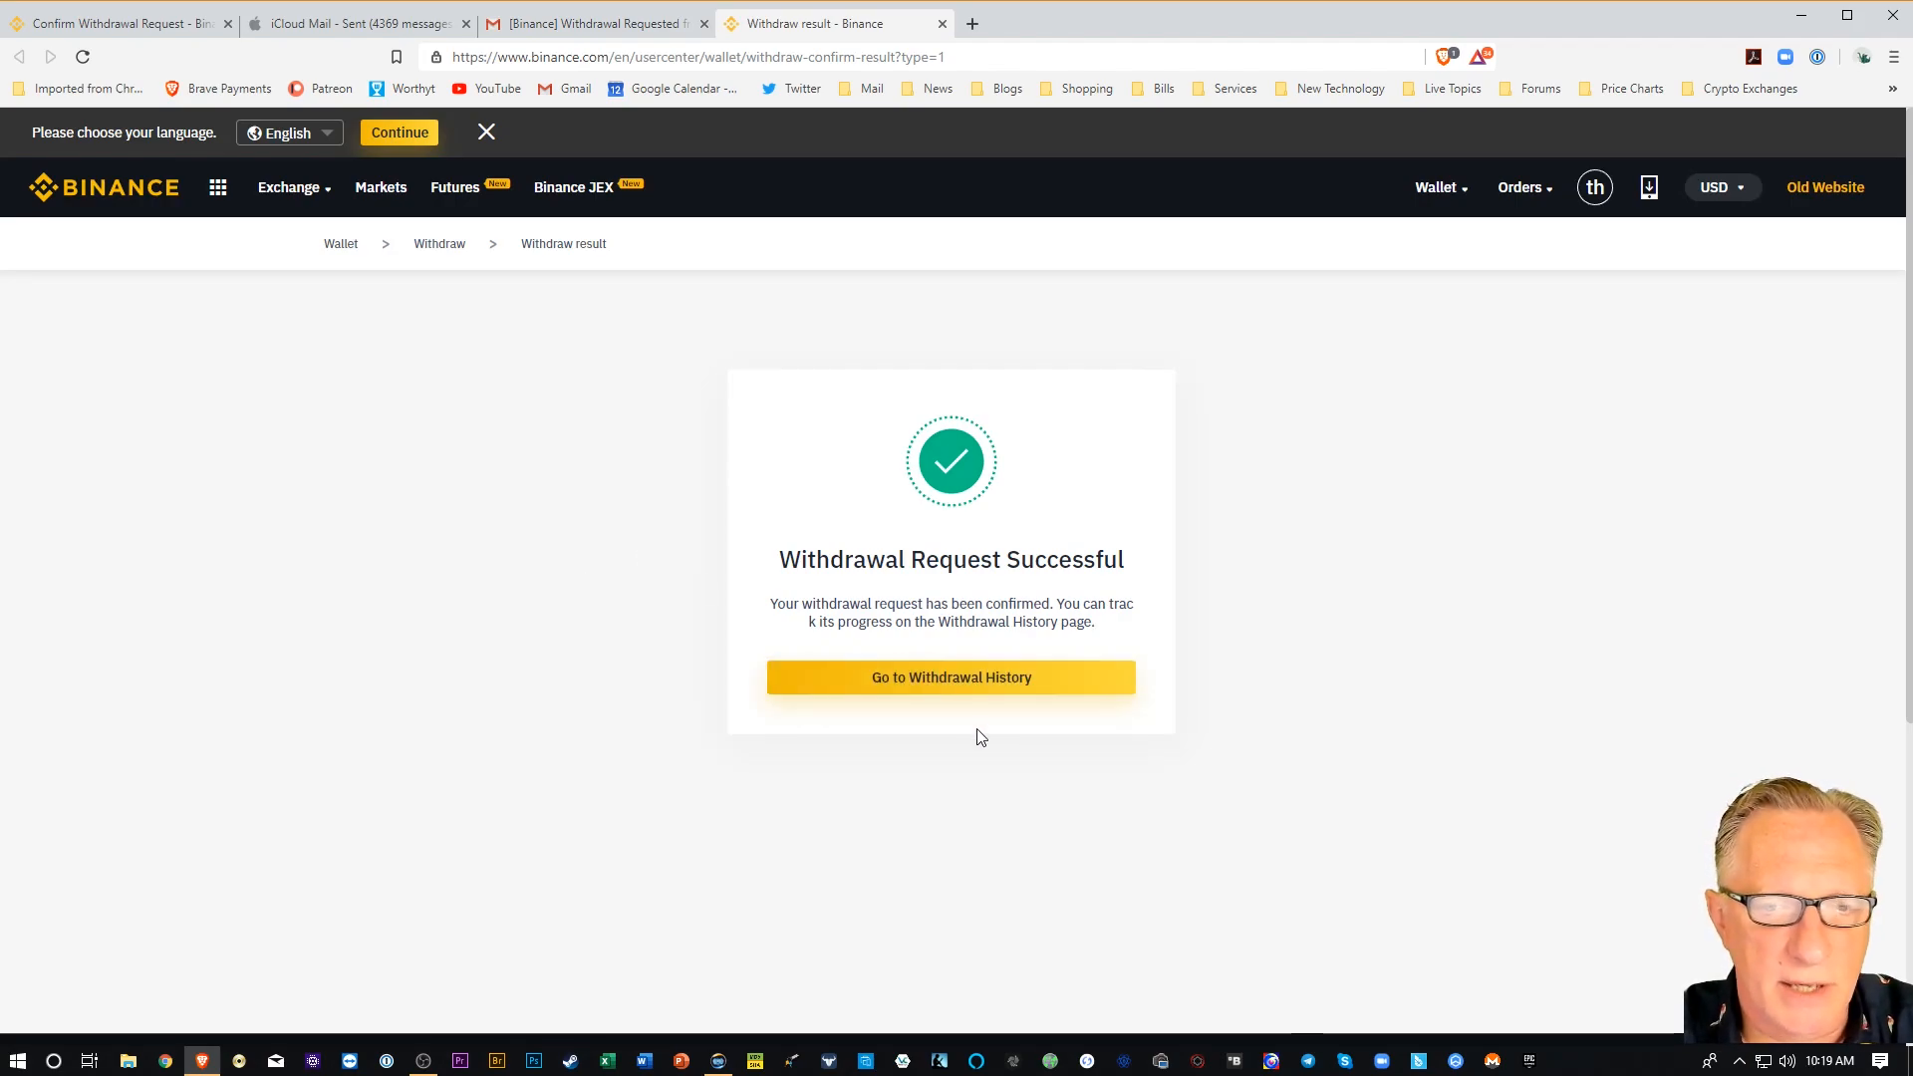
{"action": "mouse_move", "coordinate": [559, 249]}
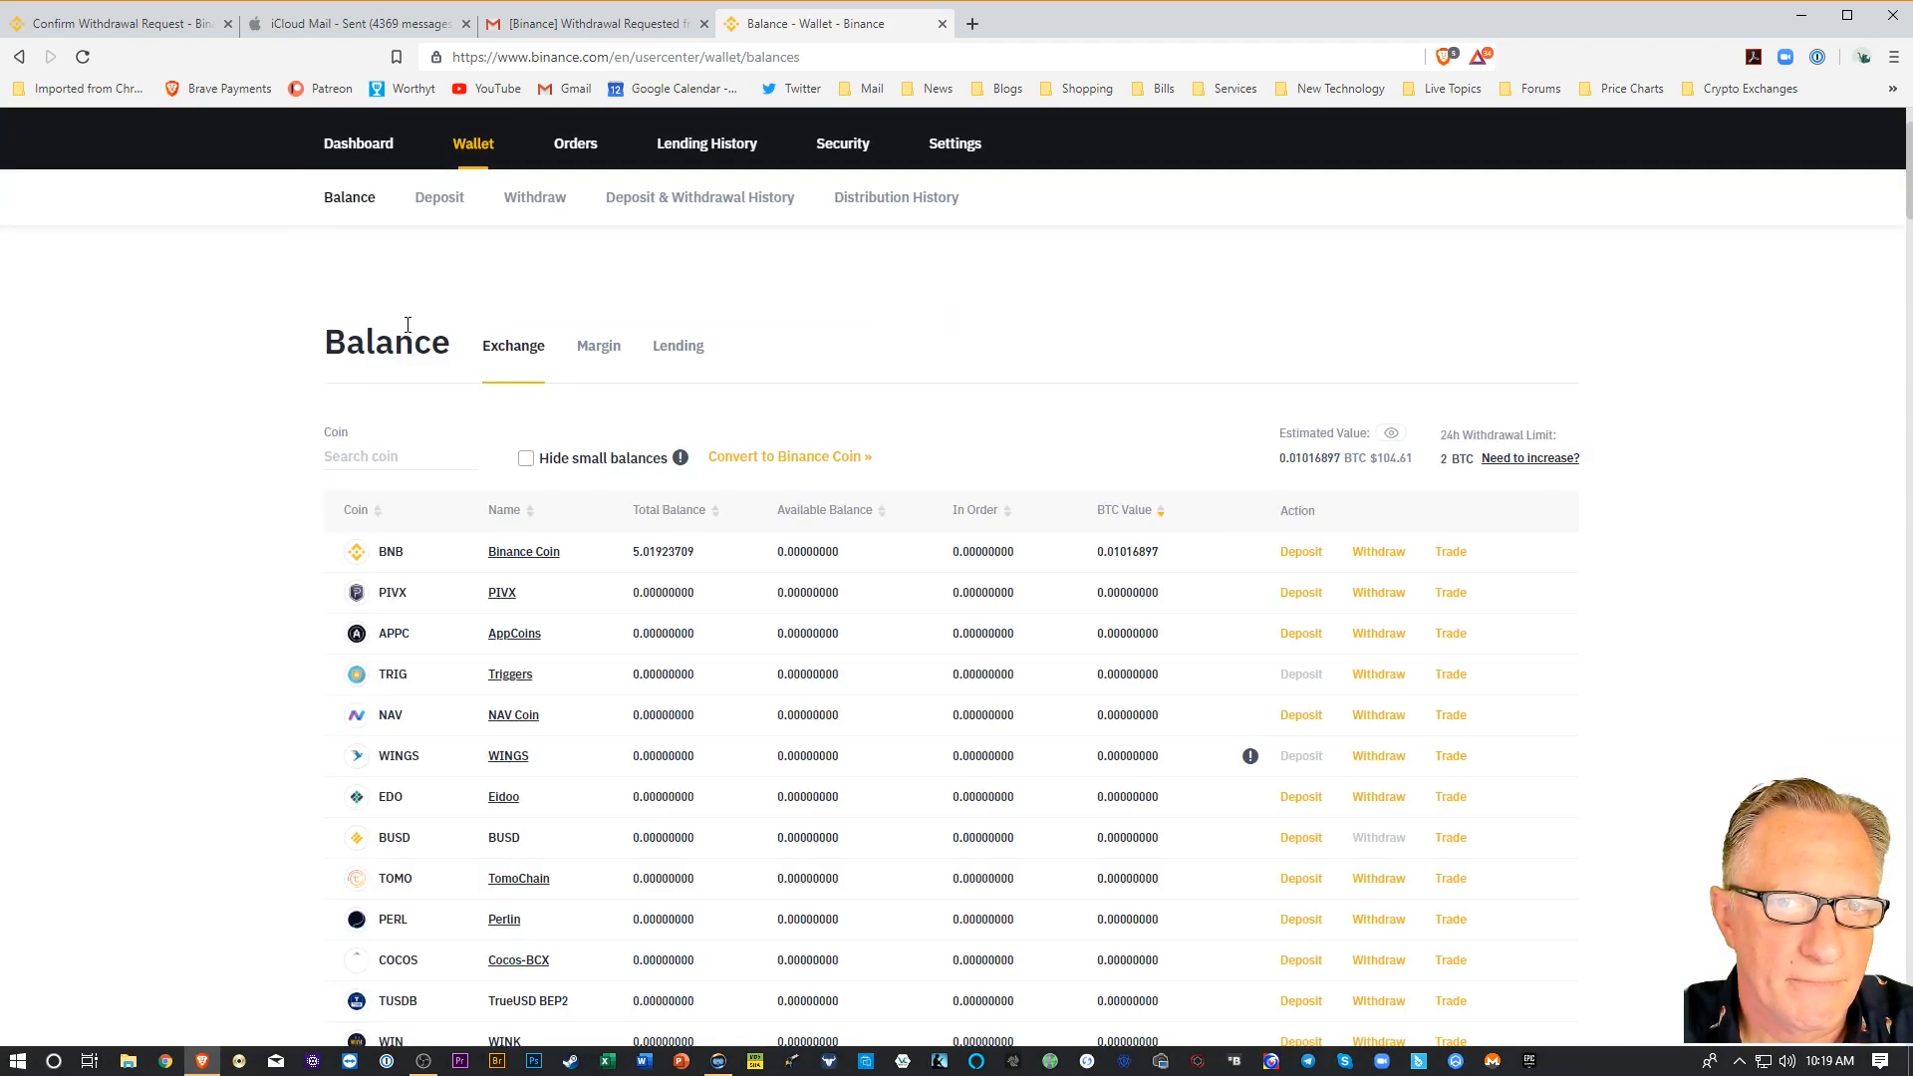
Show the Withdrawals tab of Deposit & Withdrawal History with the processing BNB withdrawal.
{"action": "left_click", "coordinate": [699, 196]}
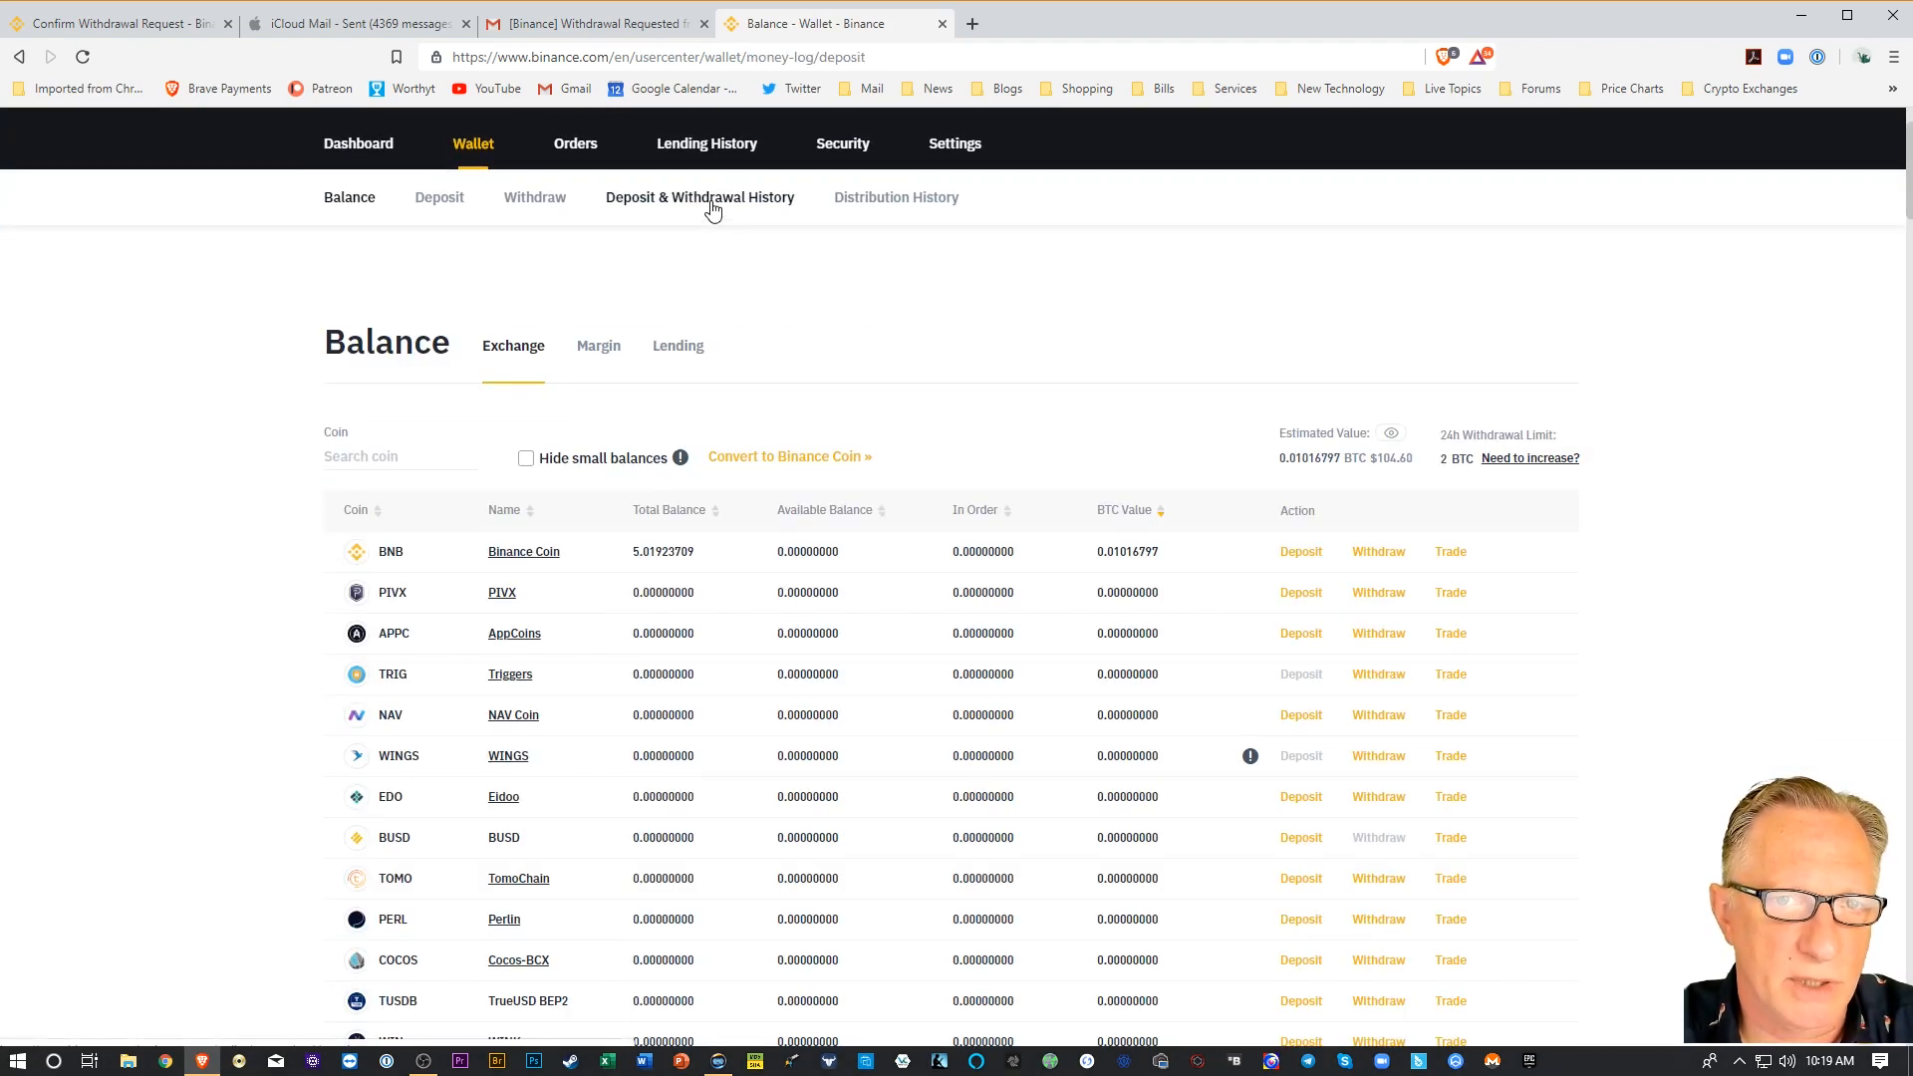
{"action": "left_click", "coordinate": [700, 196]}
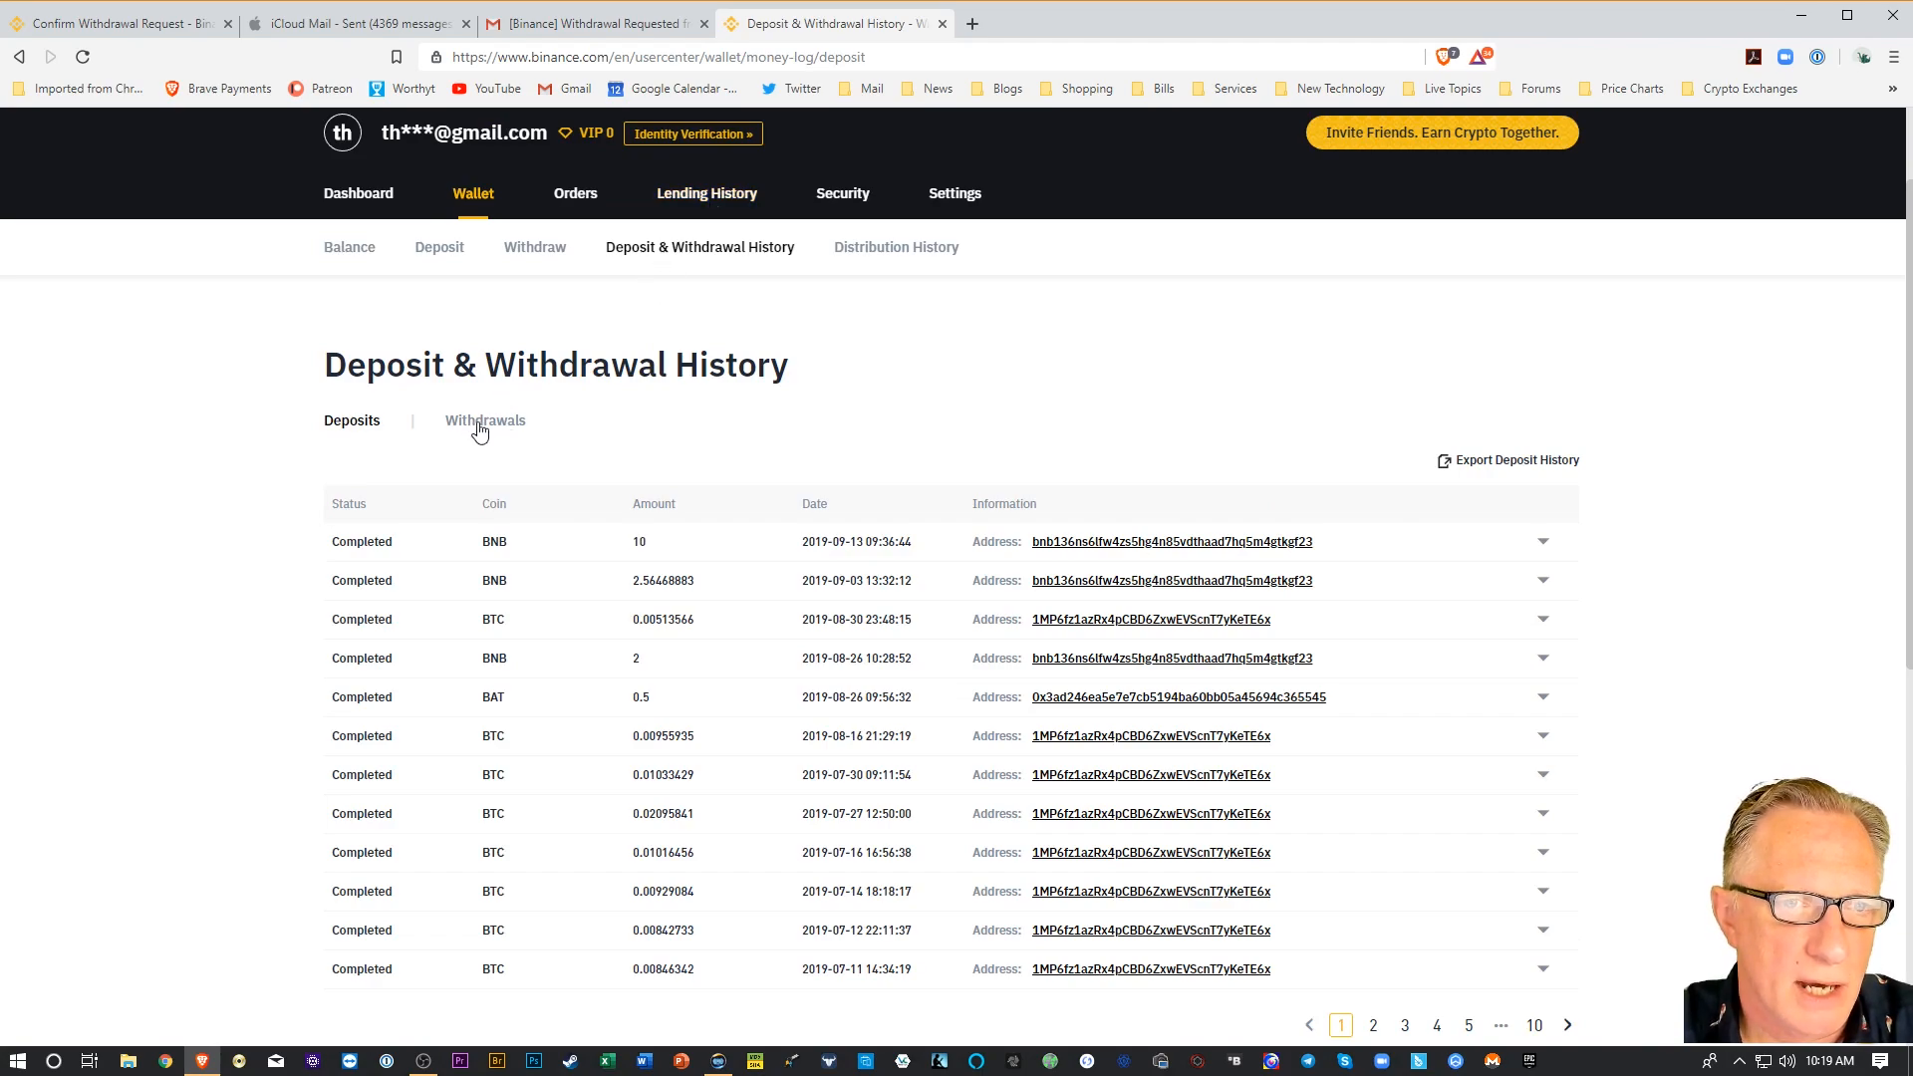
{"action": "left_click", "coordinate": [484, 419]}
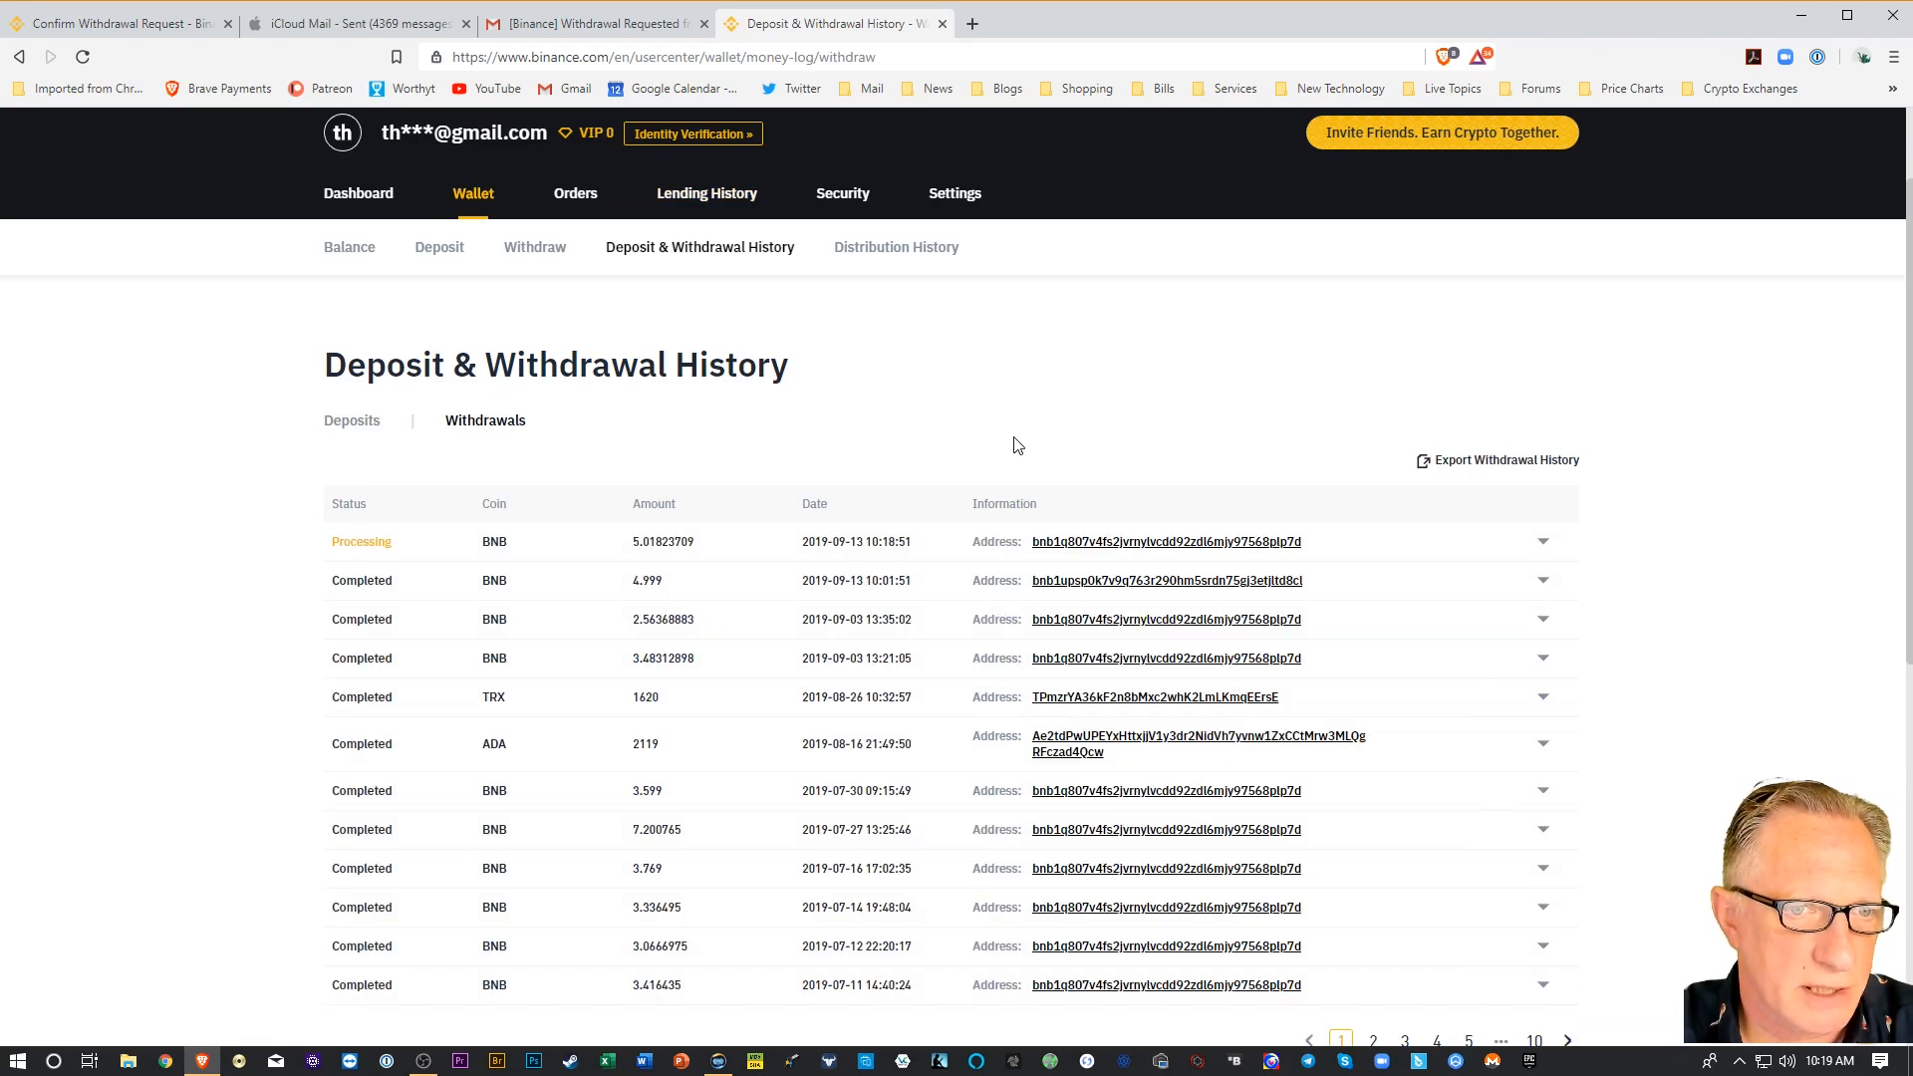
{"action": "mouse_move", "coordinate": [512, 574]}
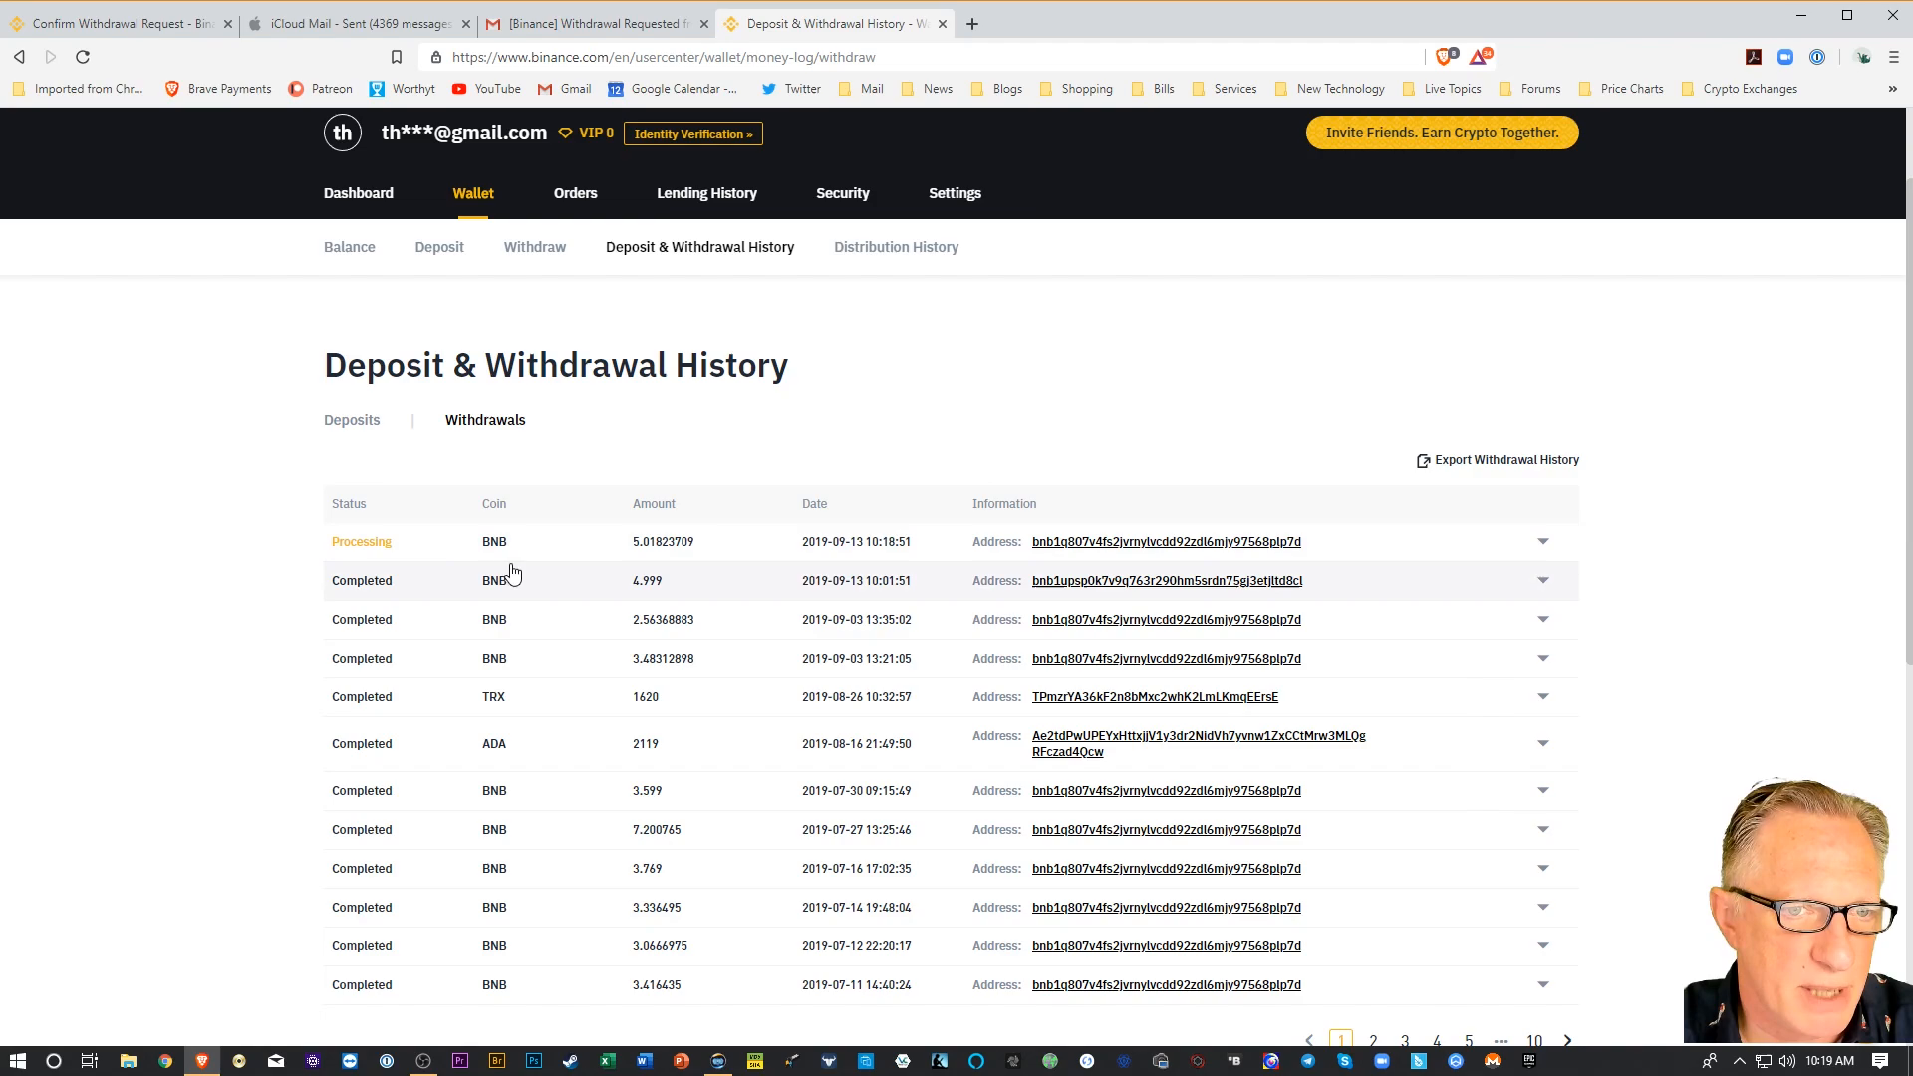